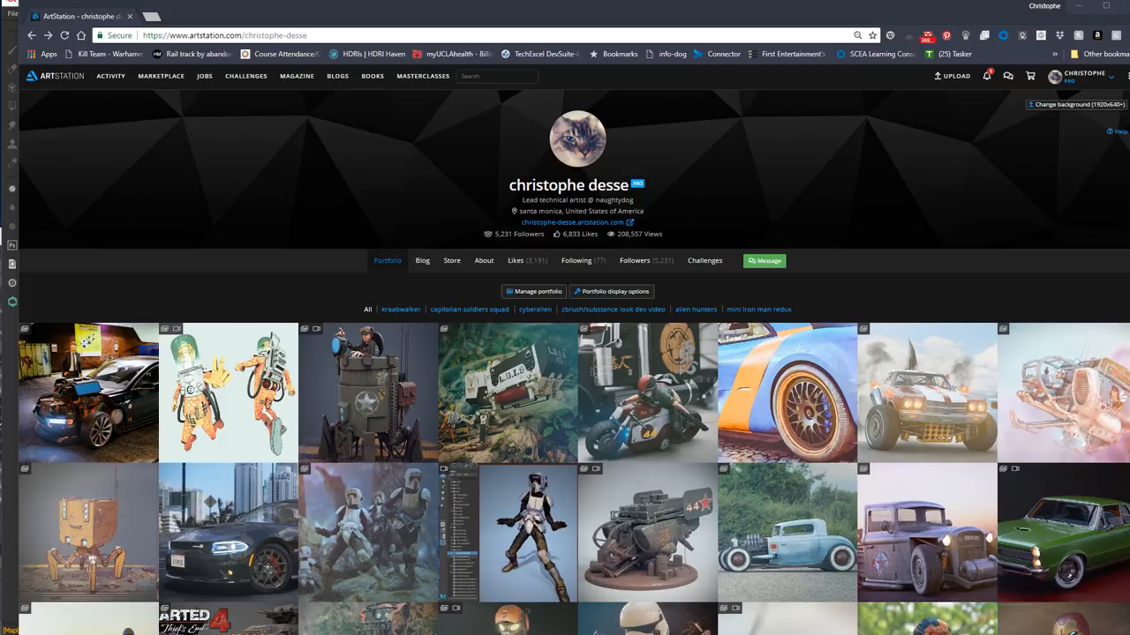
pyautogui.moveTo(681, 199)
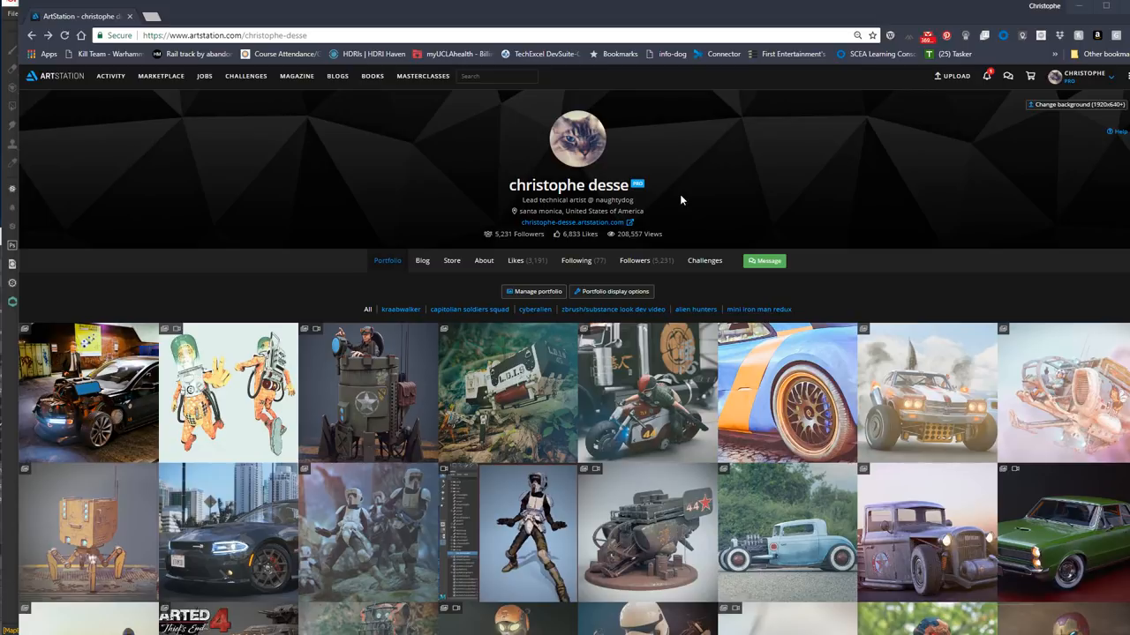
pyautogui.moveTo(607, 3)
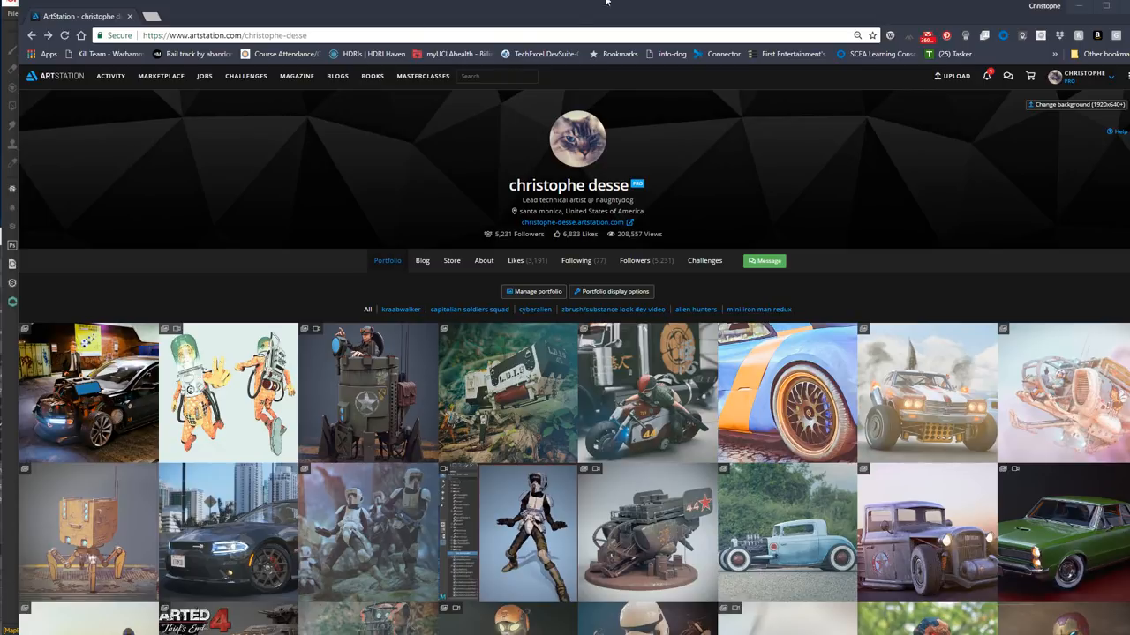
pyautogui.moveTo(609, 16)
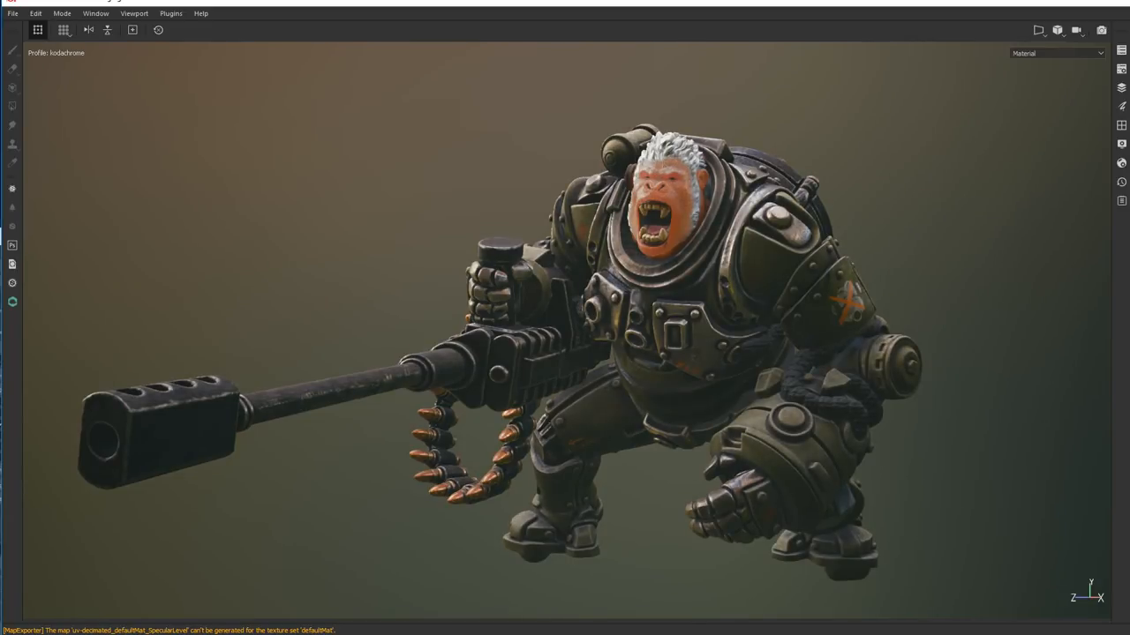
# Export the gorilla's PBR Metal Rough texture maps as PNG via Export Textures and confirm
pyautogui.click(12, 12)
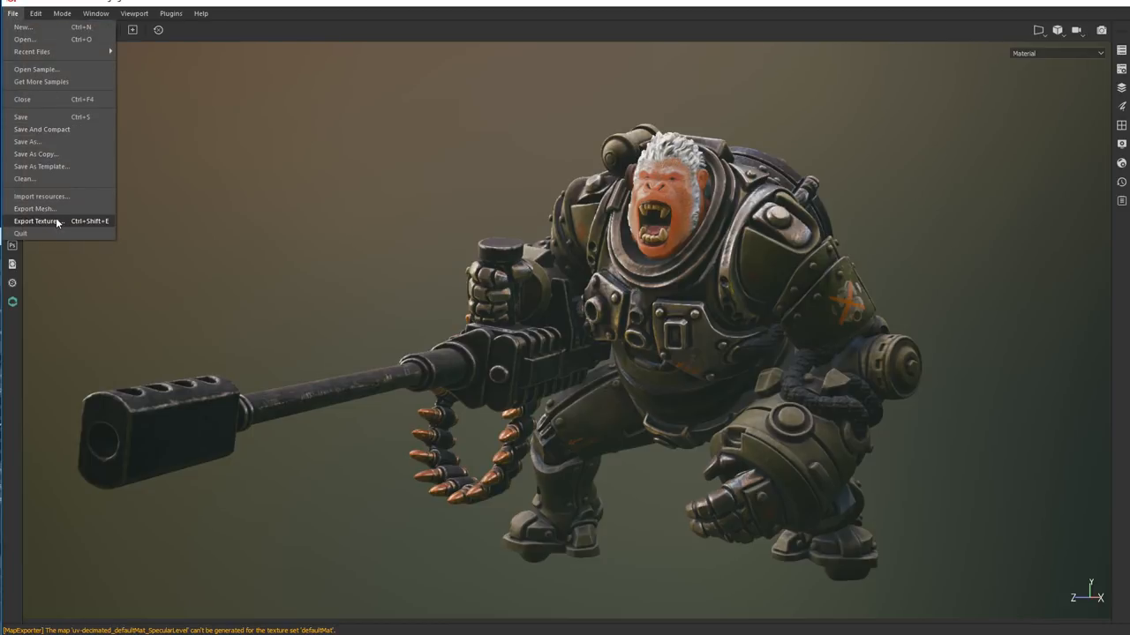
pyautogui.click(39, 221)
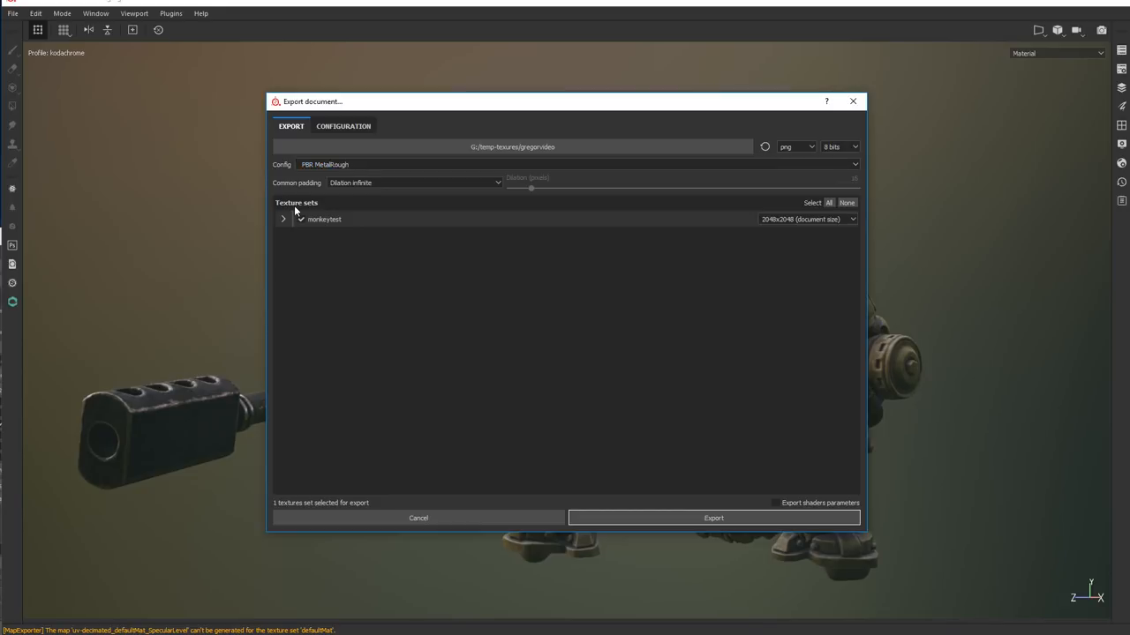
pyautogui.moveTo(325, 247)
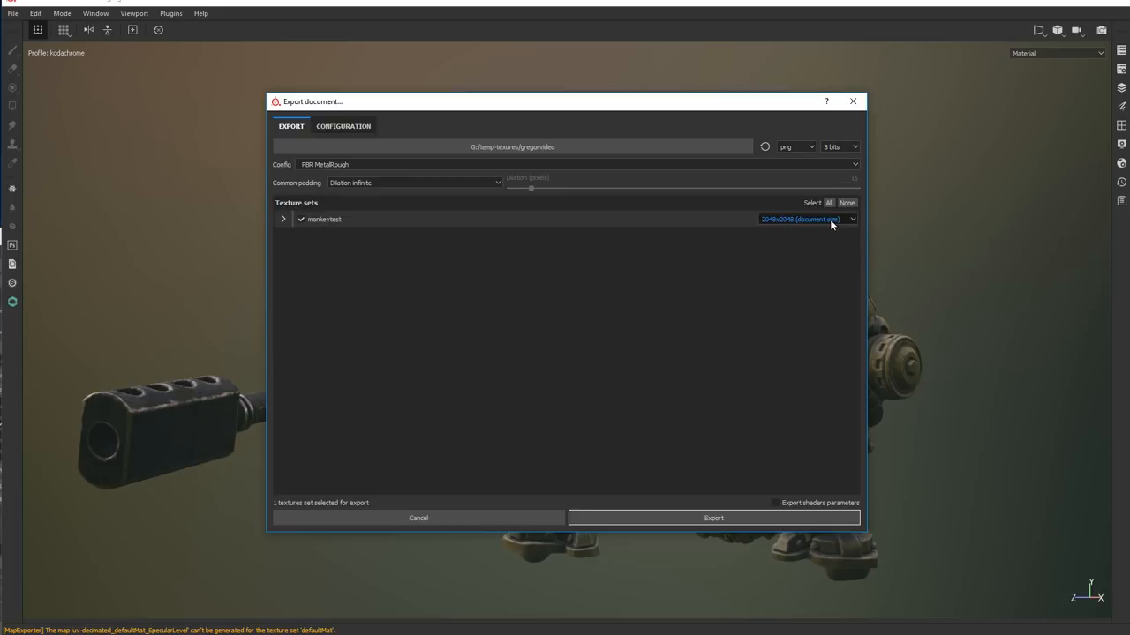
pyautogui.click(805, 219)
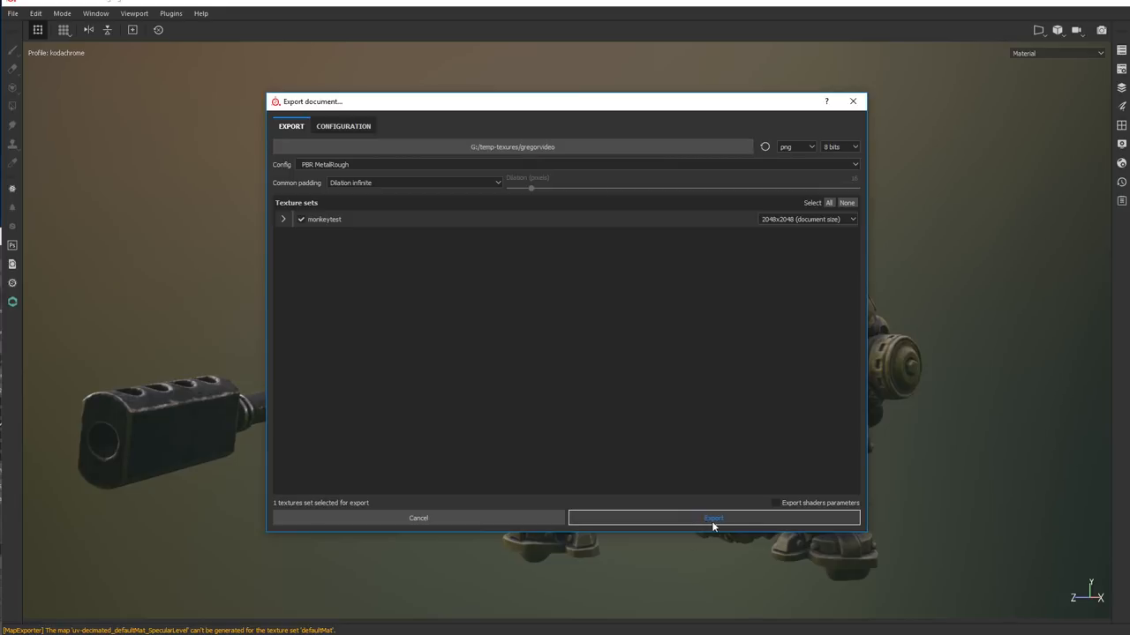
pyautogui.click(713, 519)
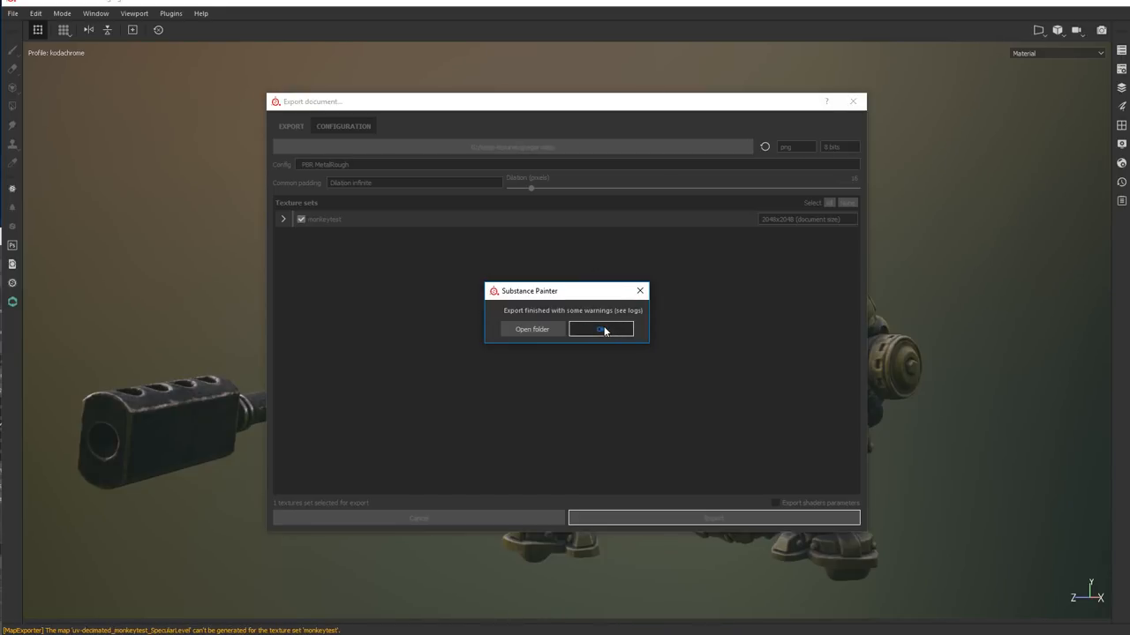
pyautogui.click(600, 330)
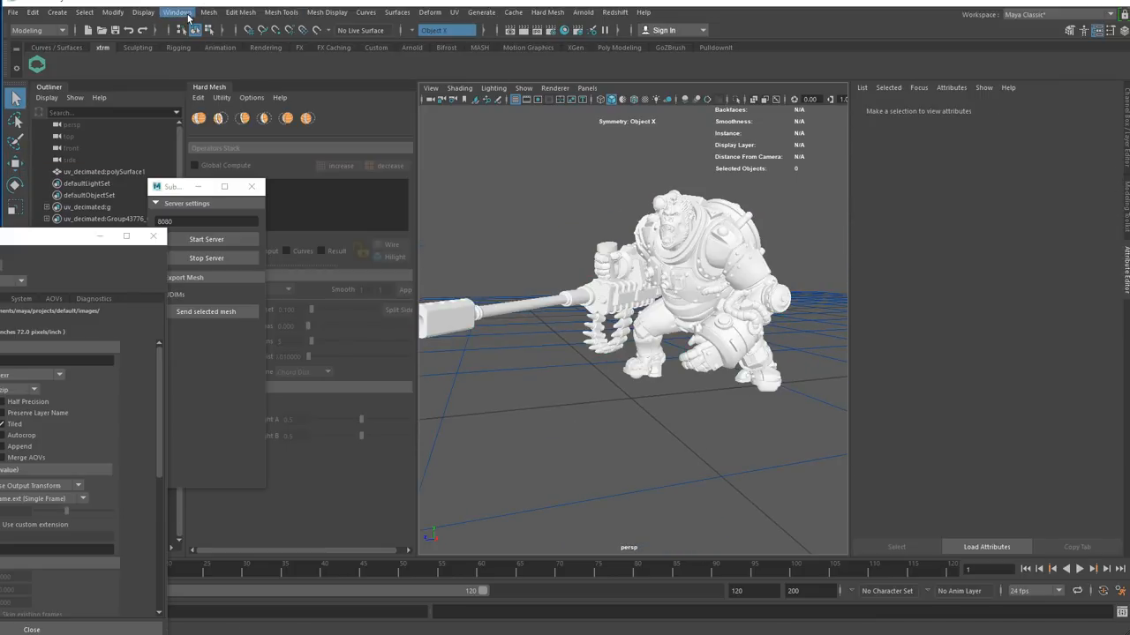
# Create a Redshift Dome Light using PaperMill_E_3k.hdr as its dome map and start the render view
pyautogui.click(614, 12)
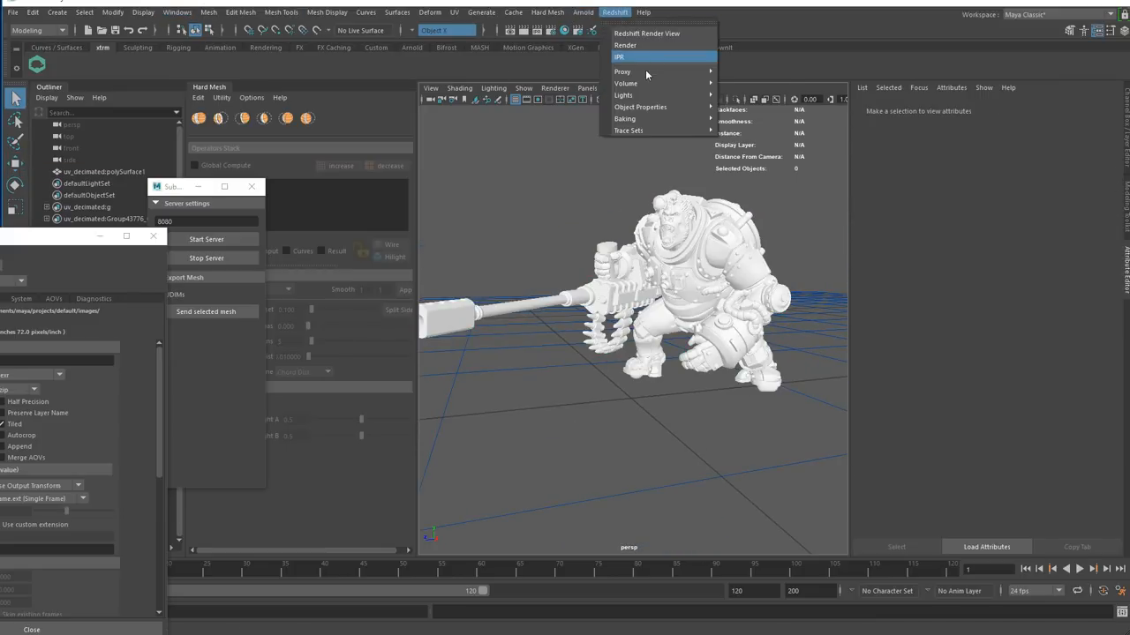
pyautogui.moveTo(623, 96)
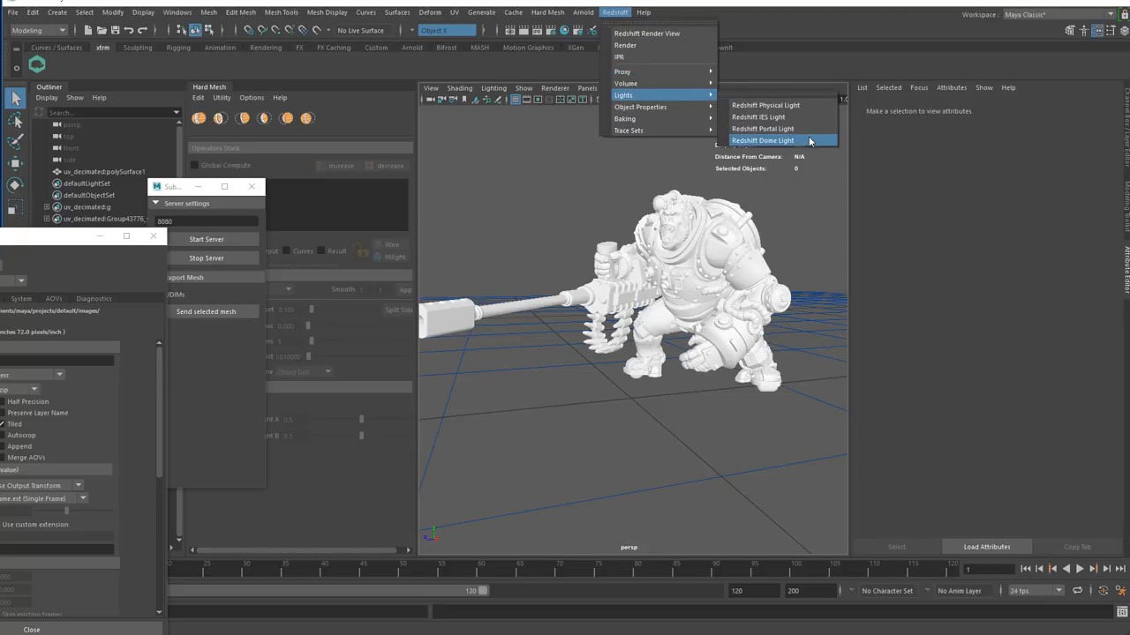
pyautogui.click(763, 141)
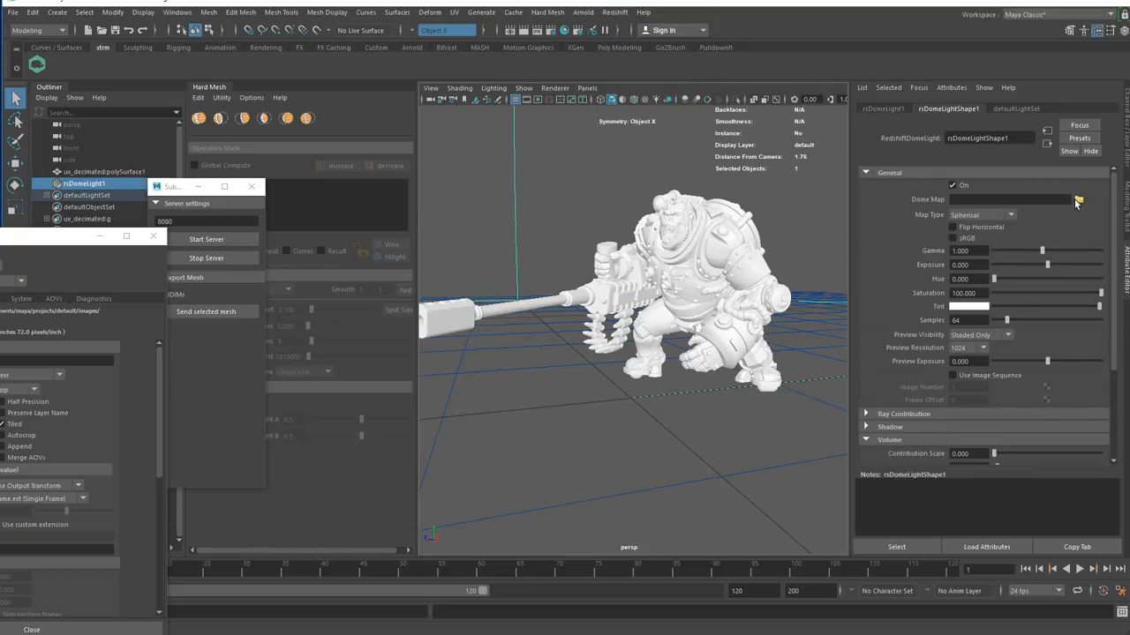
pyautogui.click(1078, 198)
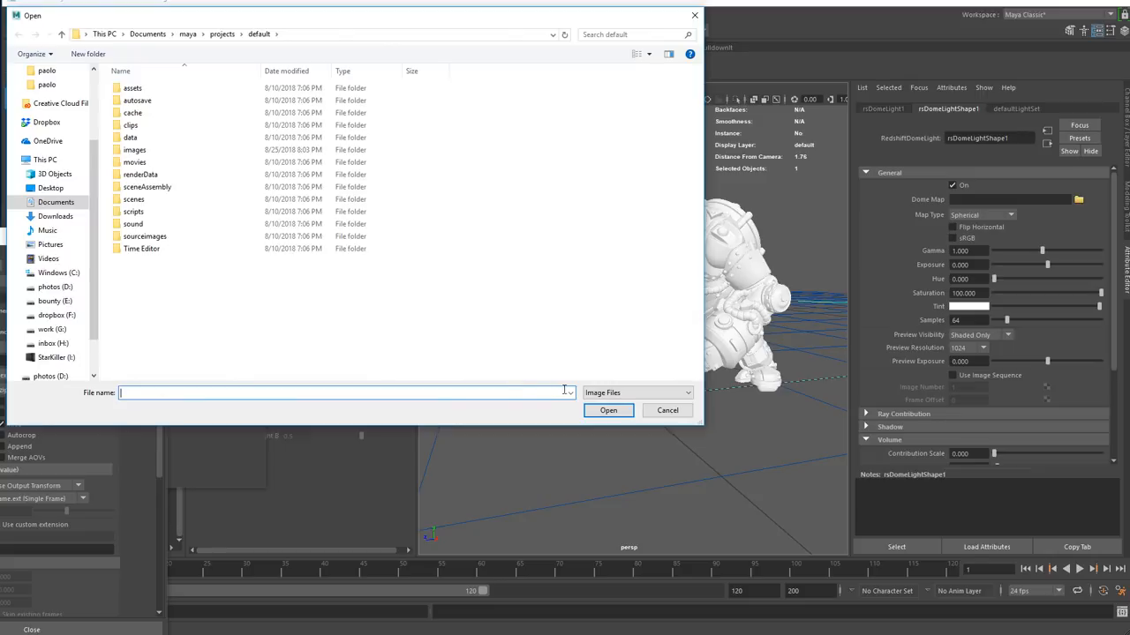
pyautogui.write('F:\\Dropbox\\hdri\\PaperMill_Ruins_E\\PaperMill_E_3k.hdr')
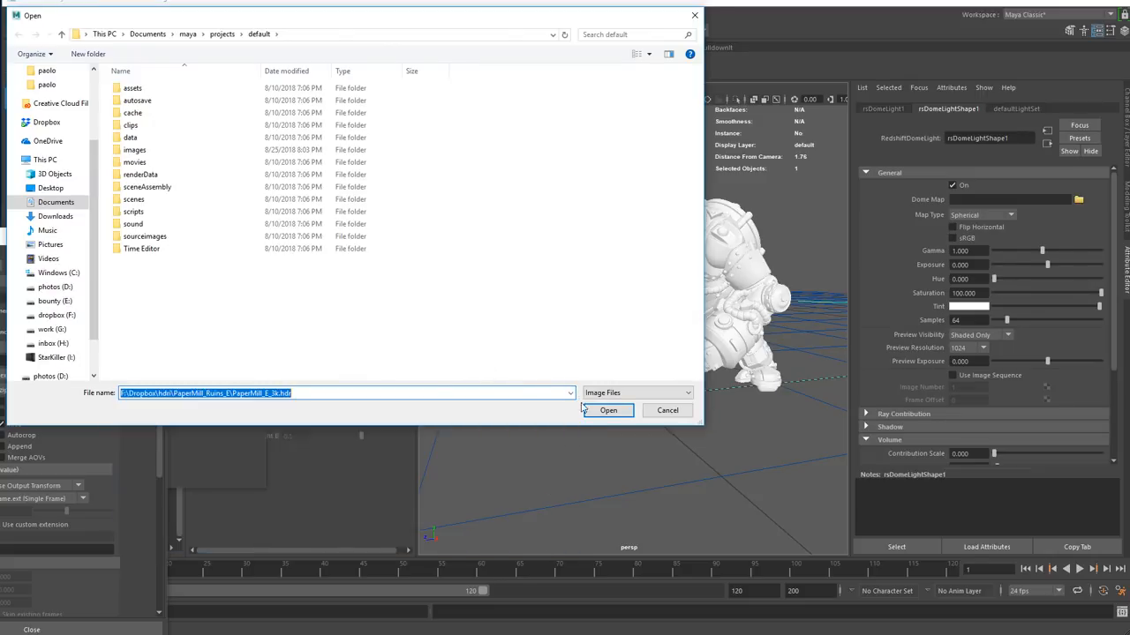
pyautogui.click(607, 410)
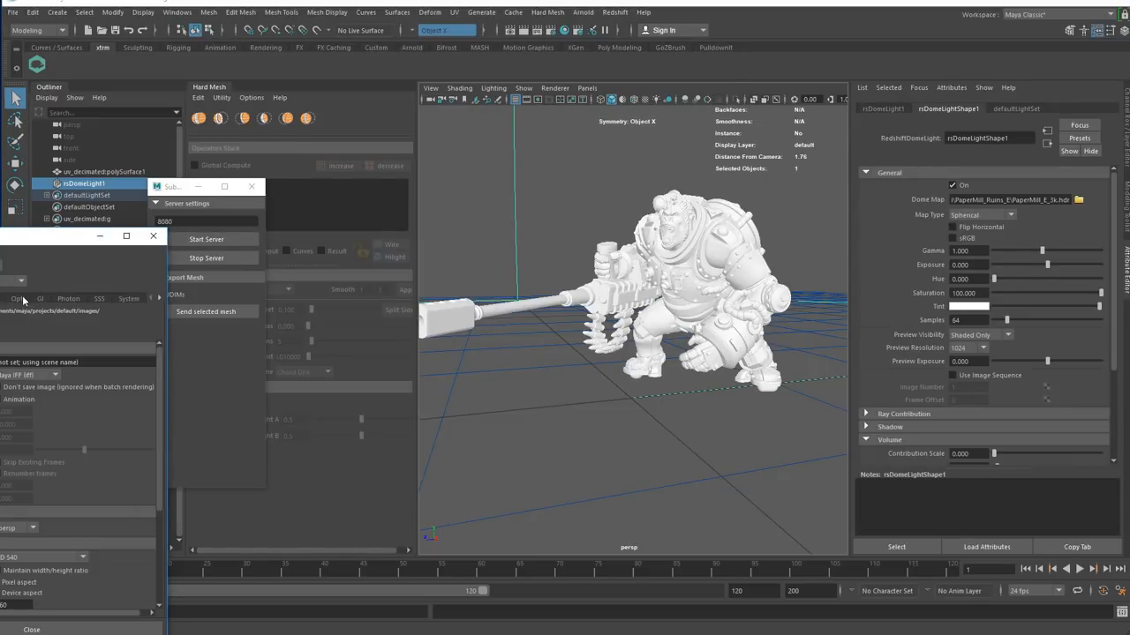
pyautogui.click(39, 299)
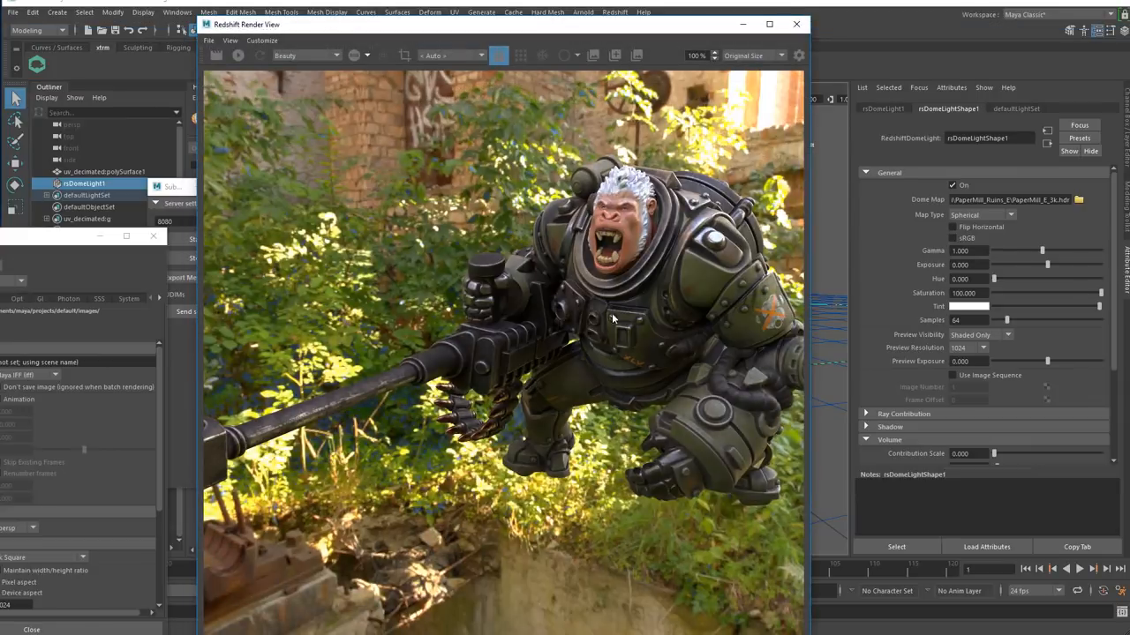
# Render the gorilla with its default blinn material against the HDR environment
pyautogui.click(238, 54)
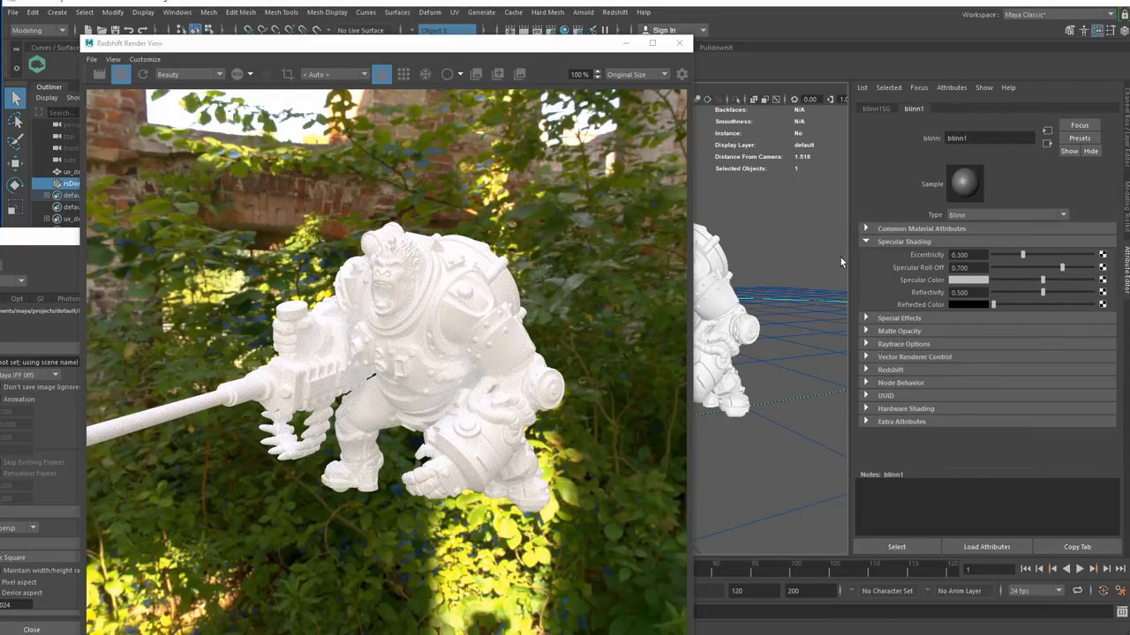
# Change blinn1's shader type to Redshift Material in the Attribute Editor
pyautogui.click(1063, 216)
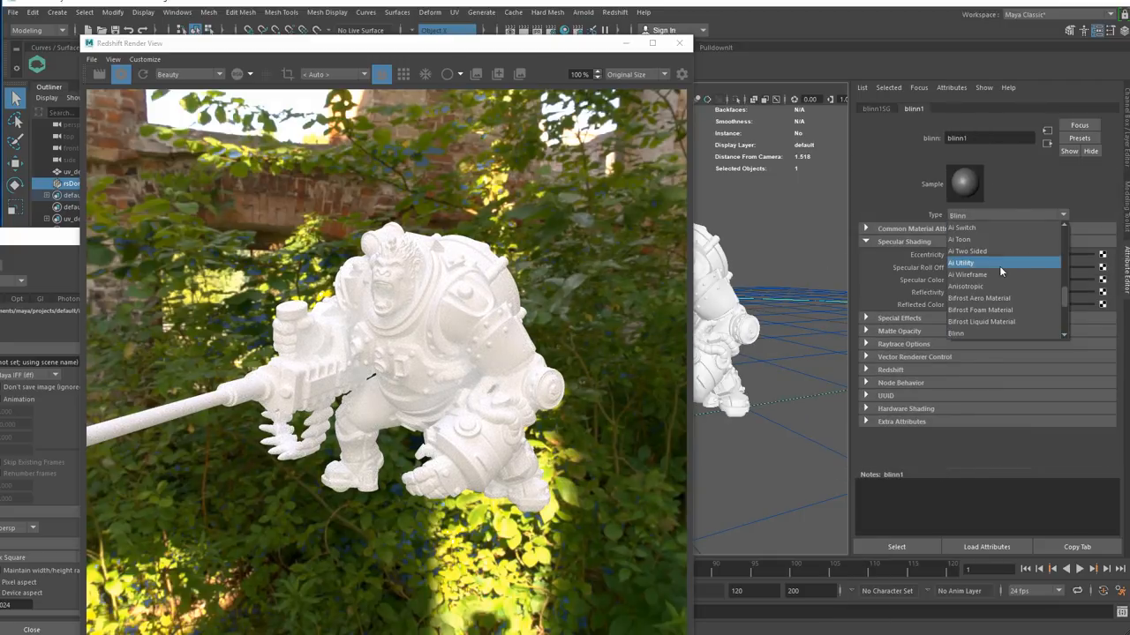
pyautogui.scroll(-3)
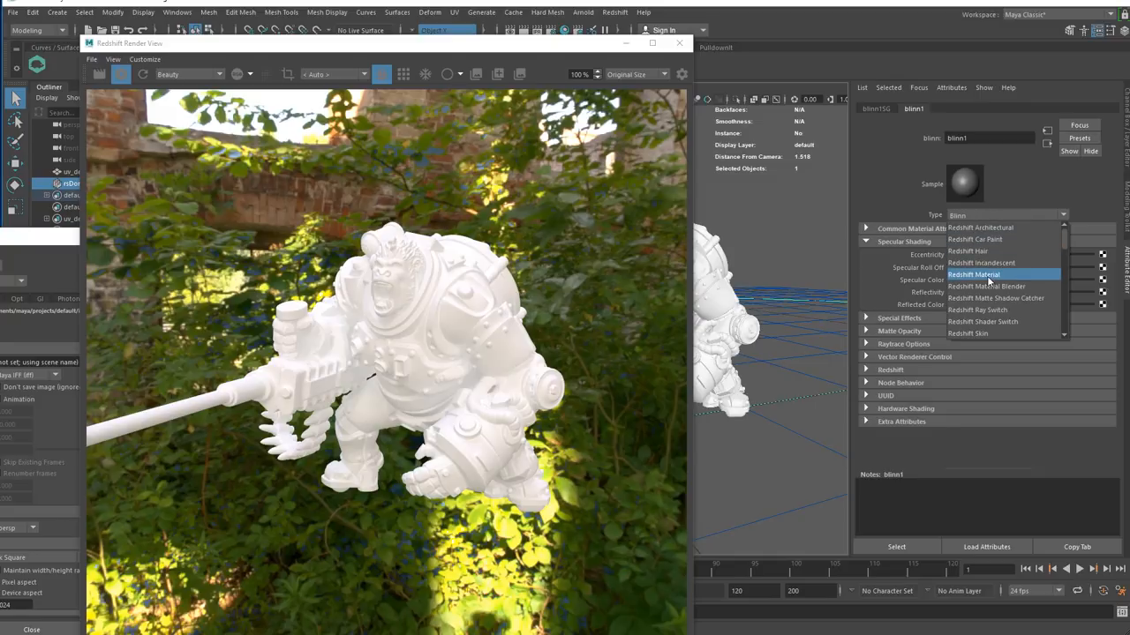
pyautogui.click(974, 273)
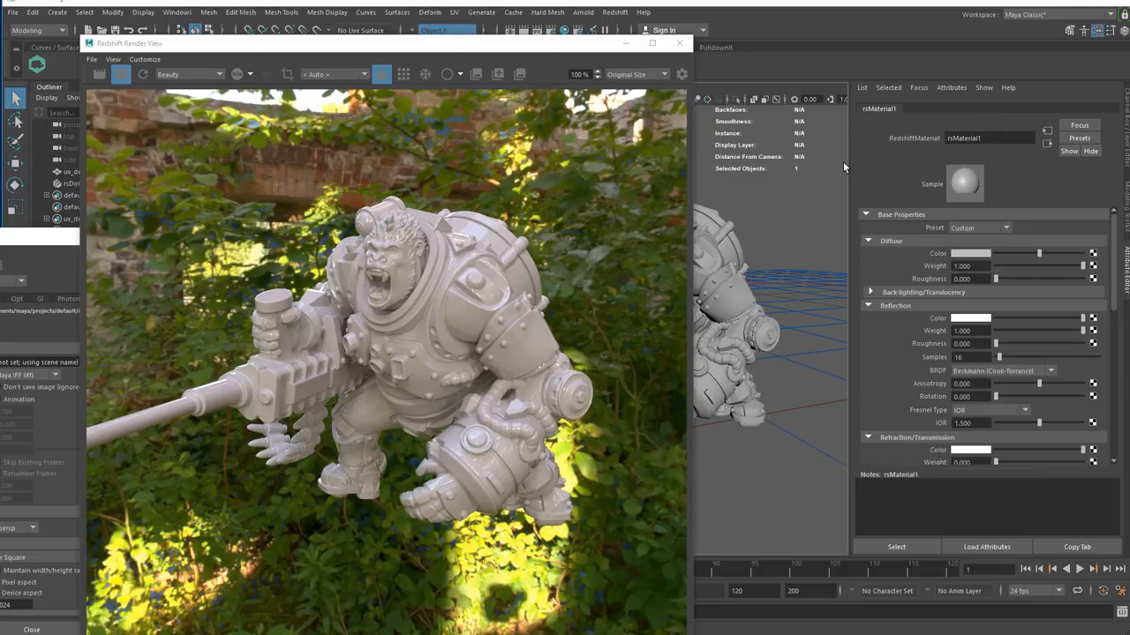
pyautogui.moveTo(586, 64)
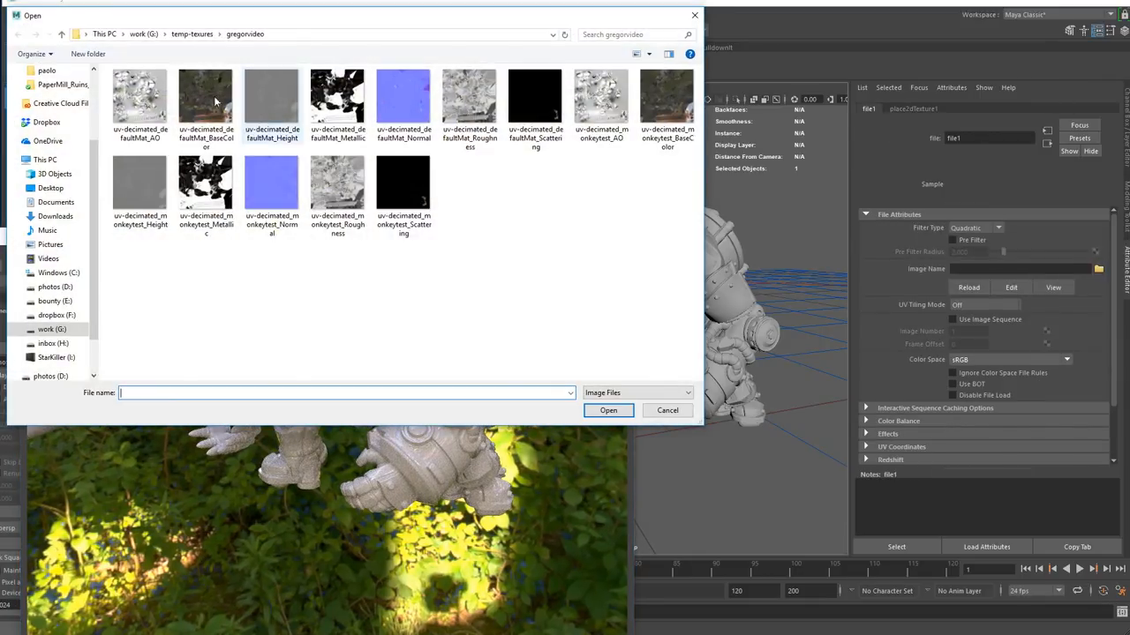
# Load the BaseColor map into Diffuse Color and a Roughness file texture into Reflection Roughness with its colour space set
pyautogui.click(205, 97)
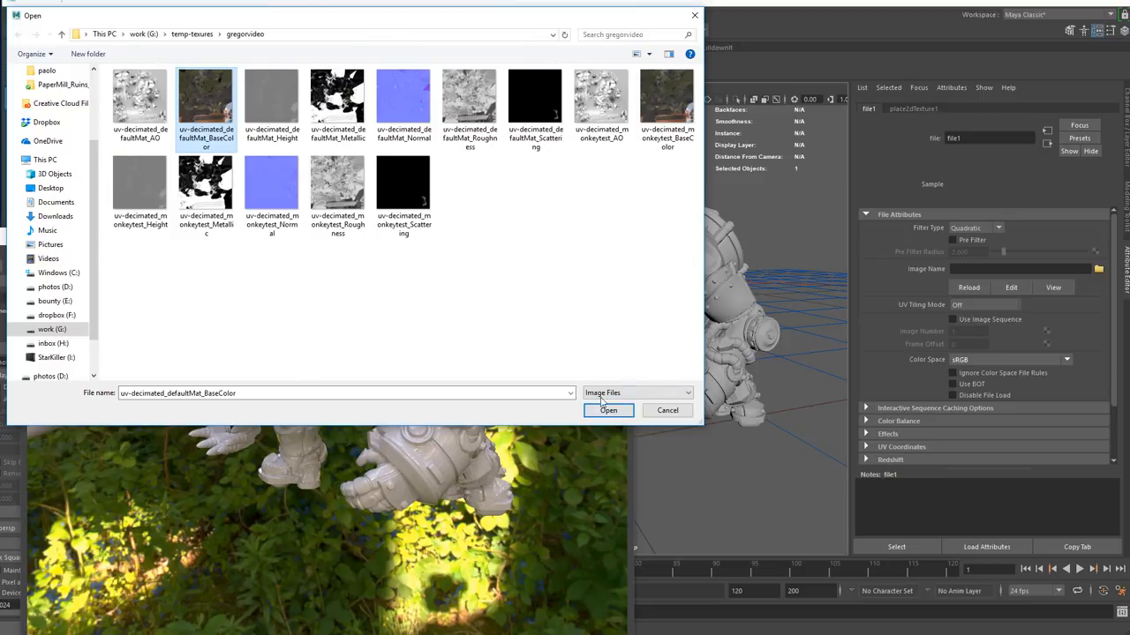
pyautogui.click(607, 410)
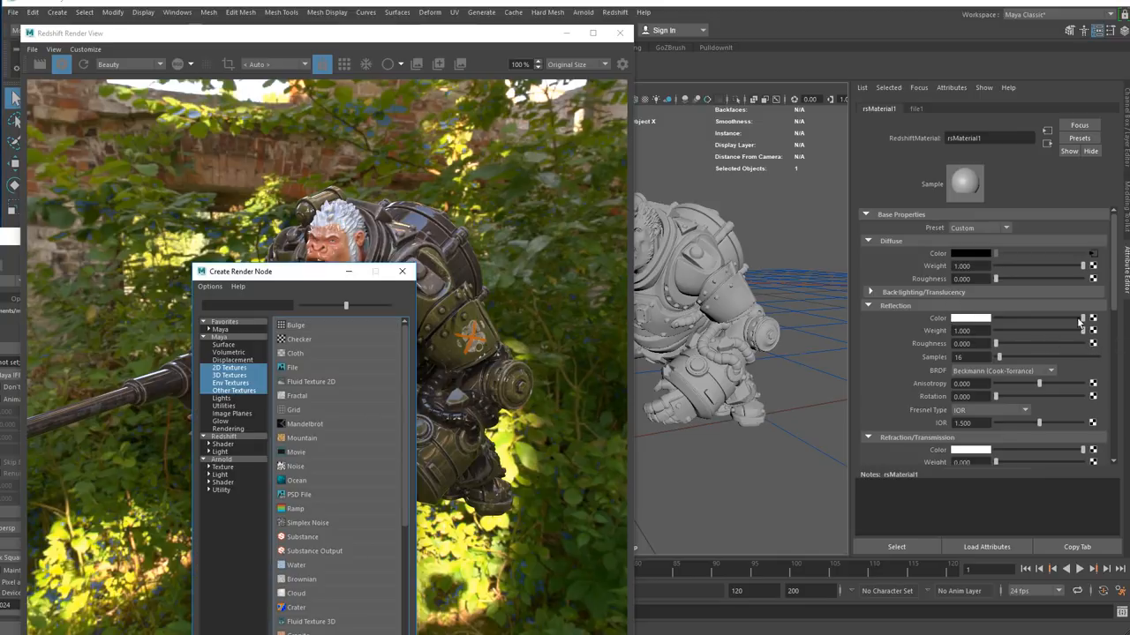
pyautogui.click(293, 367)
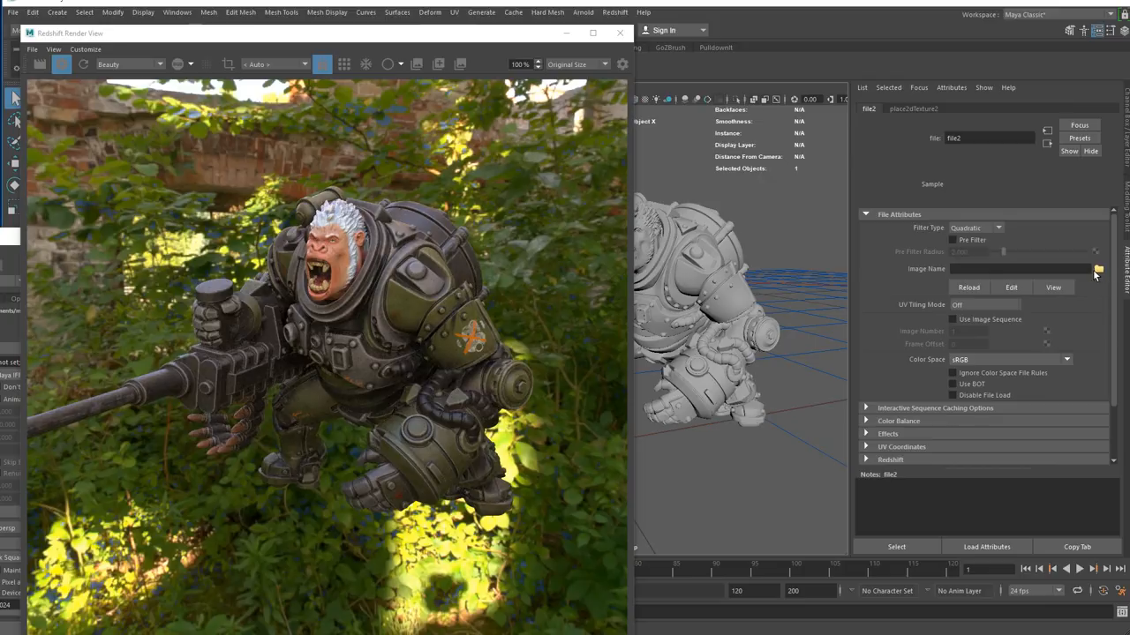
pyautogui.click(1097, 268)
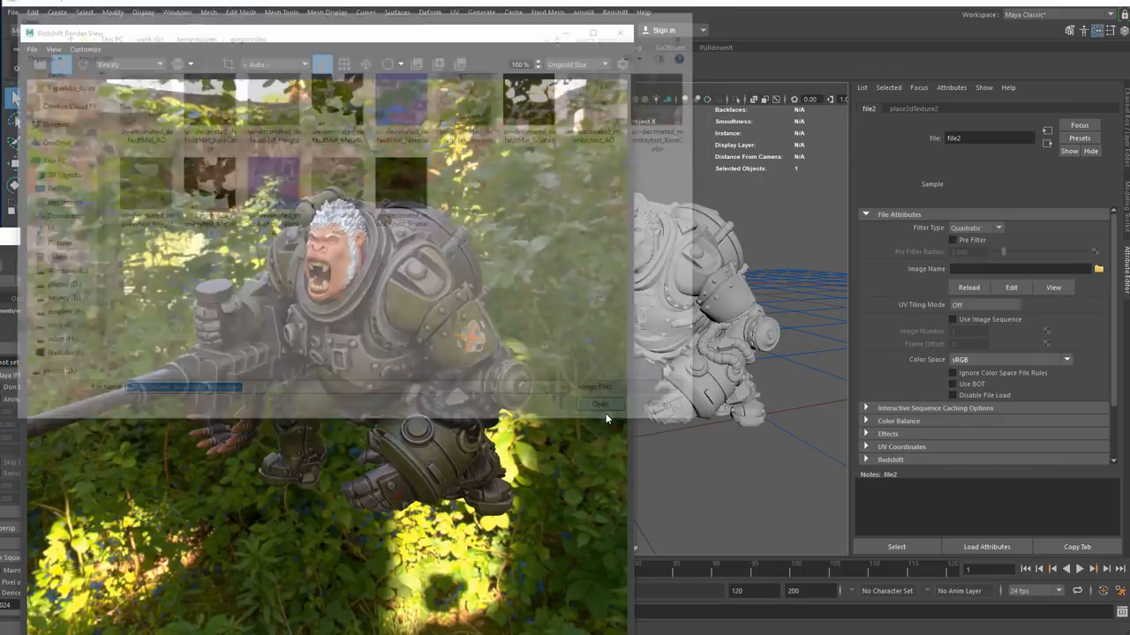
pyautogui.click(600, 404)
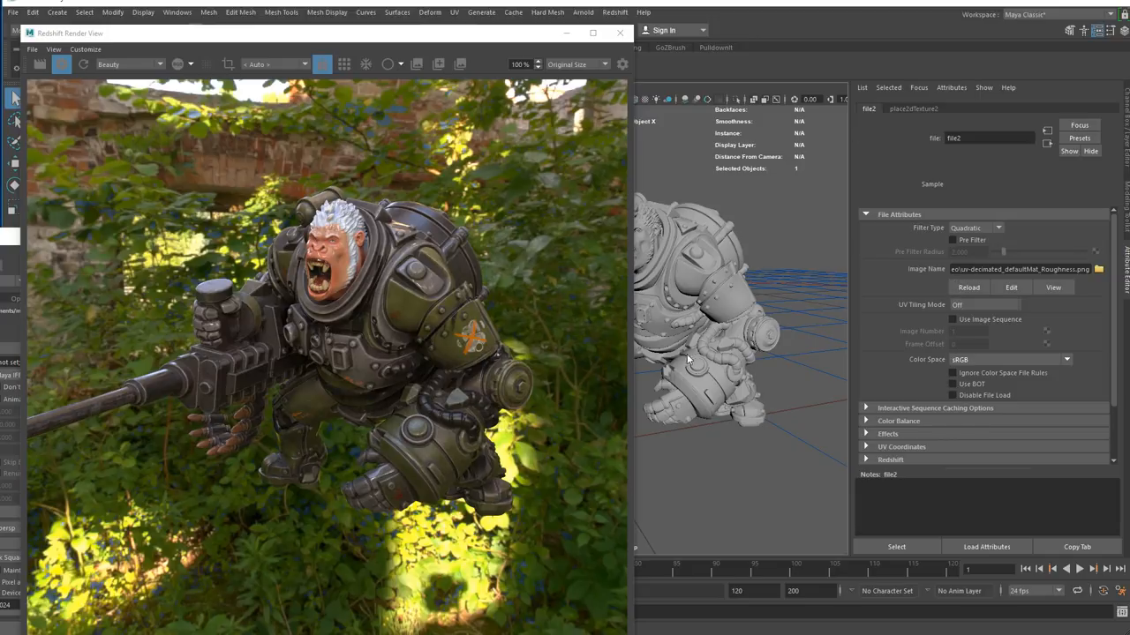
pyautogui.click(1067, 360)
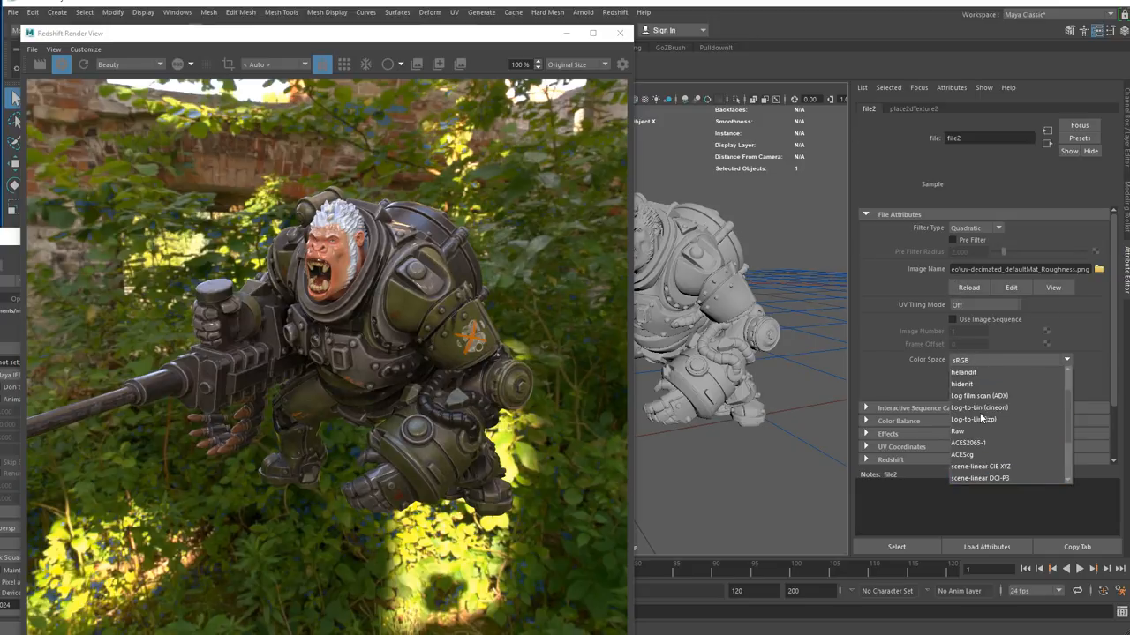
pyautogui.click(958, 431)
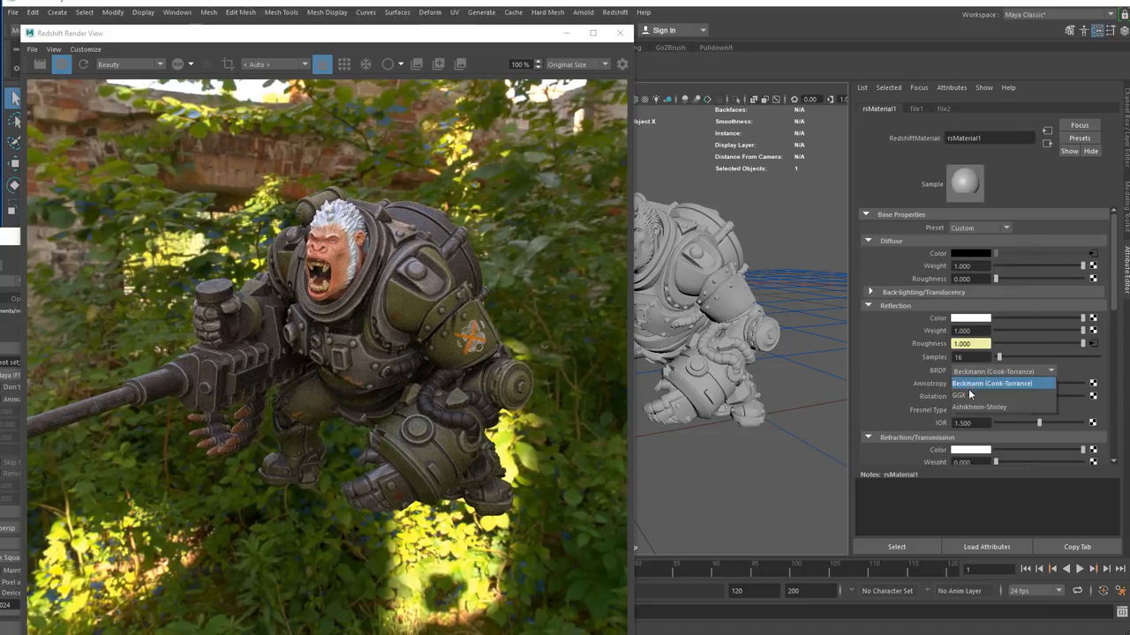
# Set reflection to GGX and map a Roughness file texture into rsMaterial1, read as Raw
pyautogui.click(971, 395)
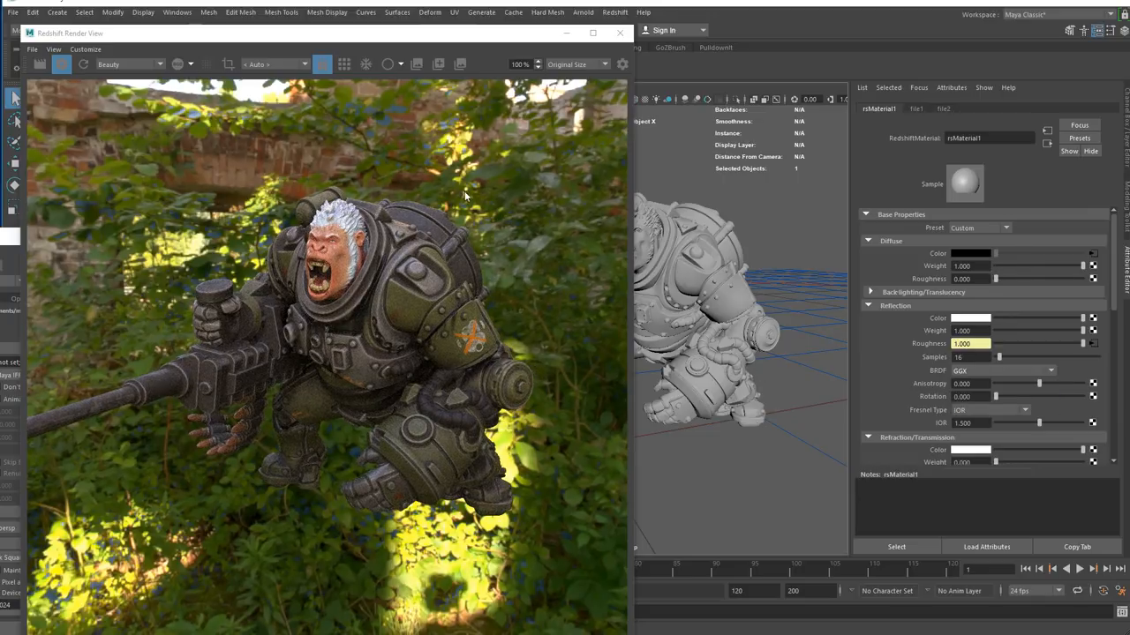
pyautogui.moveTo(661, 266)
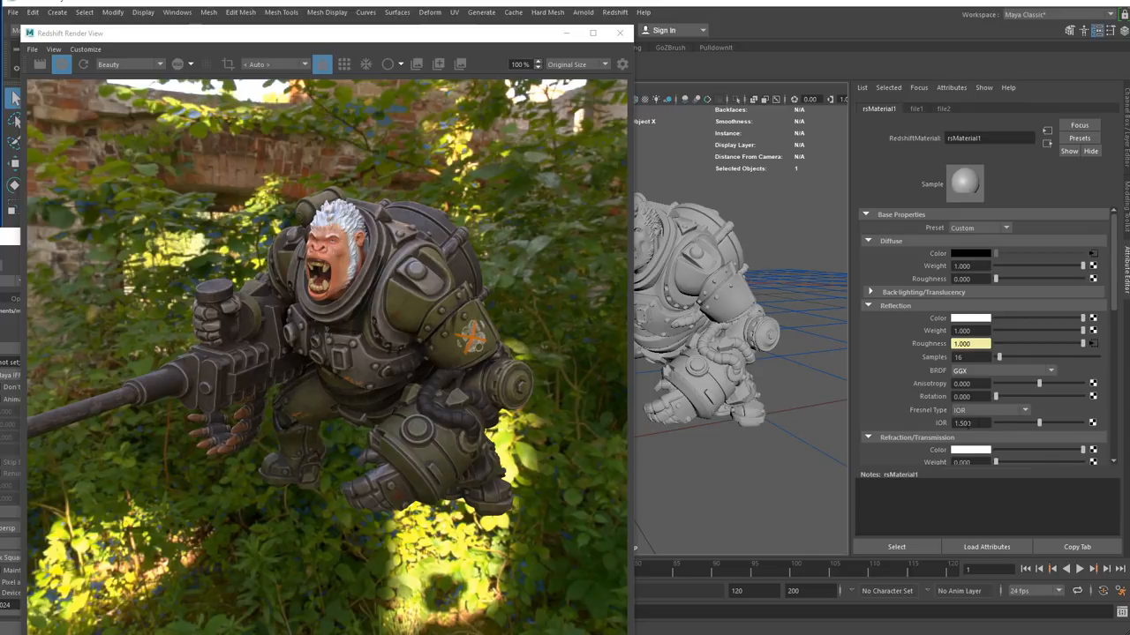
pyautogui.click(989, 409)
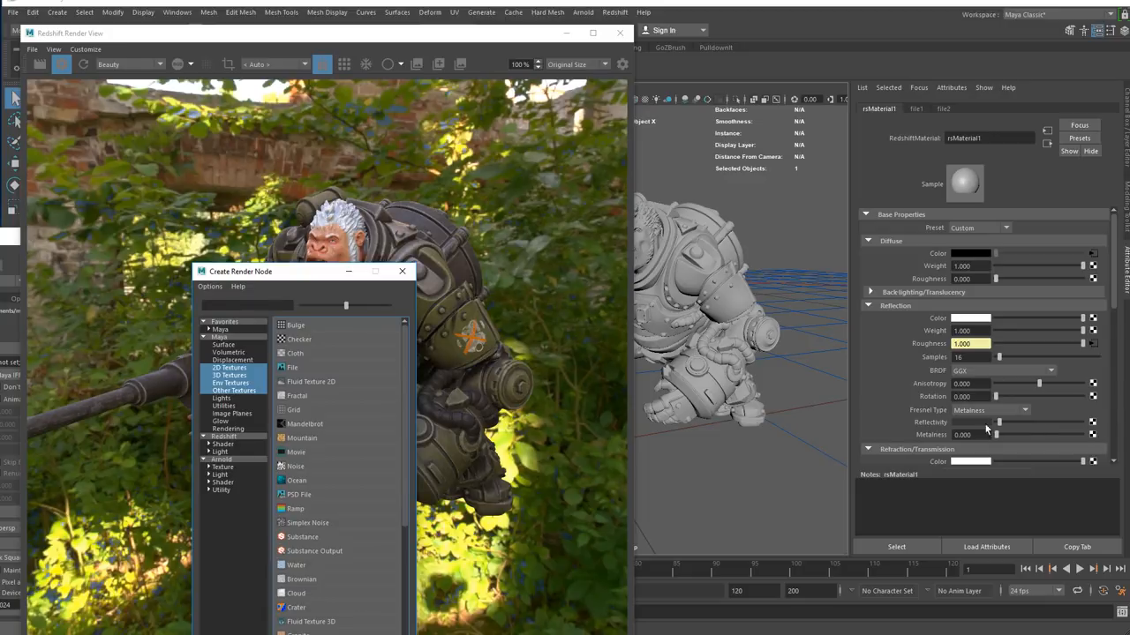
pyautogui.moveTo(342, 339)
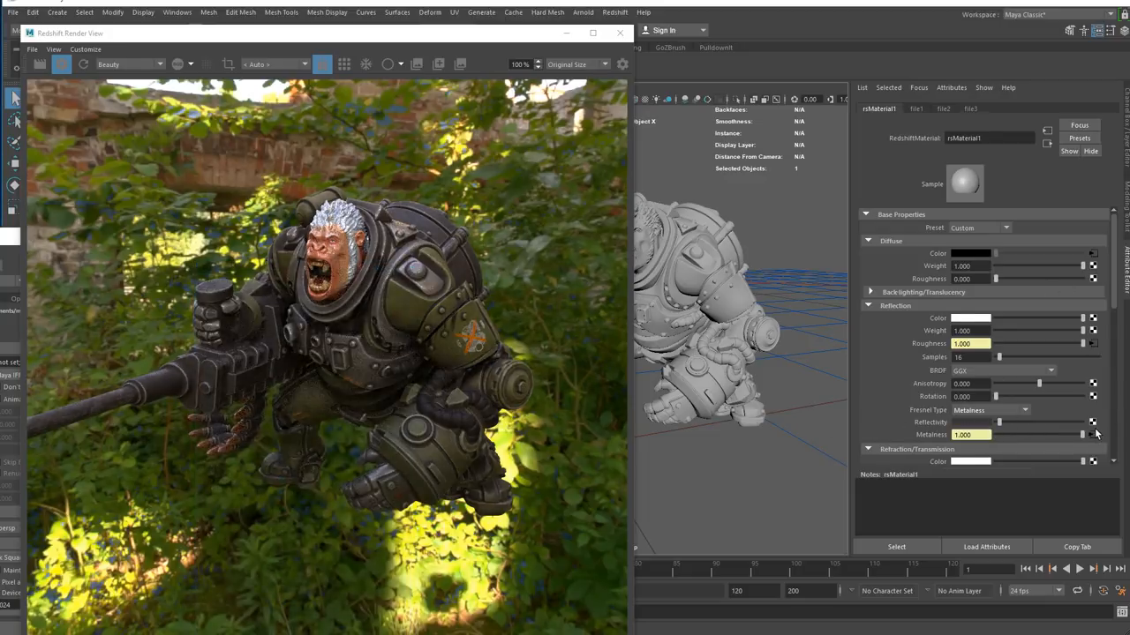
pyautogui.click(969, 107)
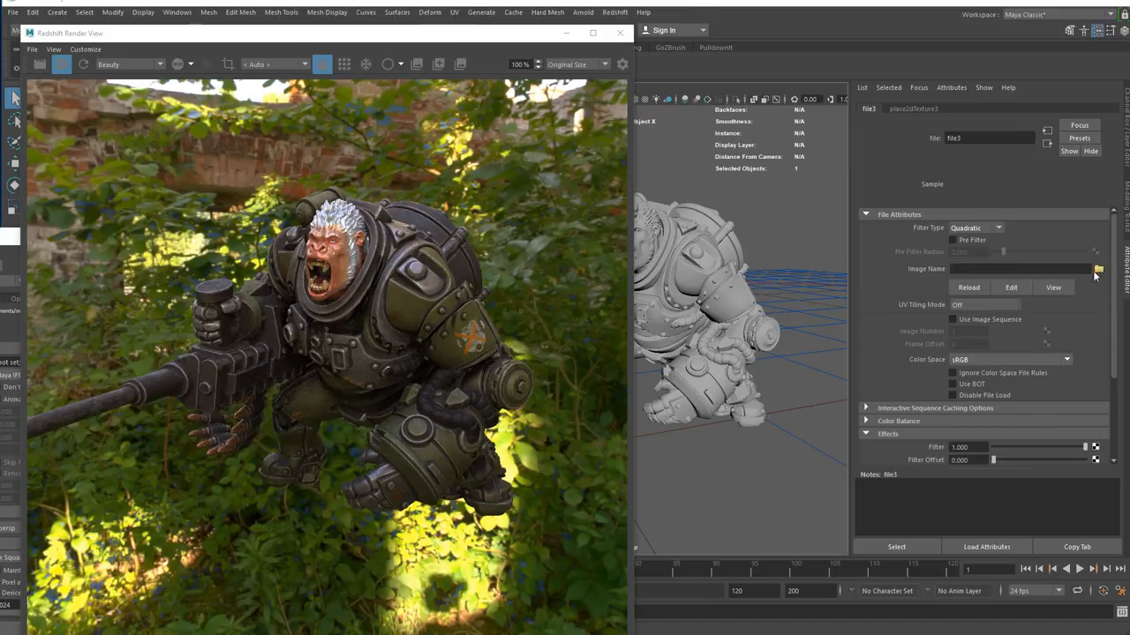
pyautogui.click(1098, 268)
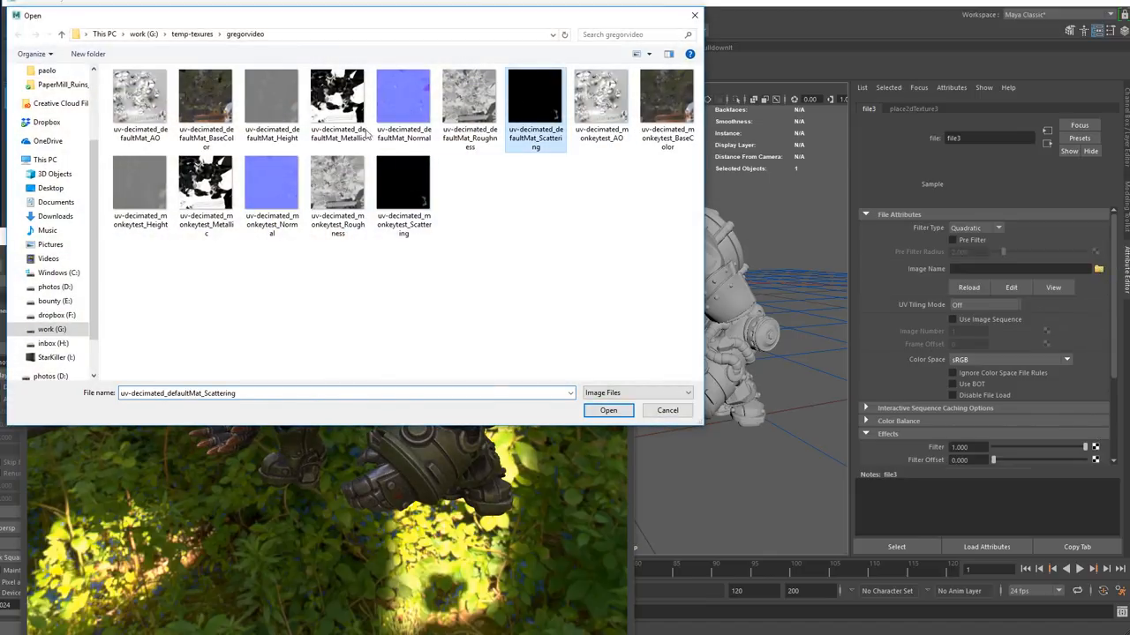
pyautogui.click(469, 97)
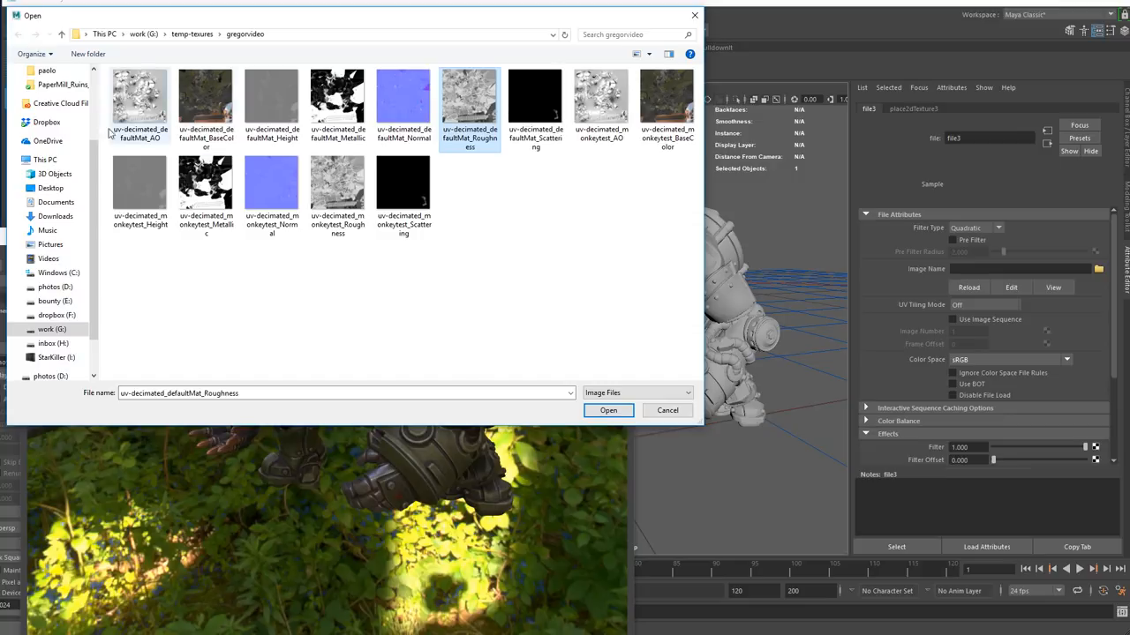
pyautogui.click(205, 191)
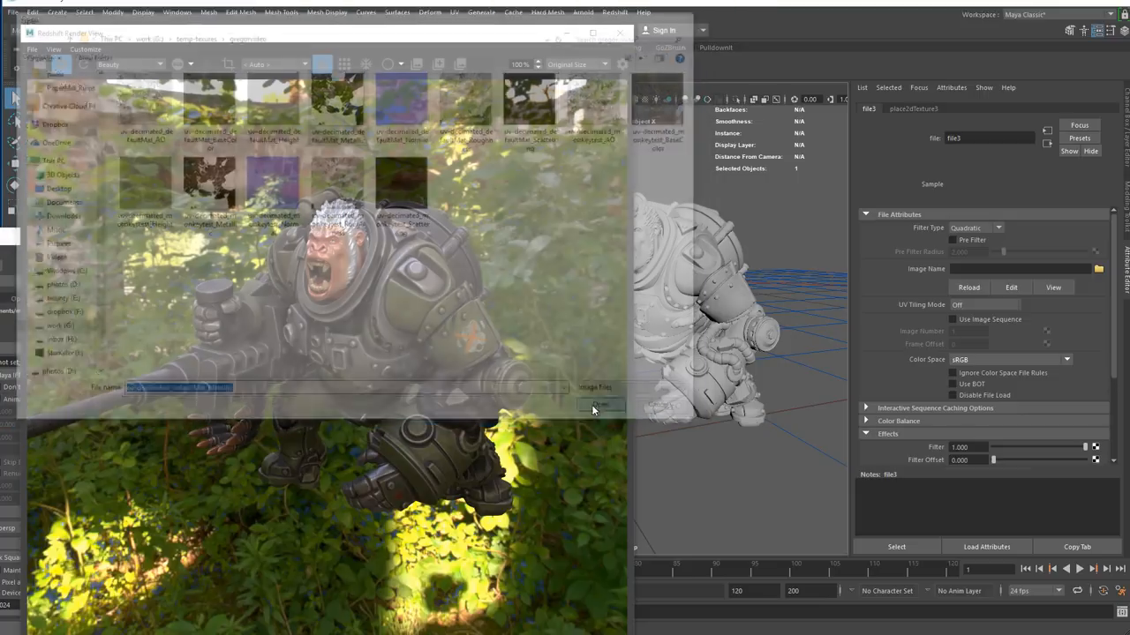
pyautogui.click(600, 404)
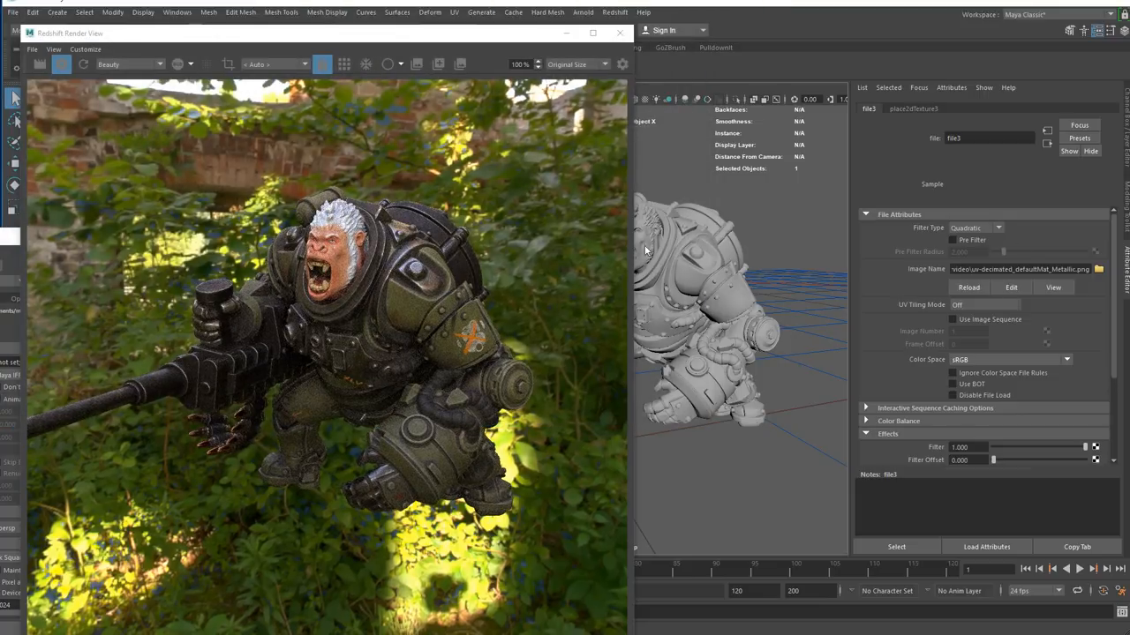
pyautogui.click(1006, 360)
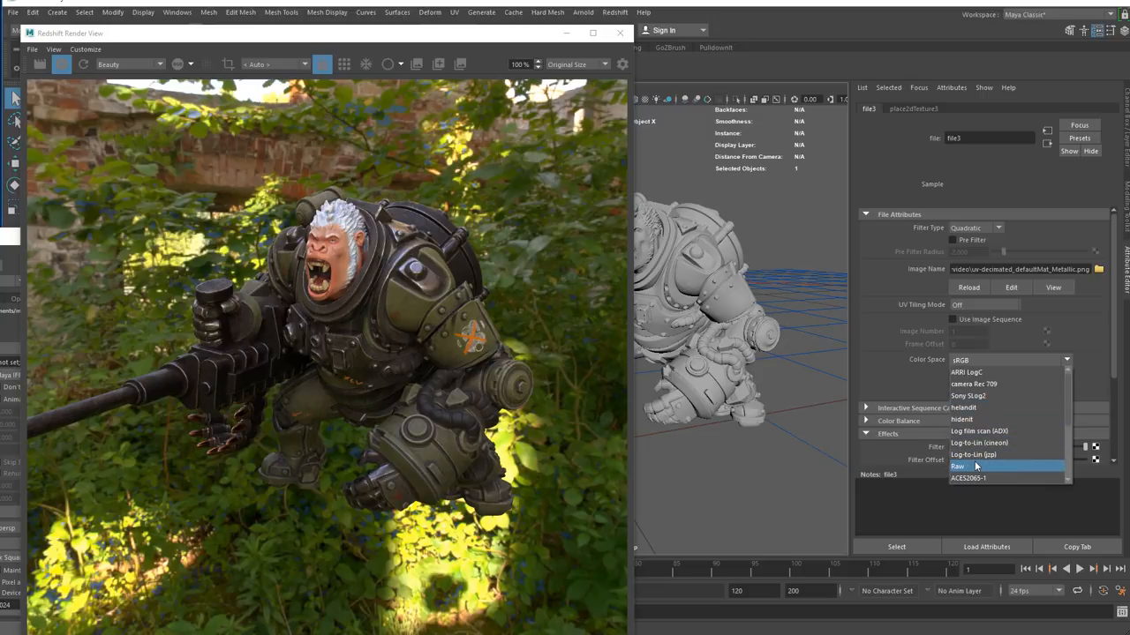
pyautogui.click(956, 466)
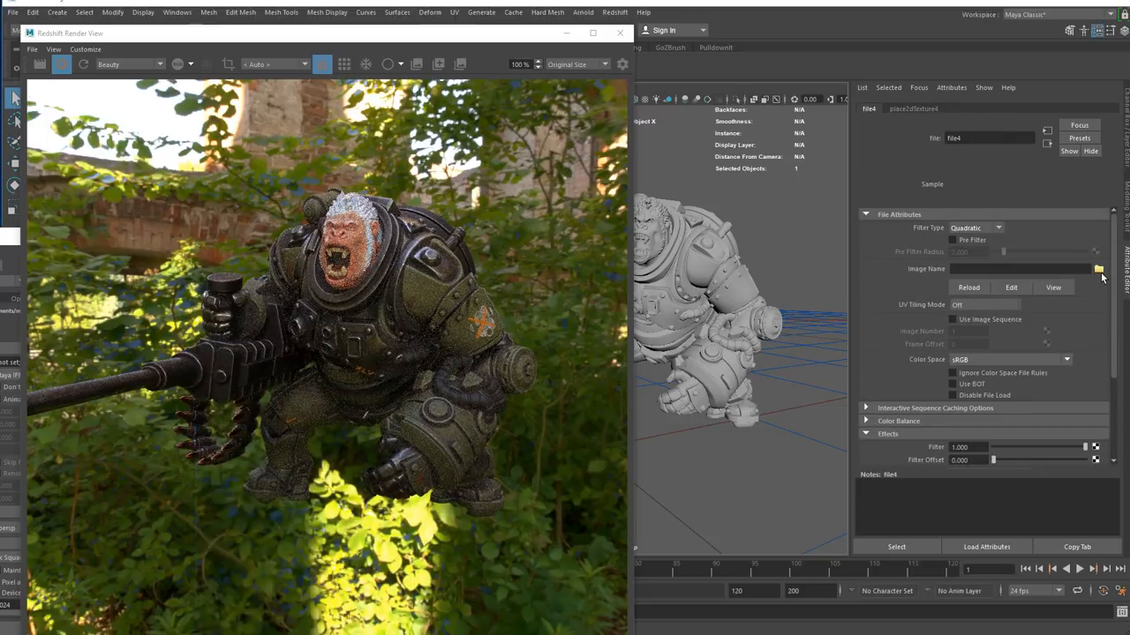
# Load the Scattering texture into another file node and set its colour space to Raw
pyautogui.click(1098, 269)
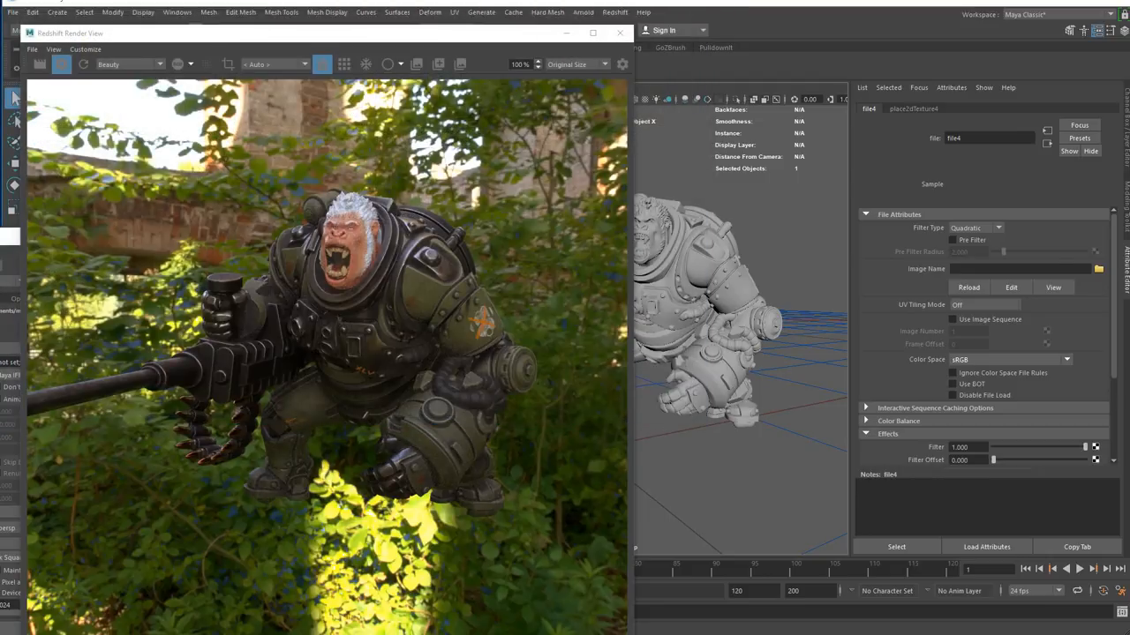
pyautogui.click(1066, 360)
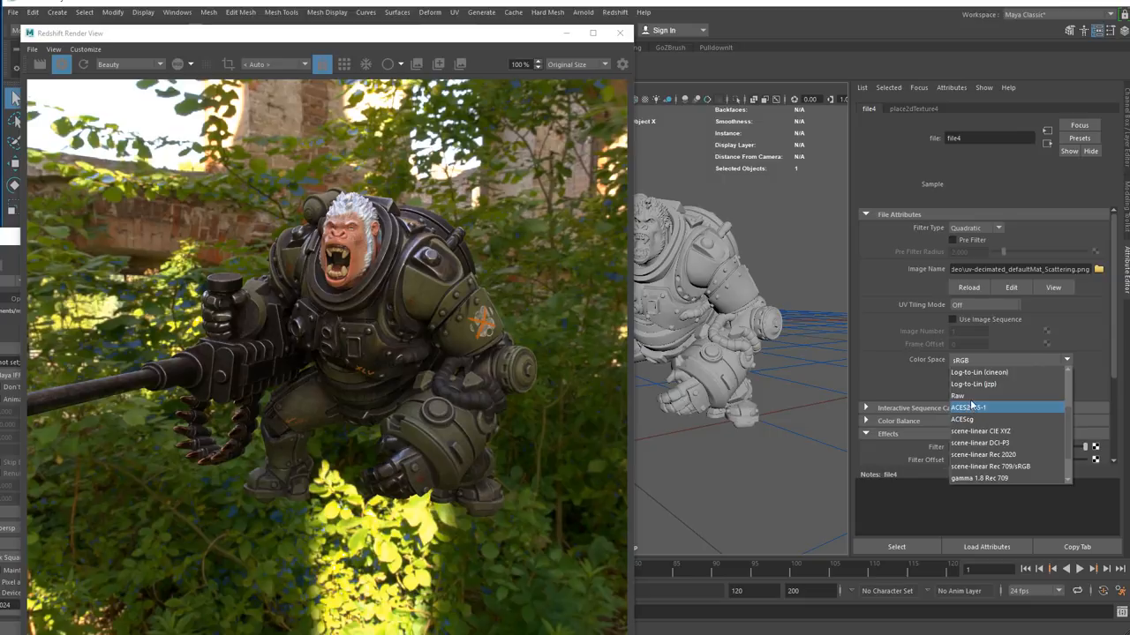
pyautogui.click(956, 395)
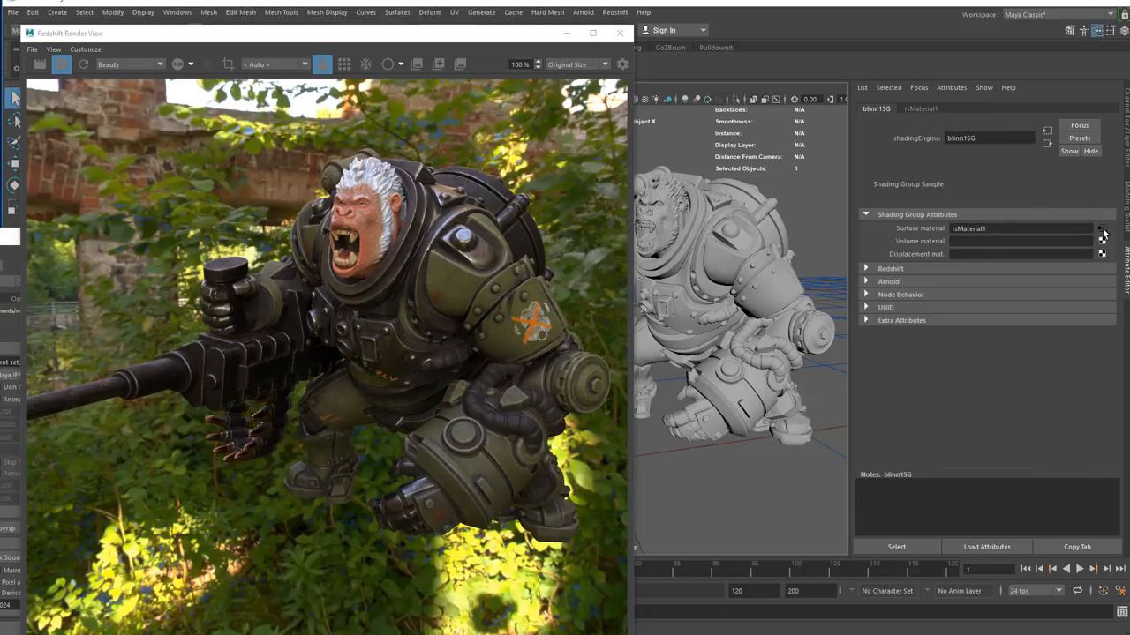
# Connect a RedshiftBumpMap with a File node loading the Normal texture, colour space set, to the Bump Map slot
pyautogui.click(1102, 228)
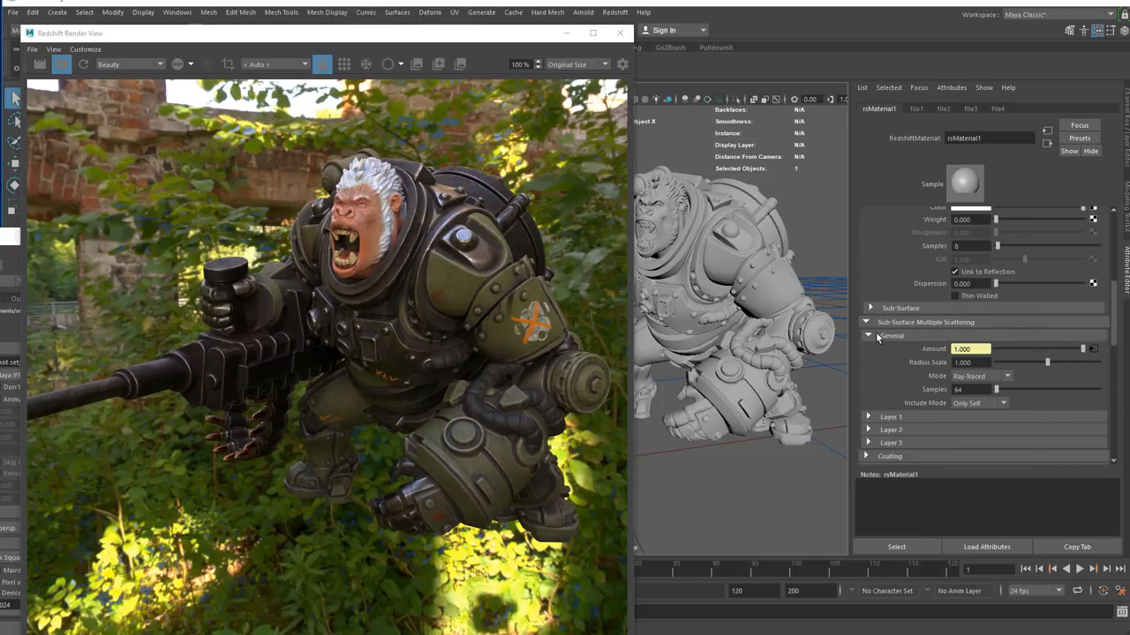
pyautogui.click(868, 335)
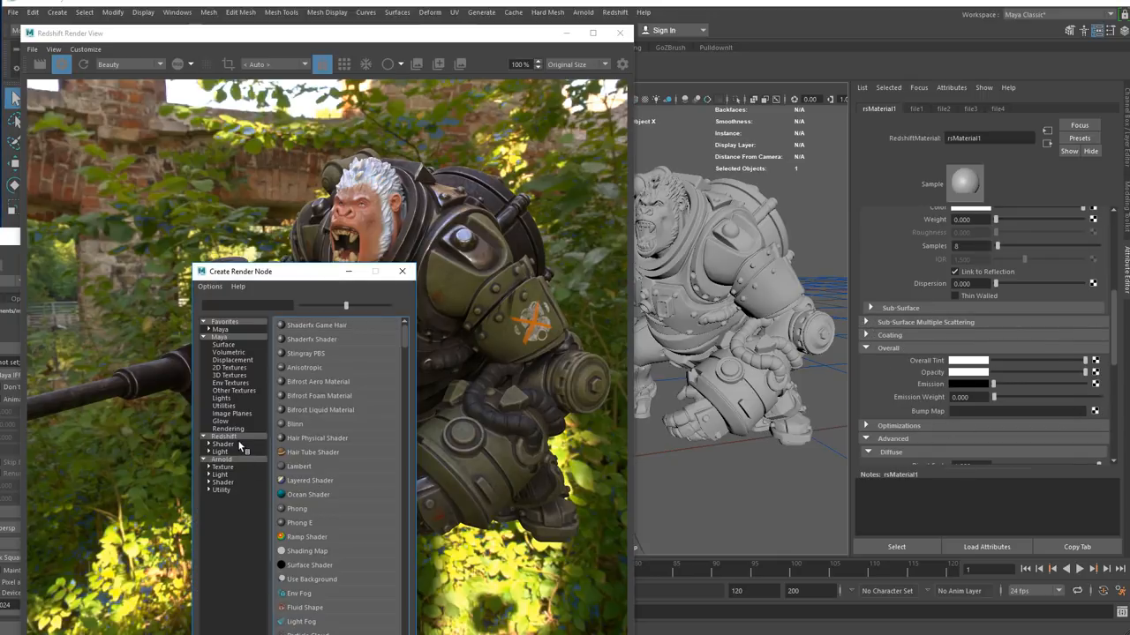
pyautogui.click(222, 443)
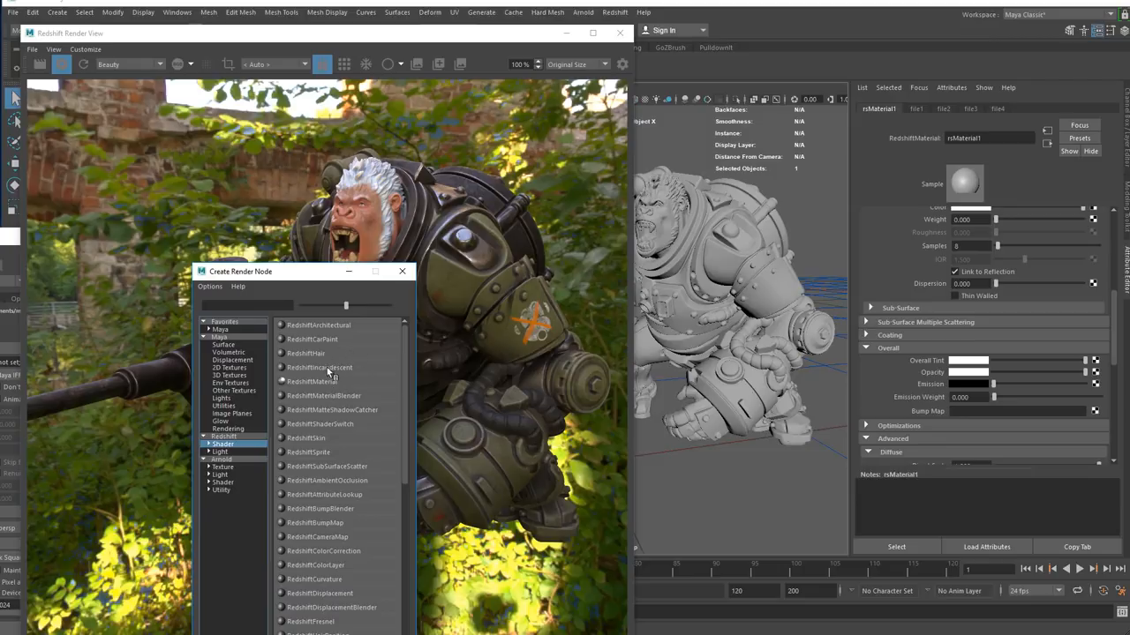
pyautogui.scroll(-3)
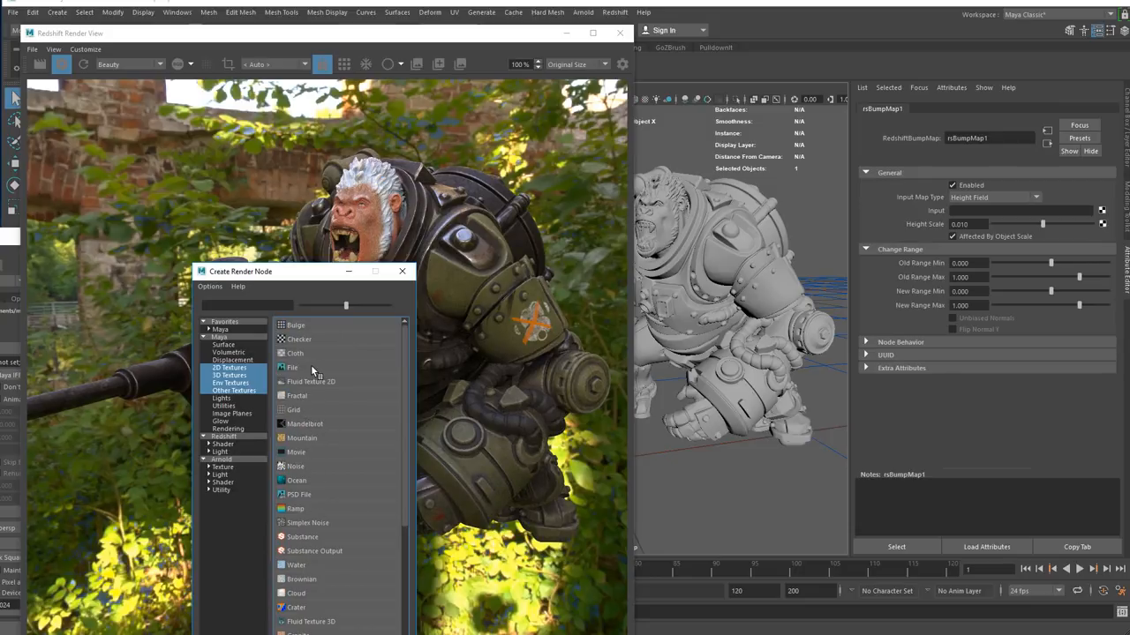
pyautogui.click(293, 367)
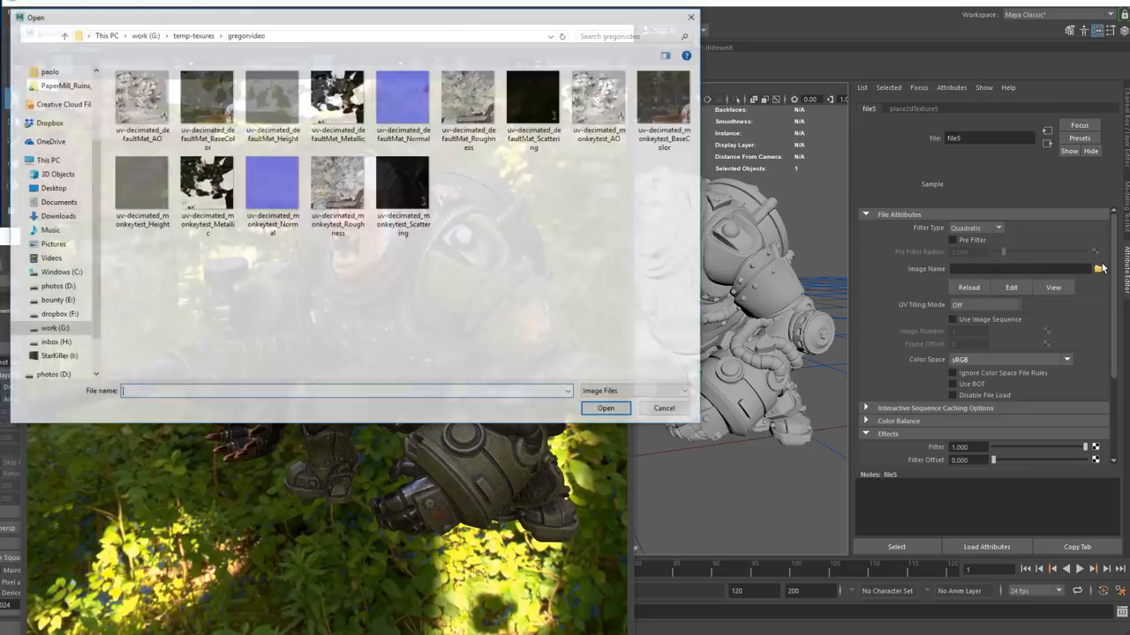
pyautogui.click(402, 99)
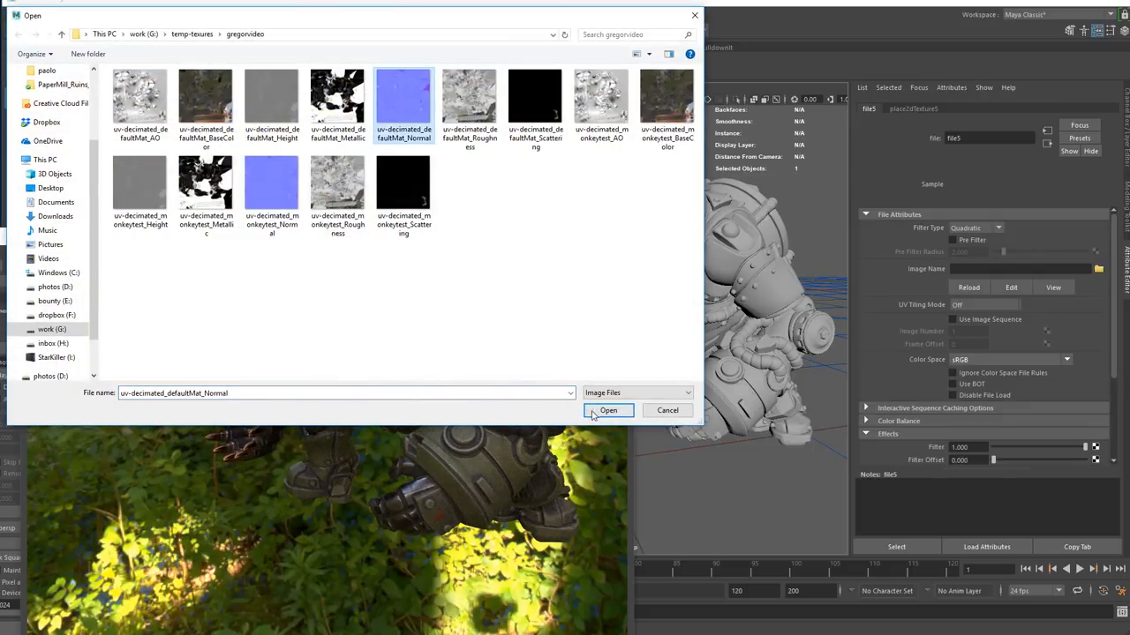
pyautogui.click(607, 409)
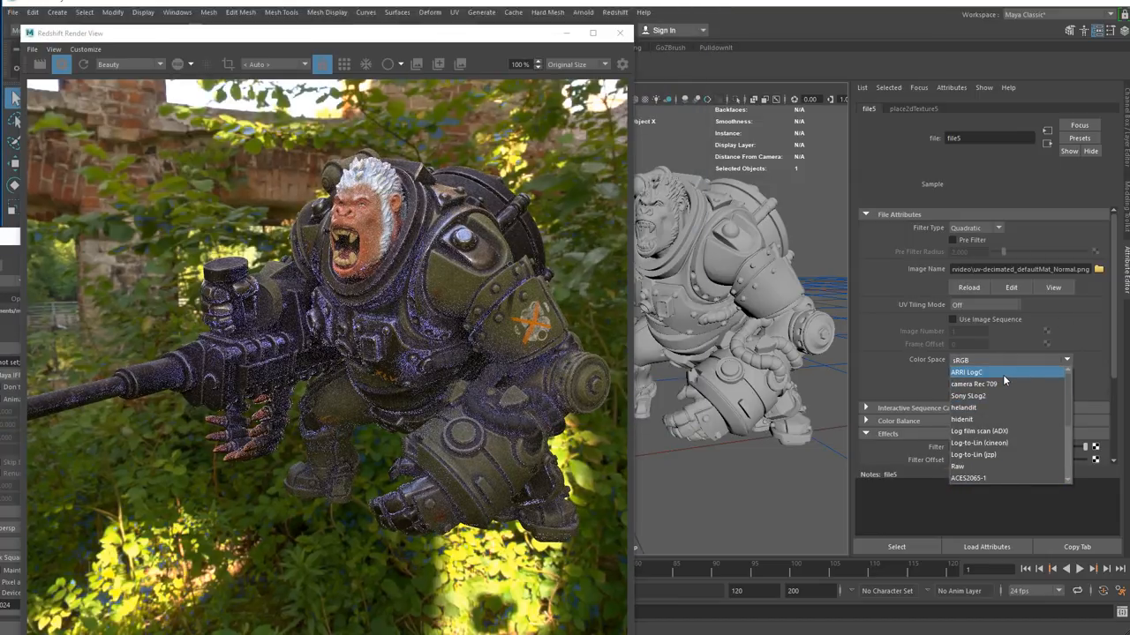
pyautogui.moveTo(985, 395)
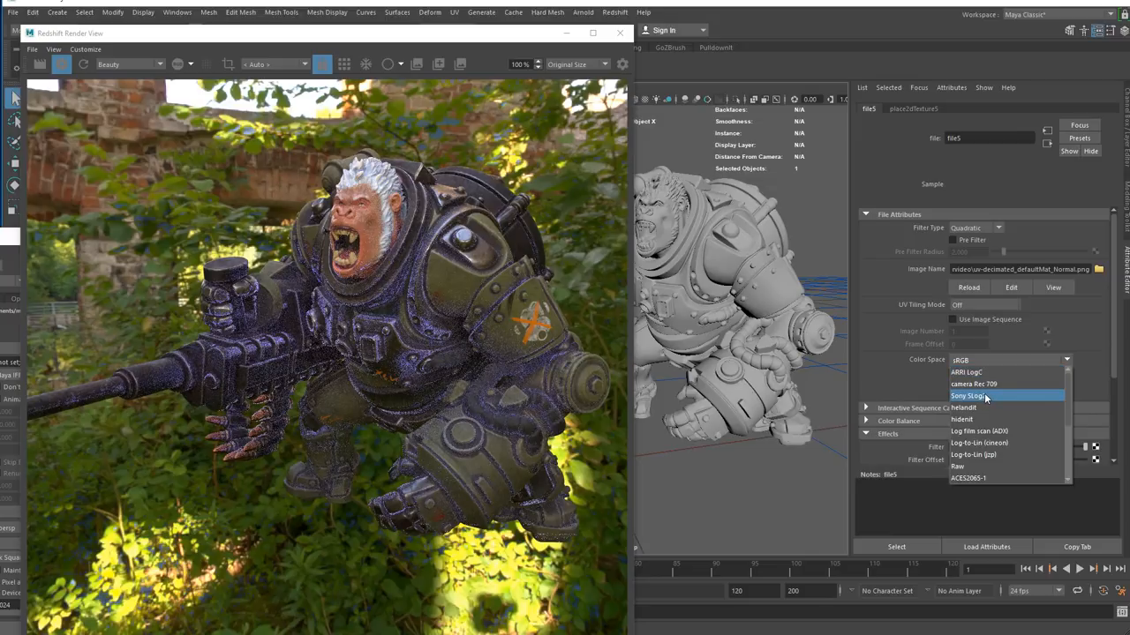
pyautogui.click(957, 466)
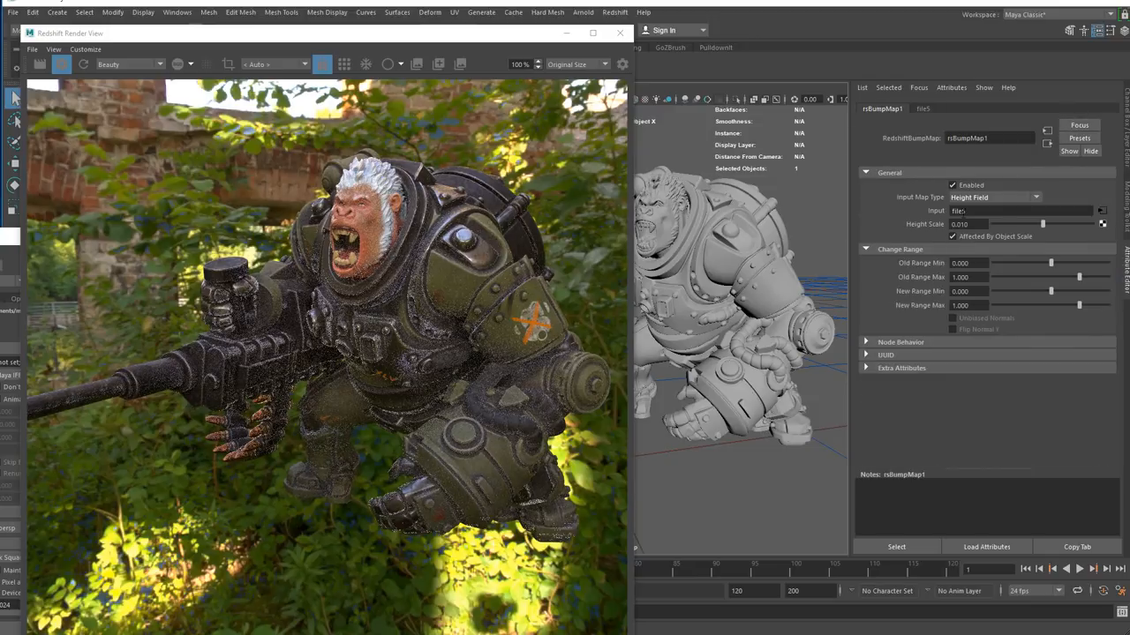
pyautogui.click(996, 197)
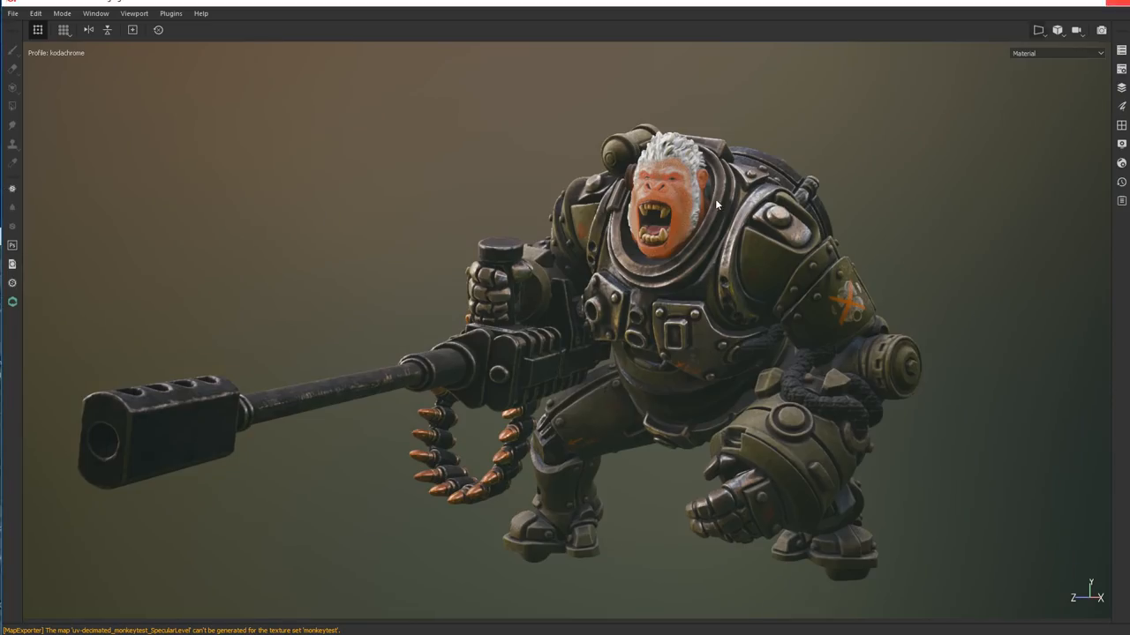
# Turn off the colour profile in Display Settings and review the Camera Settings
pyautogui.click(1121, 144)
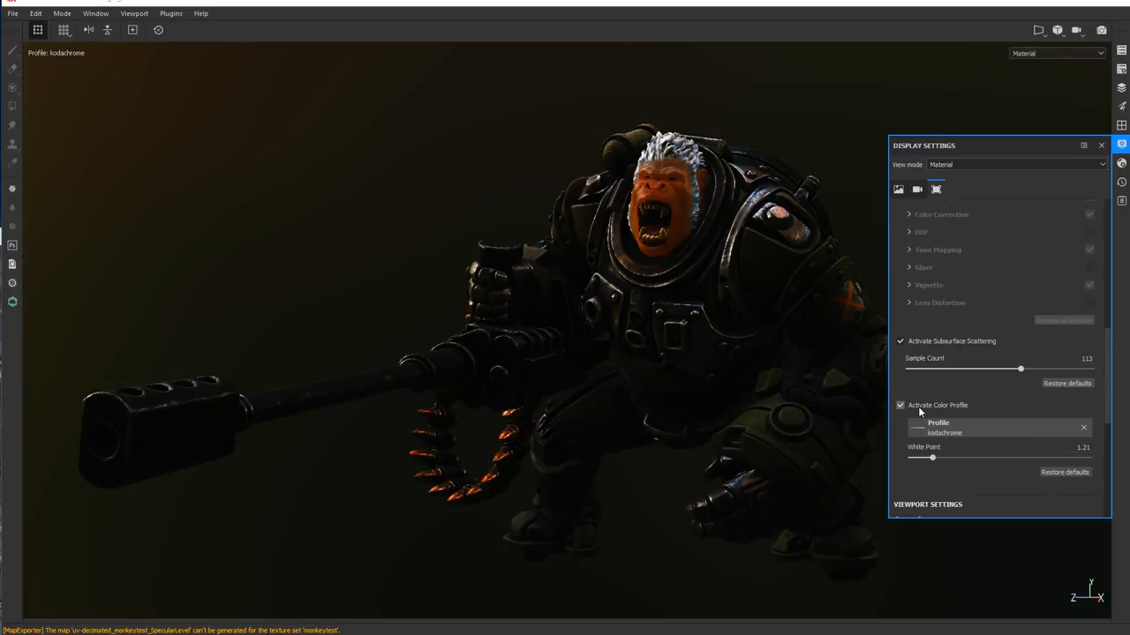
pyautogui.click(900, 404)
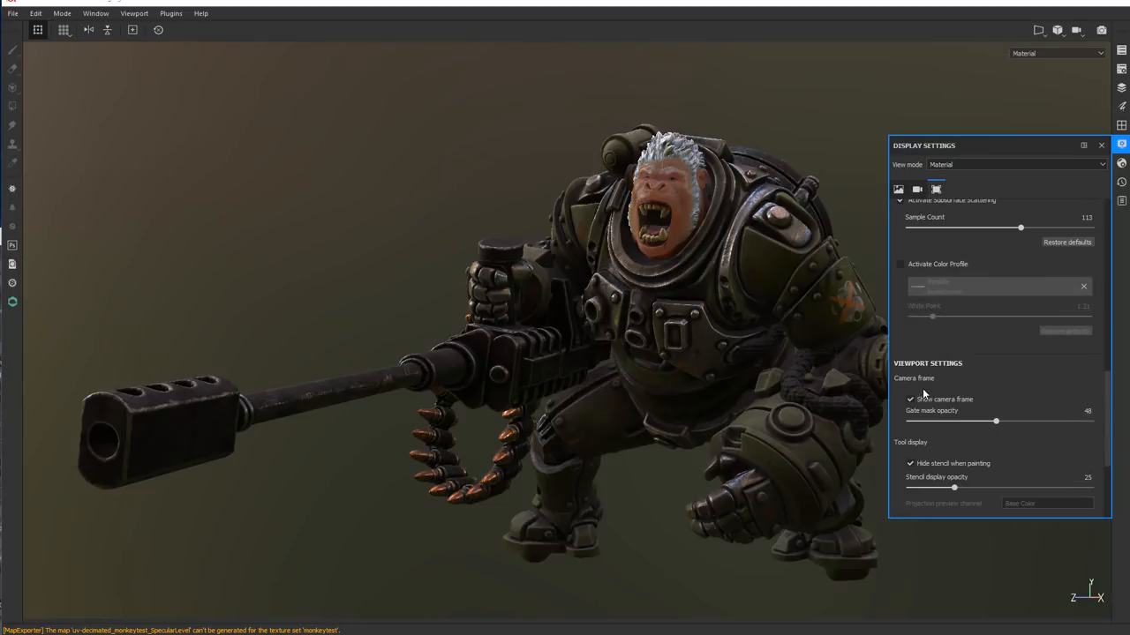
pyautogui.scroll(-3)
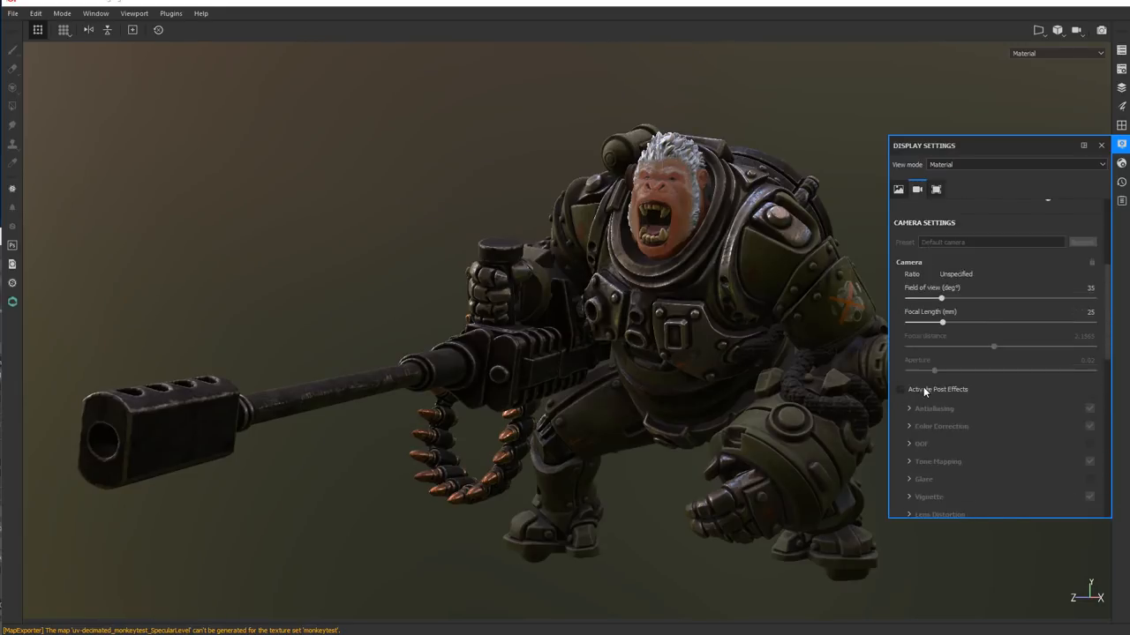
pyautogui.click(897, 189)
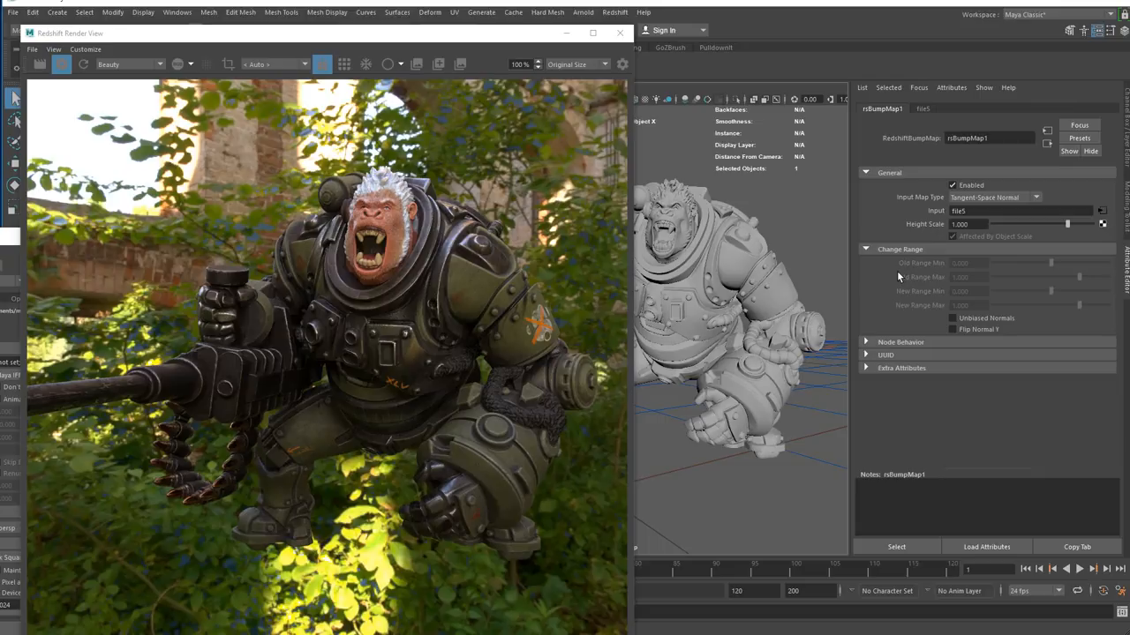
pyautogui.moveTo(805, 295)
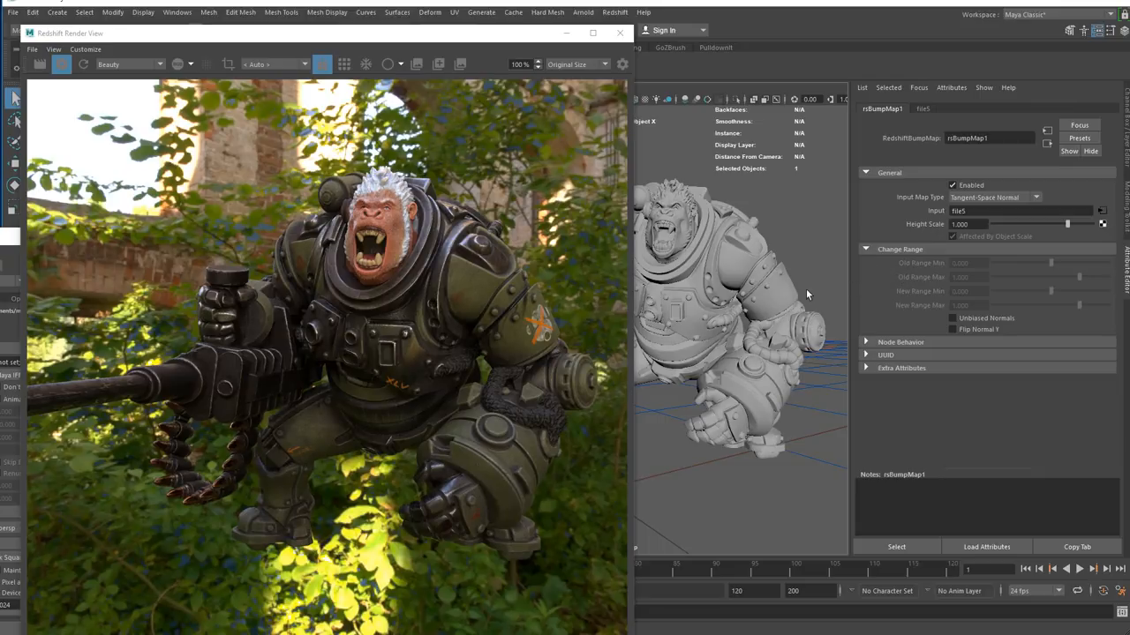
pyautogui.moveTo(794, 325)
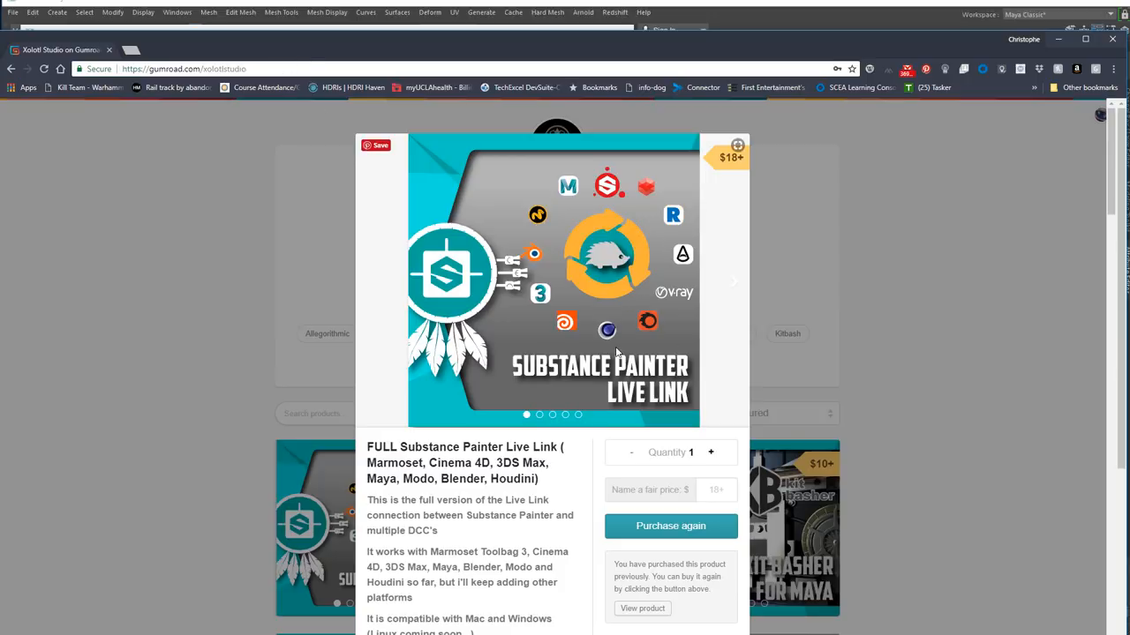
pyautogui.moveTo(727, 182)
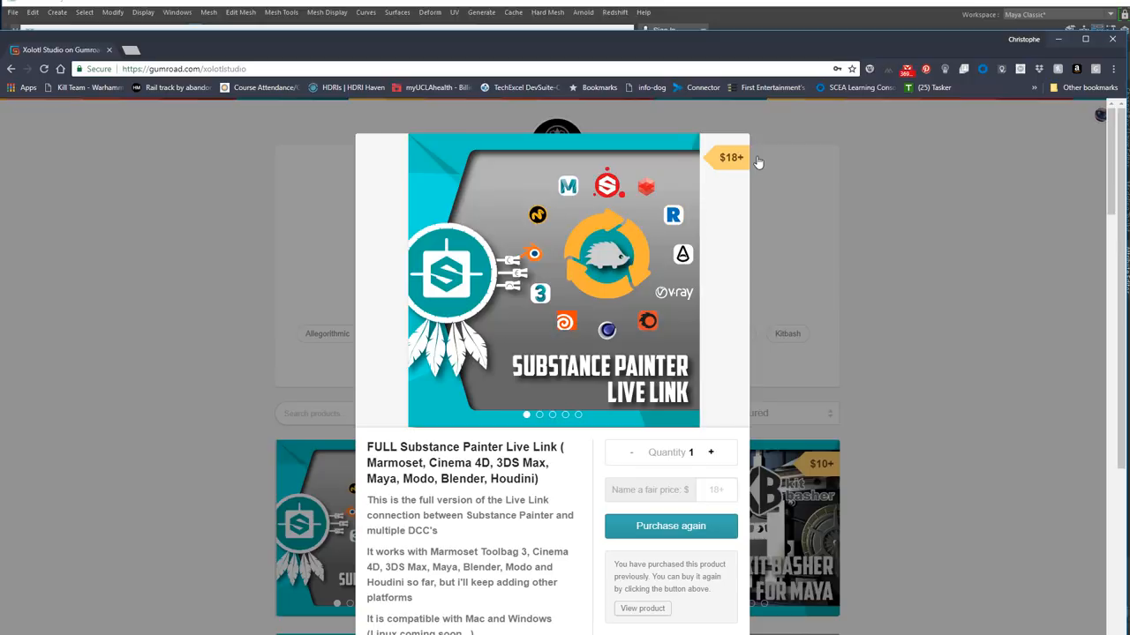
pyautogui.moveTo(740, 144)
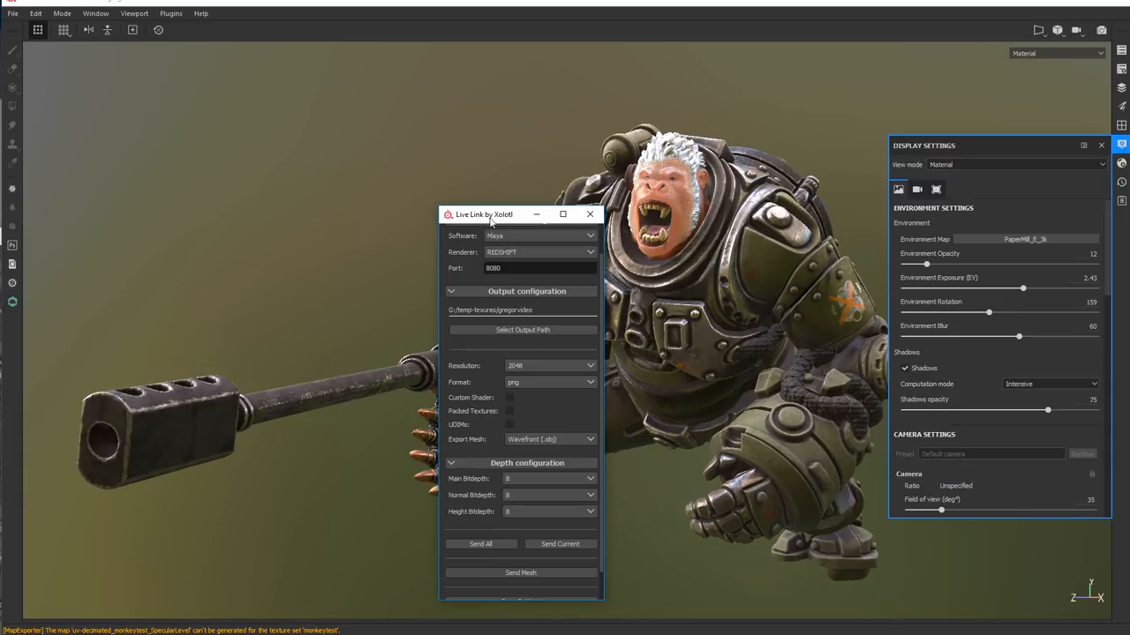
# In the Live Link window choose Maya as target software and set the texture output folder
pyautogui.moveTo(483, 213); pyautogui.dragTo(395, 152)
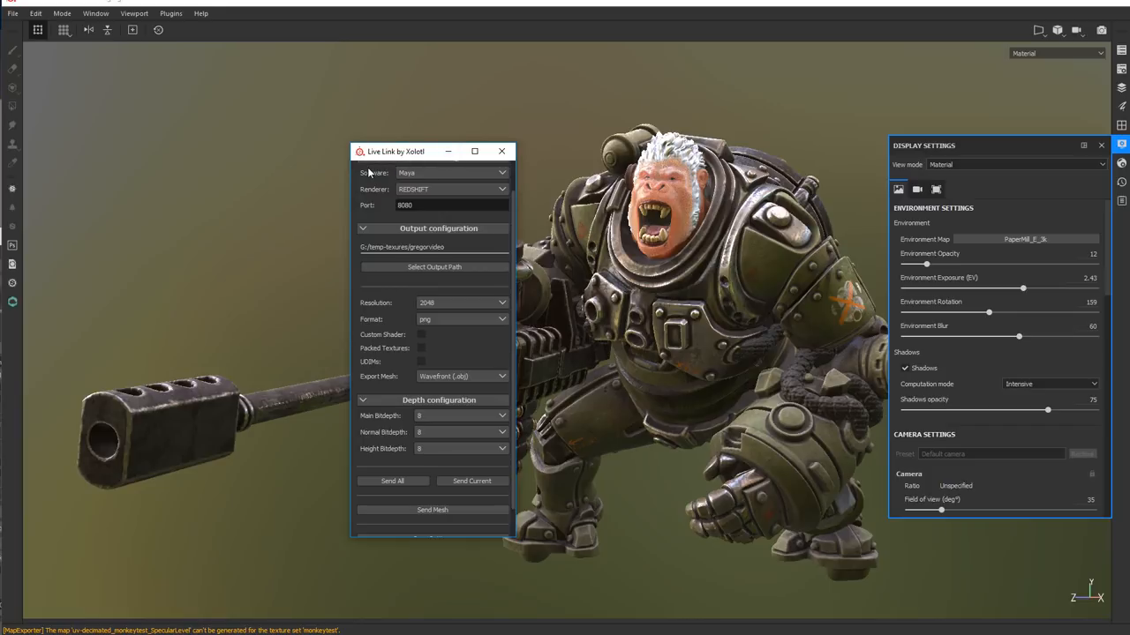
pyautogui.click(452, 173)
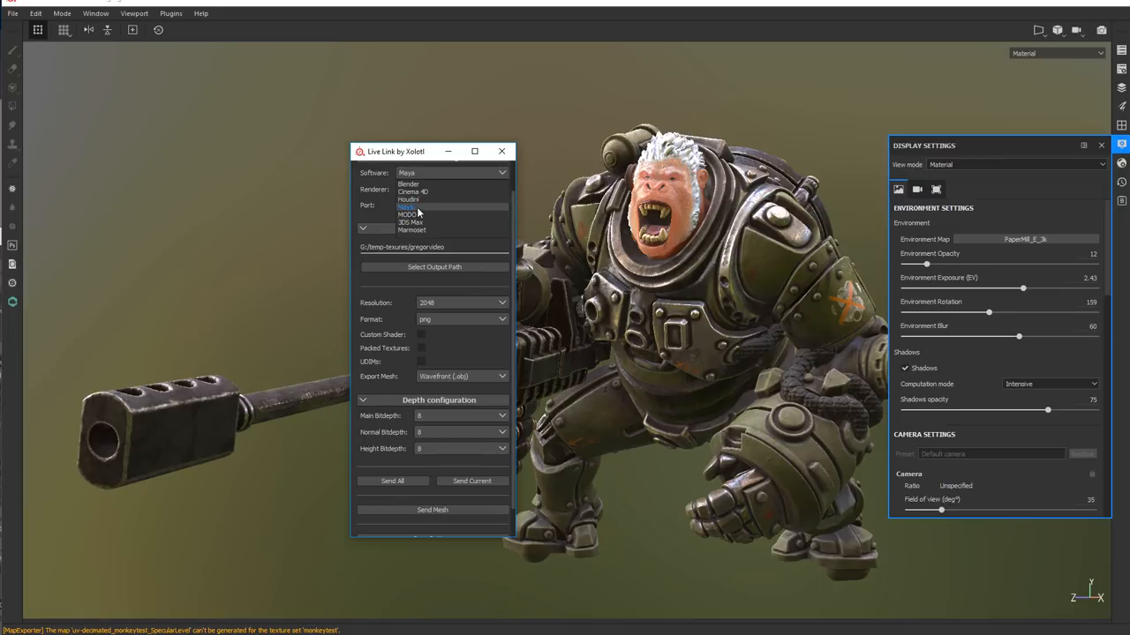
pyautogui.click(409, 207)
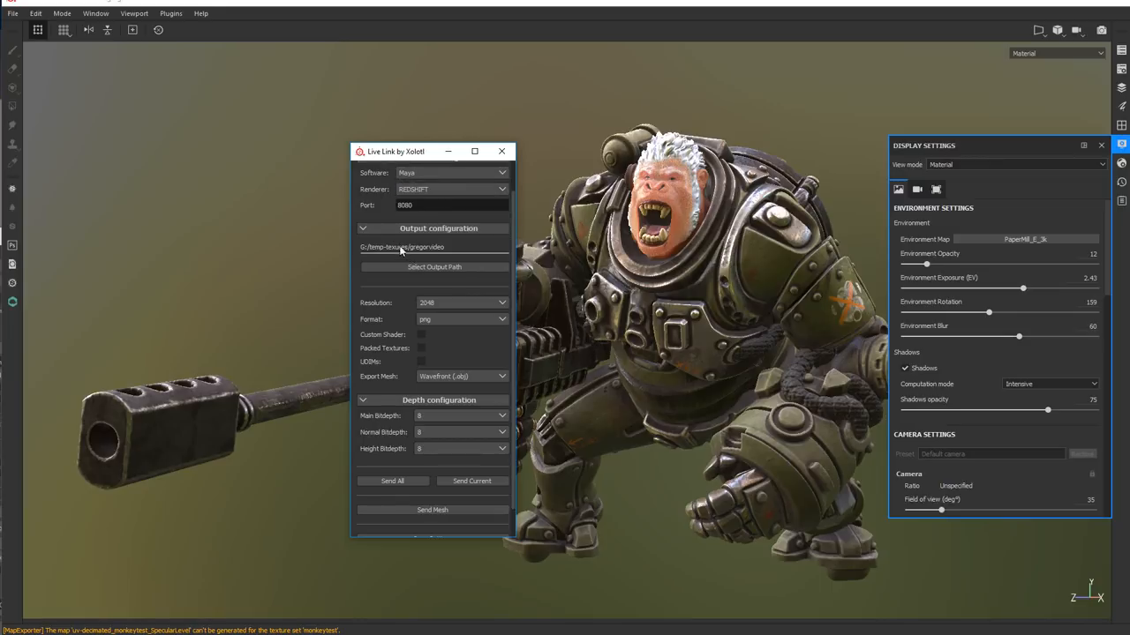
pyautogui.click(459, 317)
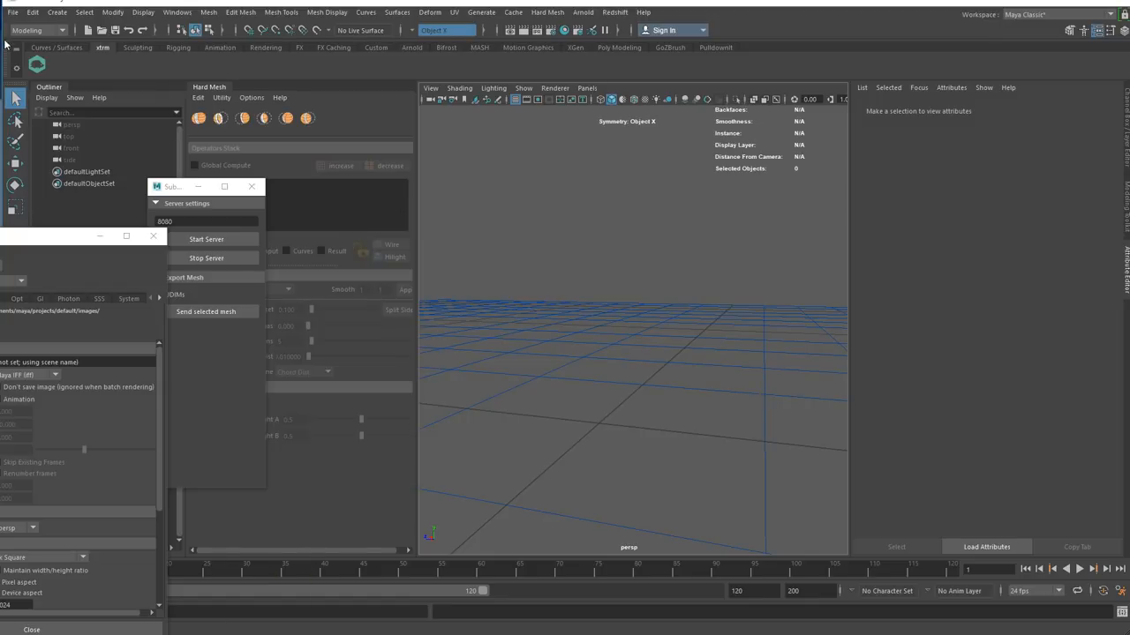
pyautogui.moveTo(722, 314)
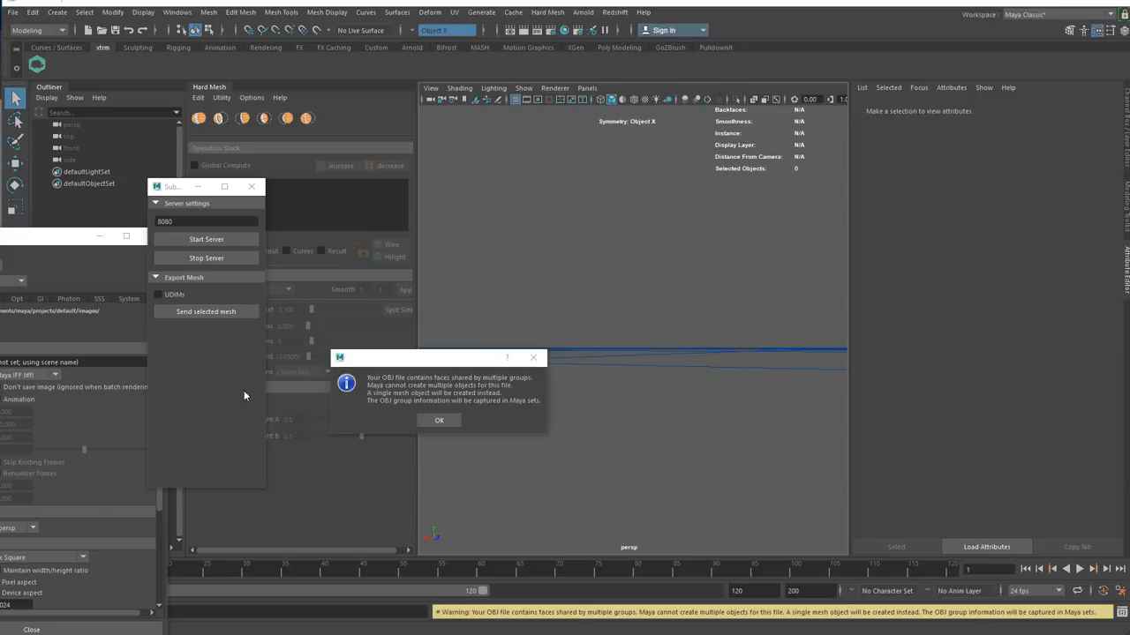
# Accept the OBJ groups warning to finish importing the gorilla mesh and inspect it
pyautogui.click(438, 420)
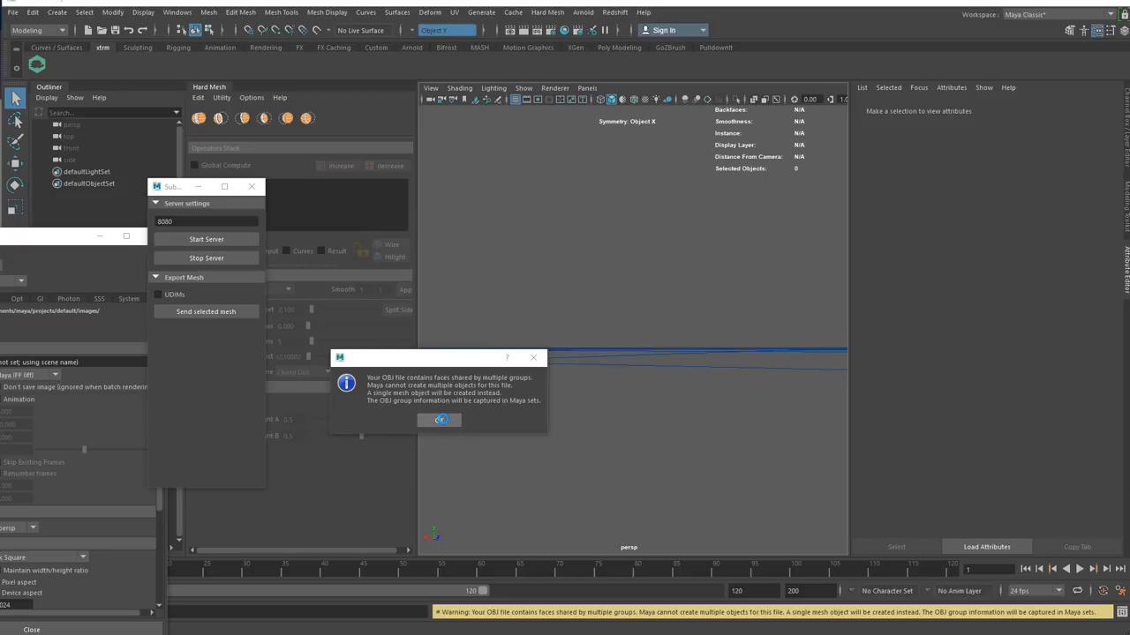
pyautogui.click(440, 420)
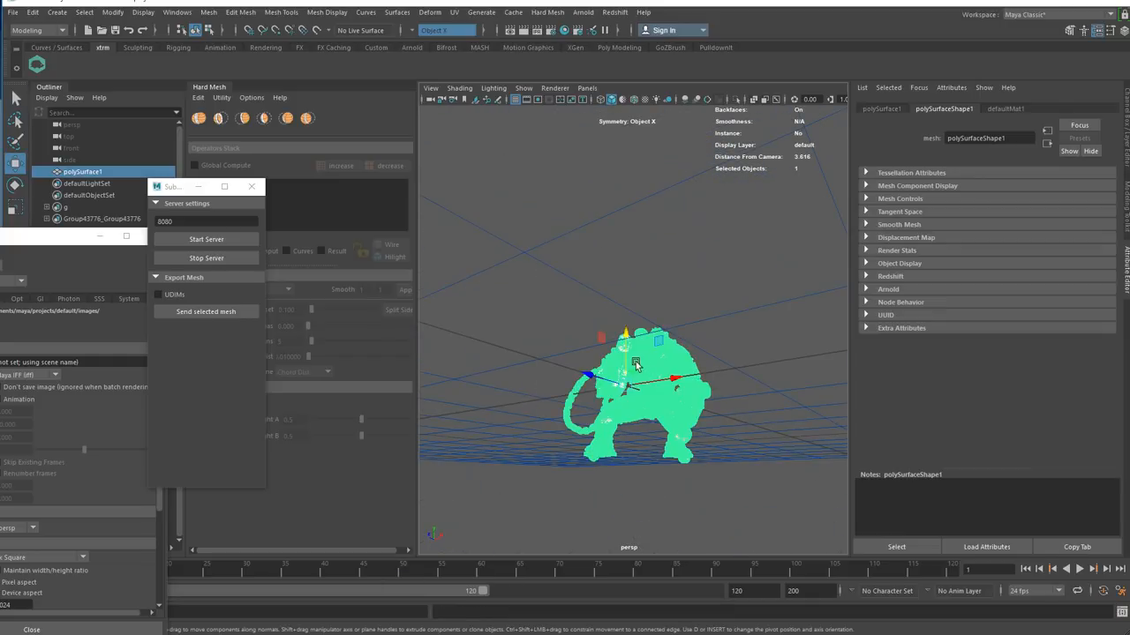
pyautogui.moveTo(636, 365); pyautogui.dragTo(622, 318)
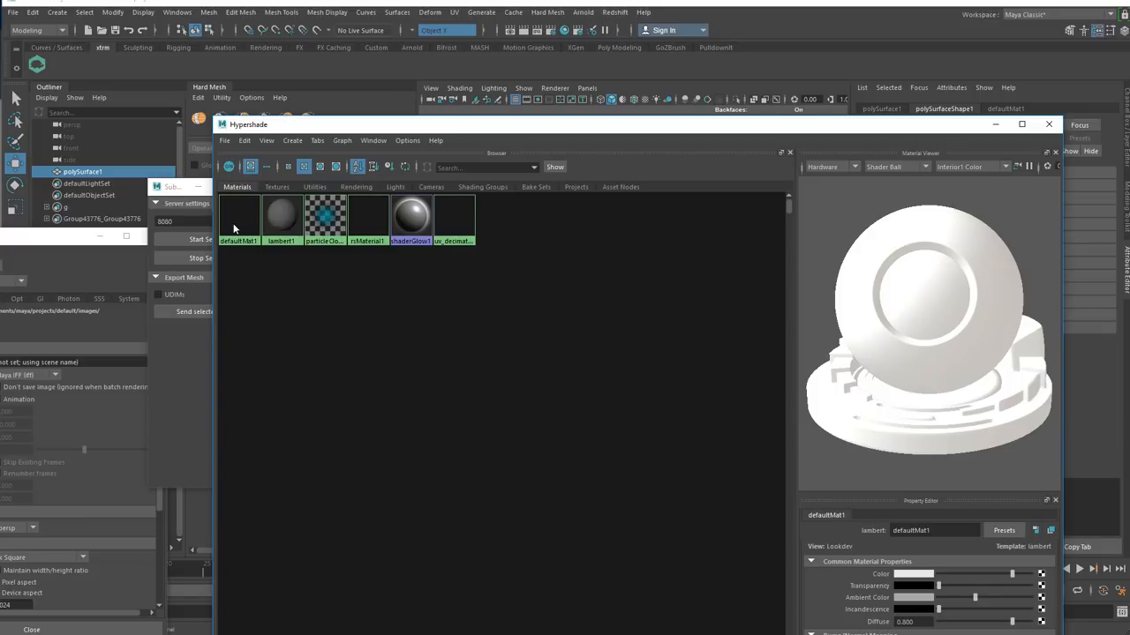
pyautogui.moveTo(460, 224)
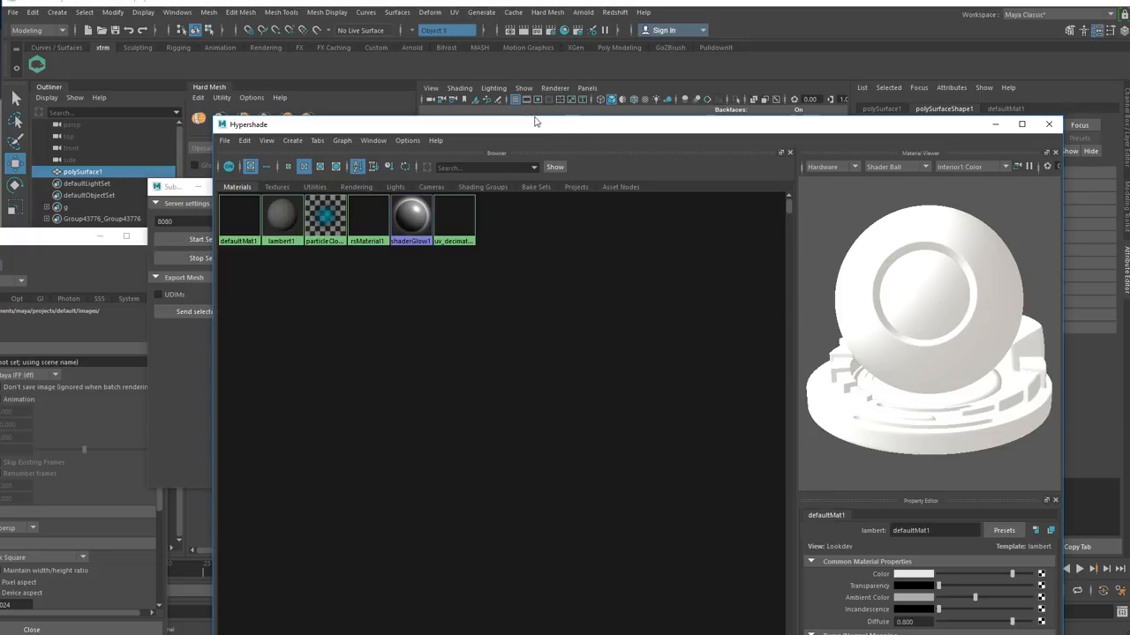
pyautogui.moveTo(231, 314)
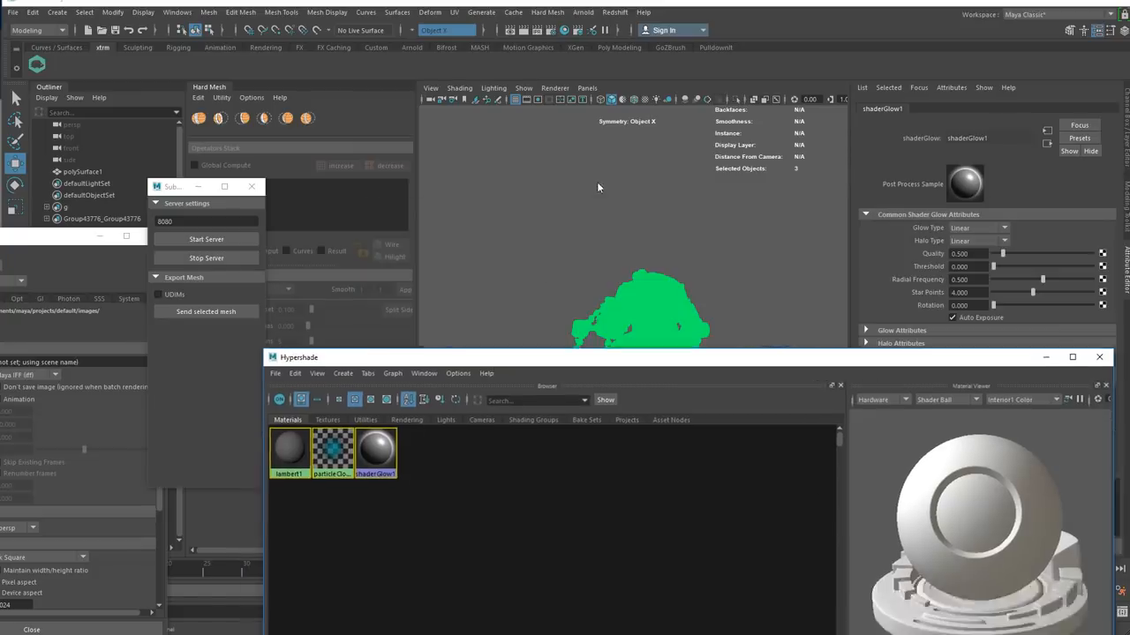
# Move the Hypershade window aside to uncover the gorilla in the viewport
pyautogui.moveTo(301, 356); pyautogui.dragTo(533, 155)
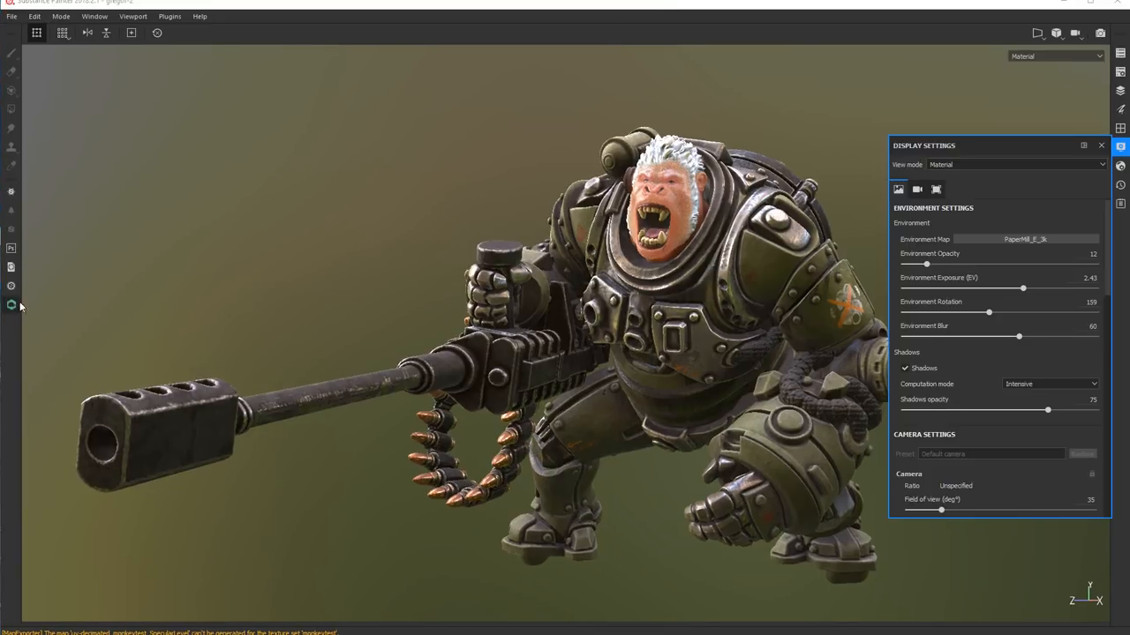
# Hide the Display Settings panel to show the textured gorilla unobstructed
pyautogui.click(1102, 145)
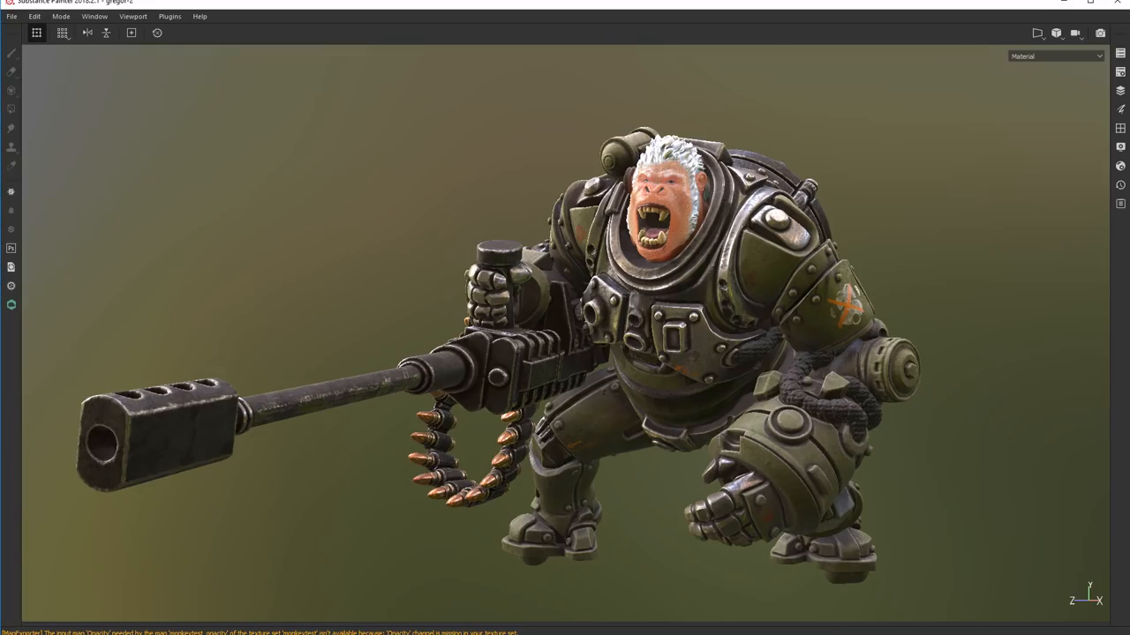
pyautogui.click(96, 16)
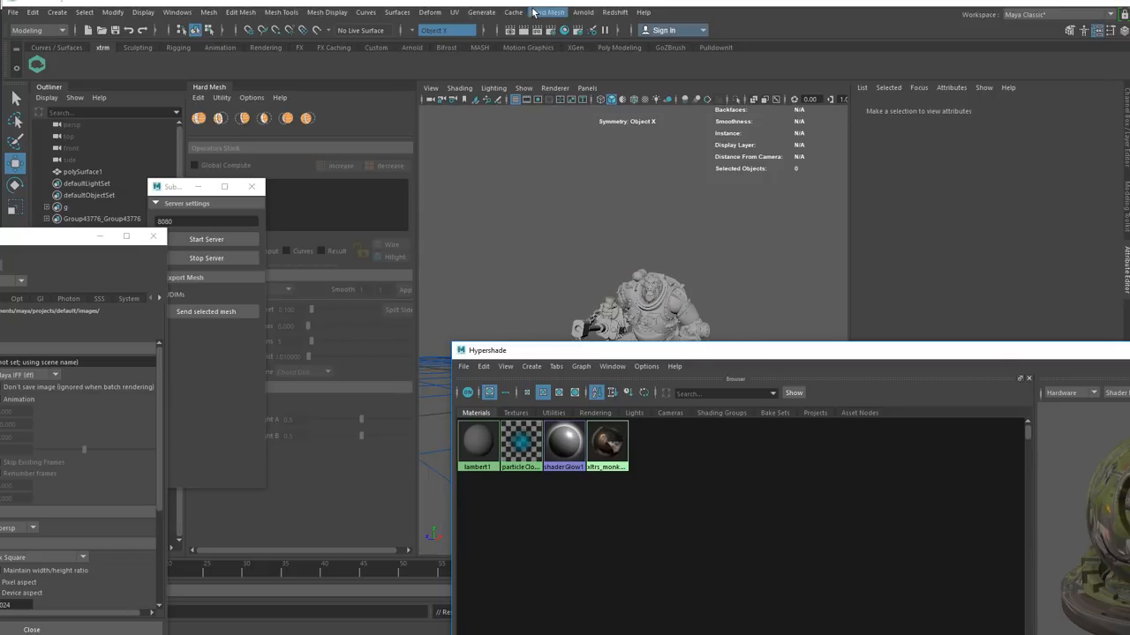
# Add a Redshift dome light and load PaperMill_Ruins_E_4k.hdr as its dome map
pyautogui.click(56, 10)
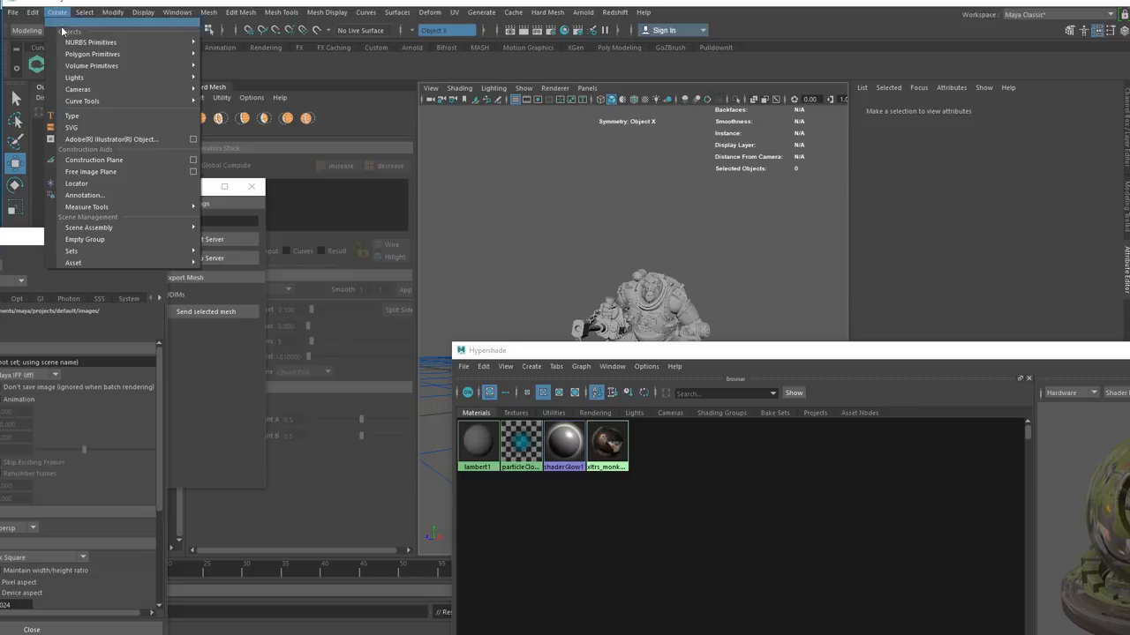
pyautogui.moveTo(74, 78)
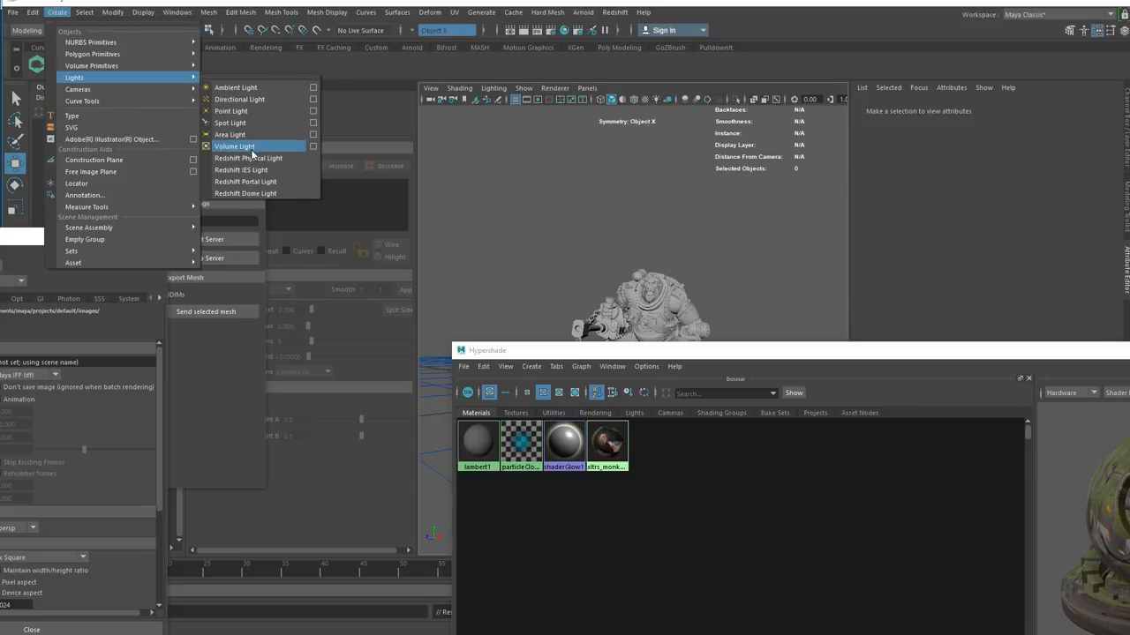
pyautogui.moveTo(246, 181)
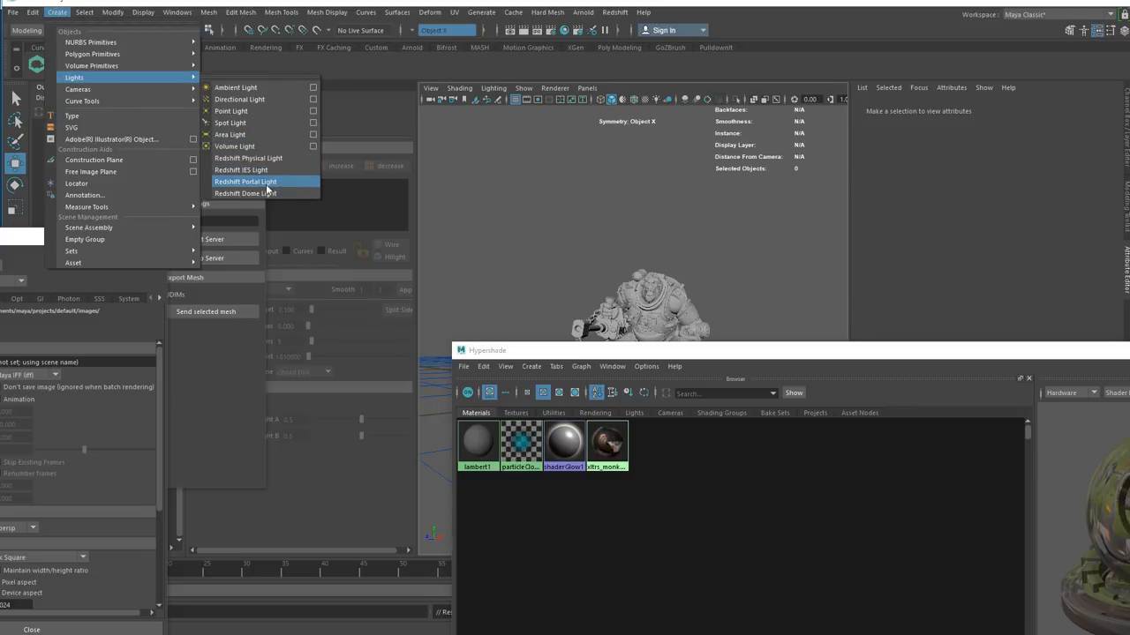
pyautogui.click(245, 192)
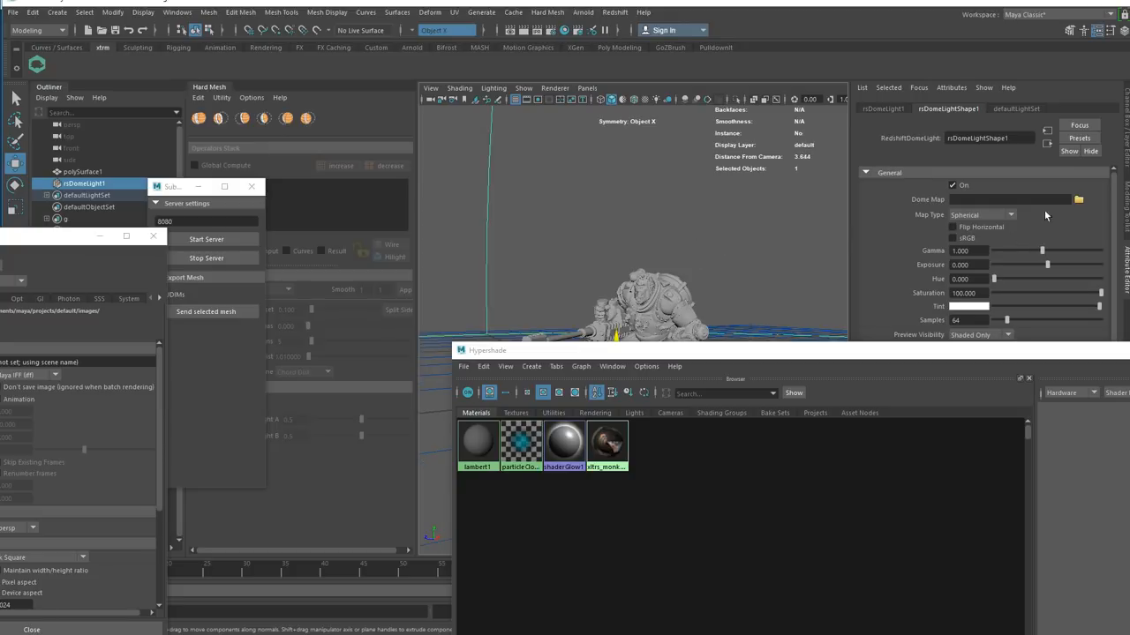
pyautogui.click(1078, 198)
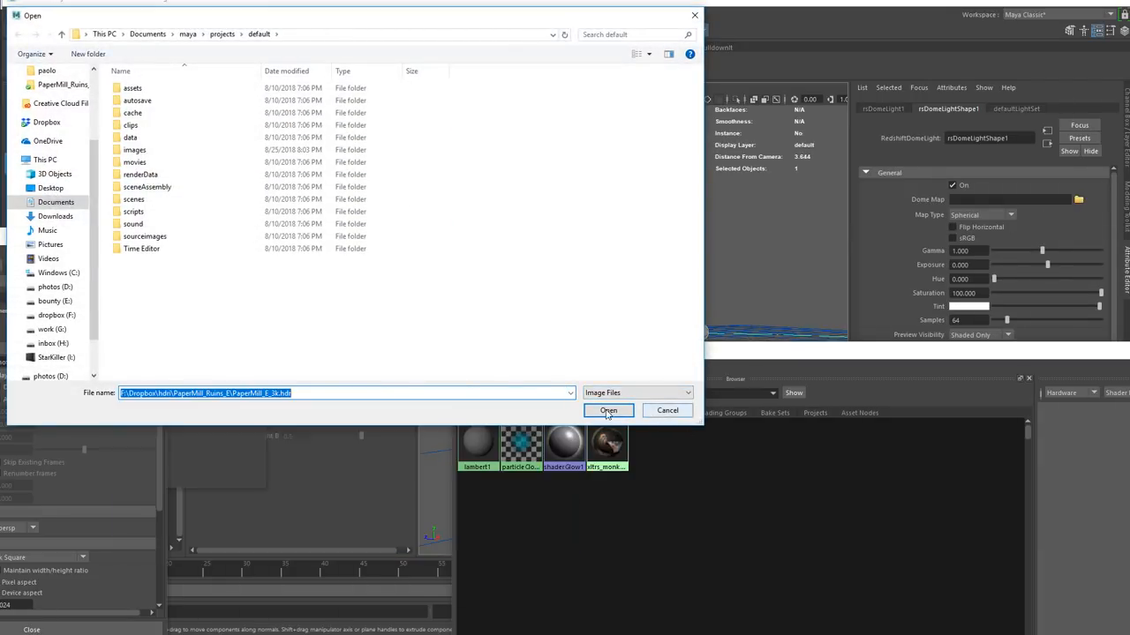
pyautogui.click(607, 410)
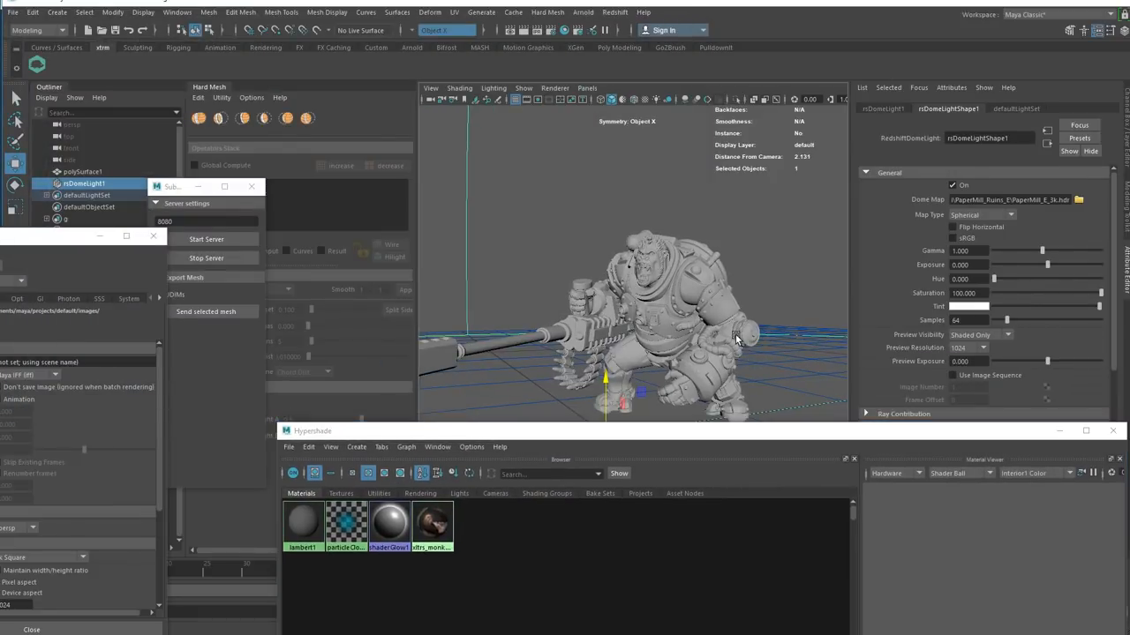
# Render the lit gorilla in the Redshift Render View
pyautogui.moveTo(735, 339); pyautogui.dragTo(721, 215)
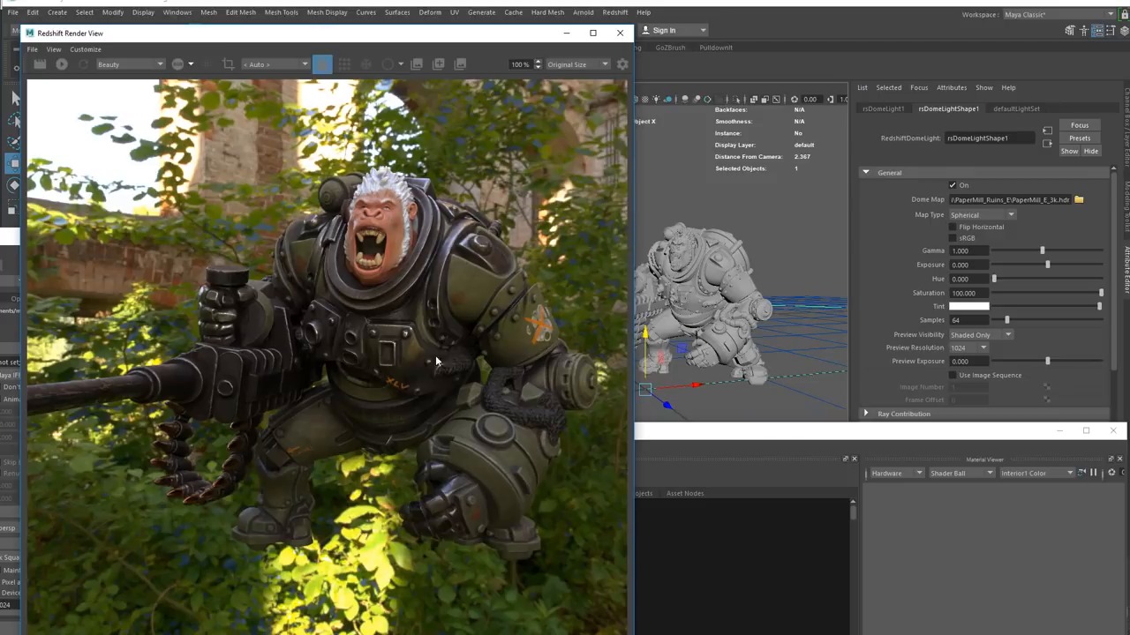
pyautogui.click(60, 64)
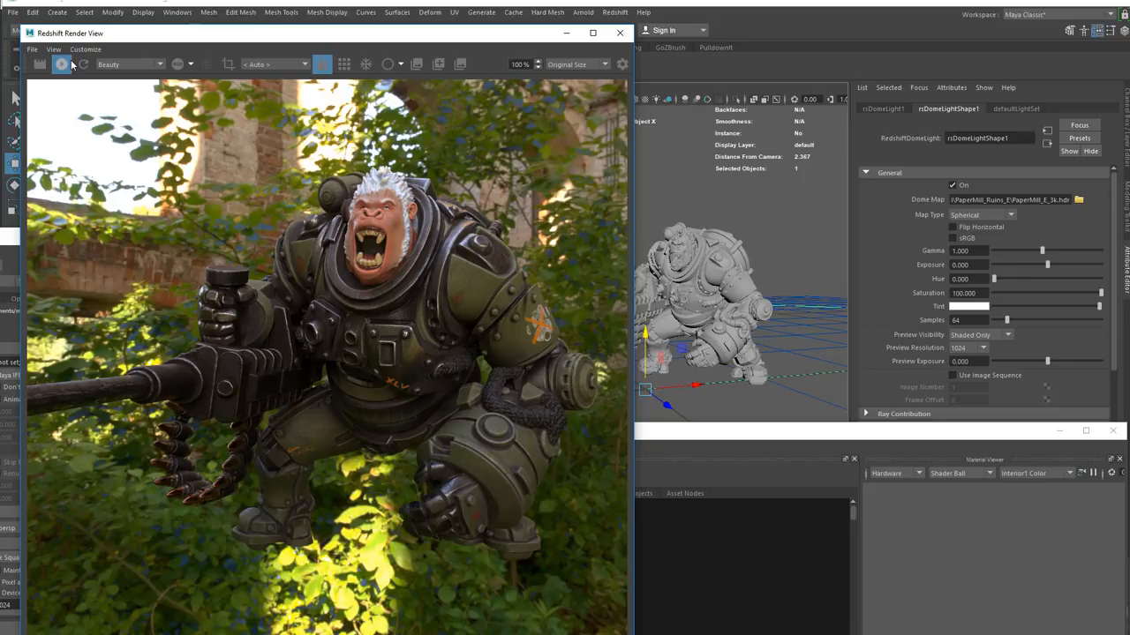
pyautogui.moveTo(706, 392)
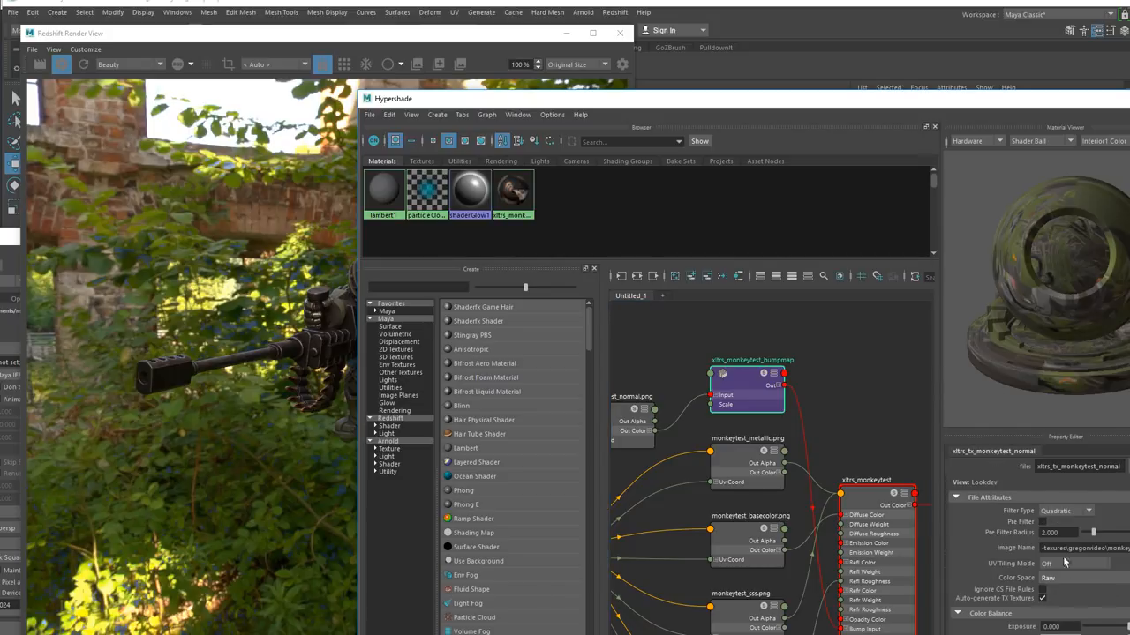
pyautogui.click(750, 437)
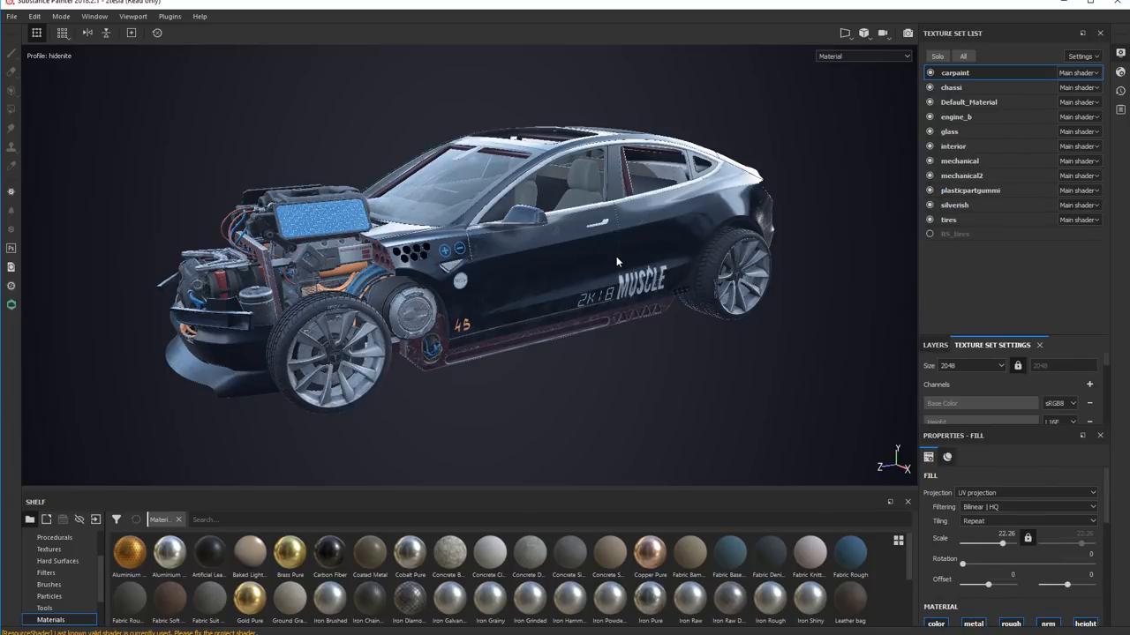
# Orbit around the car to inspect its livery and side, then return to Maya
pyautogui.moveTo(618, 265); pyautogui.dragTo(644, 256)
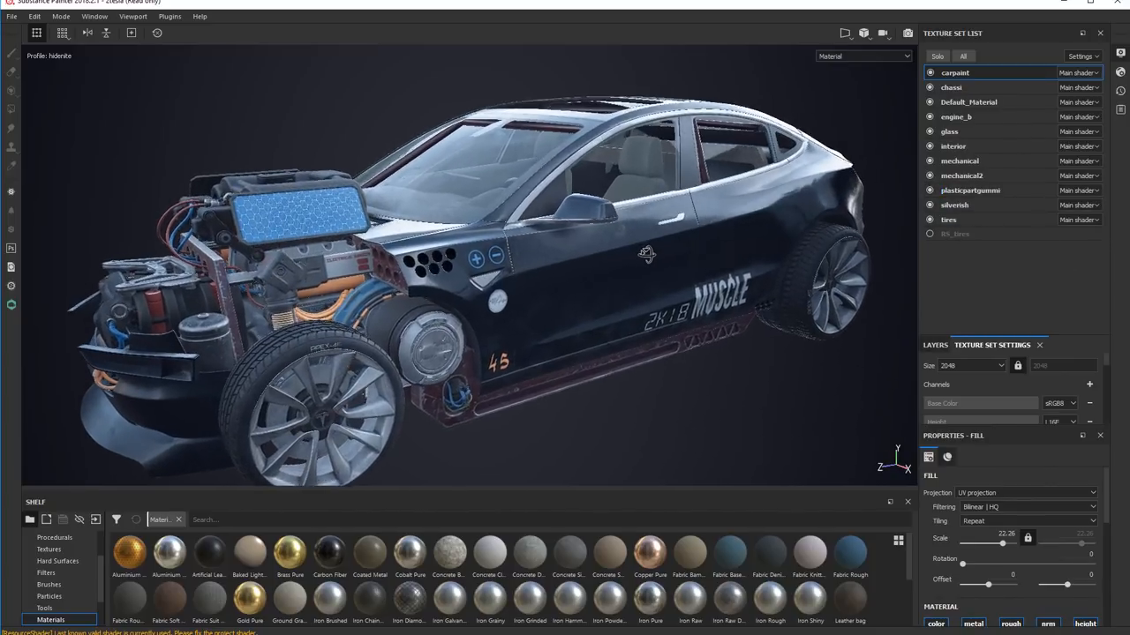
pyautogui.moveTo(650, 256); pyautogui.dragTo(604, 258)
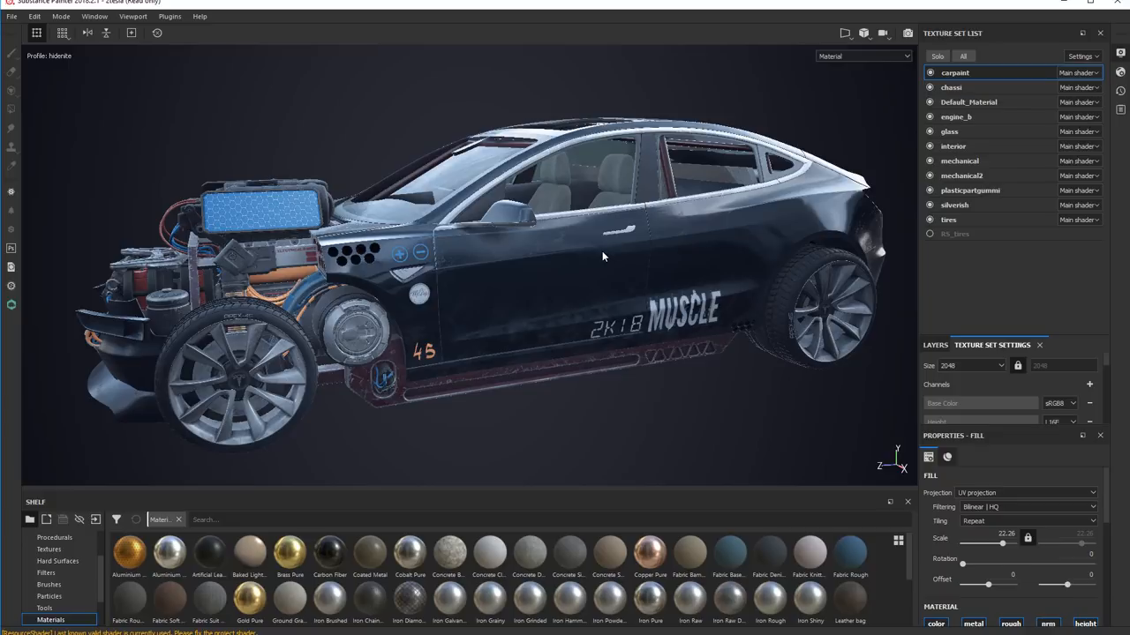
pyautogui.moveTo(163, 60)
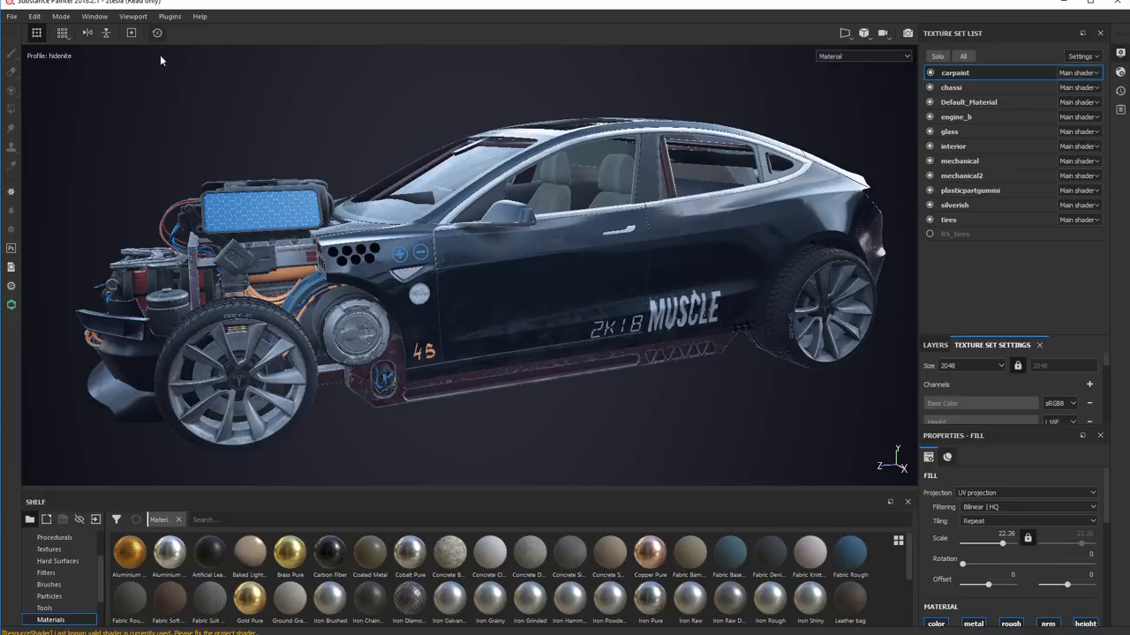
pyautogui.click(11, 16)
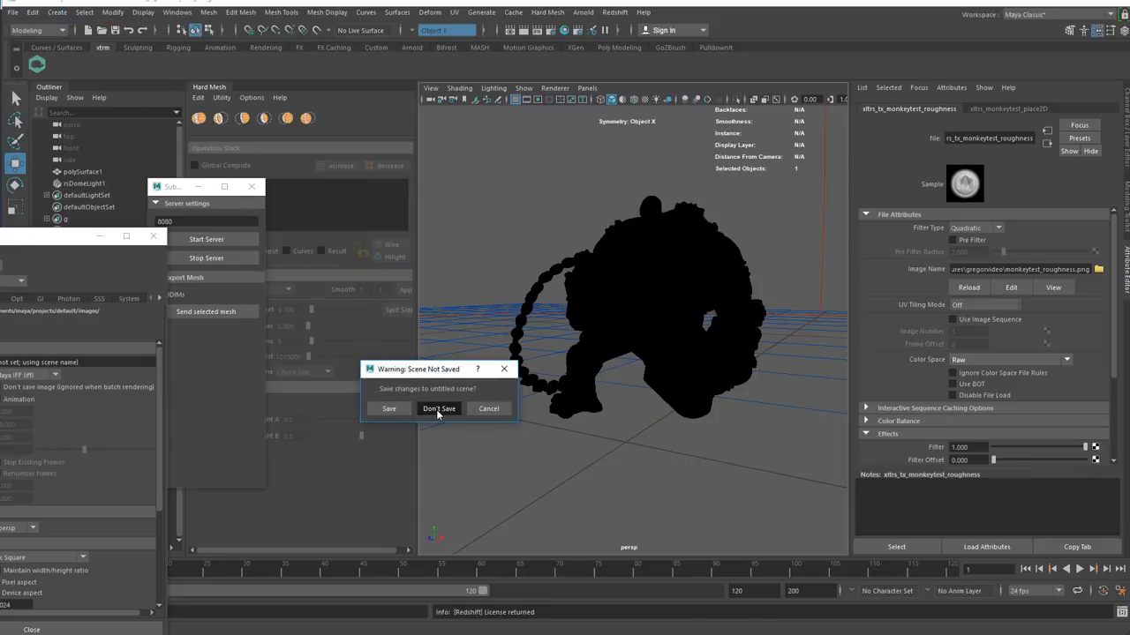
# Discard the unsaved scene, then restart the Substance Painter live-link server and confirm it is listening
pyautogui.click(438, 409)
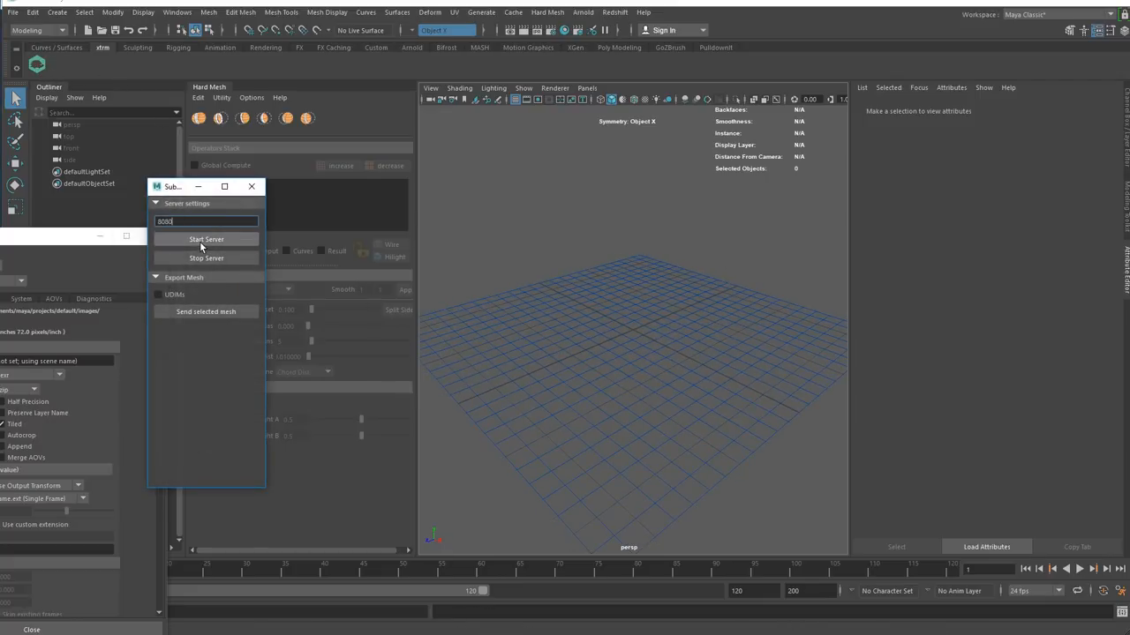
pyautogui.click(205, 240)
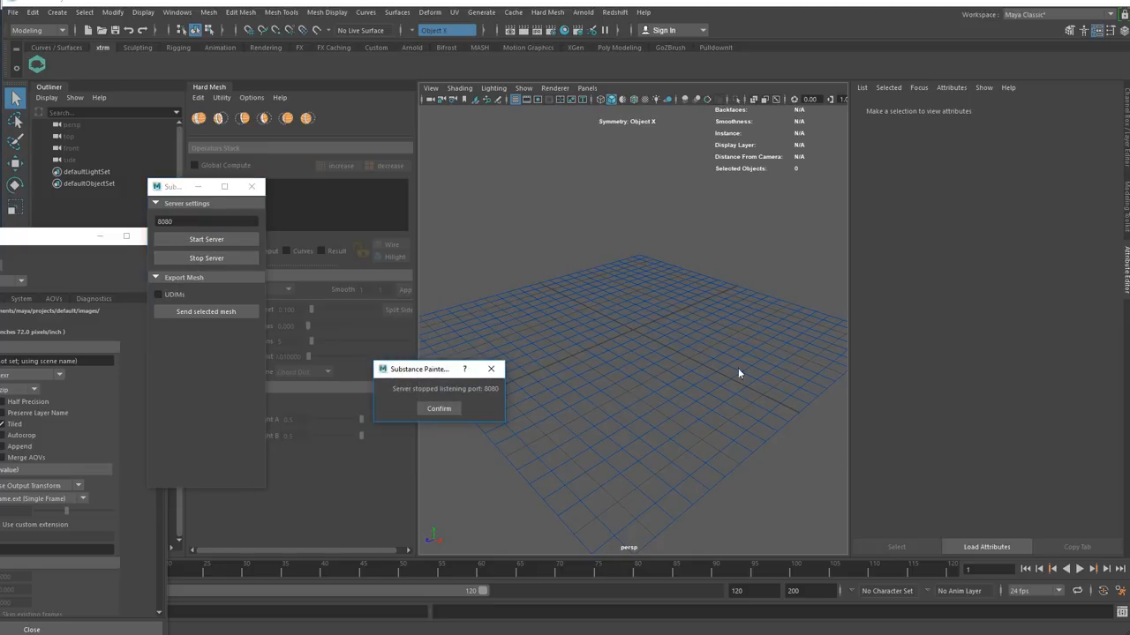
pyautogui.click(438, 408)
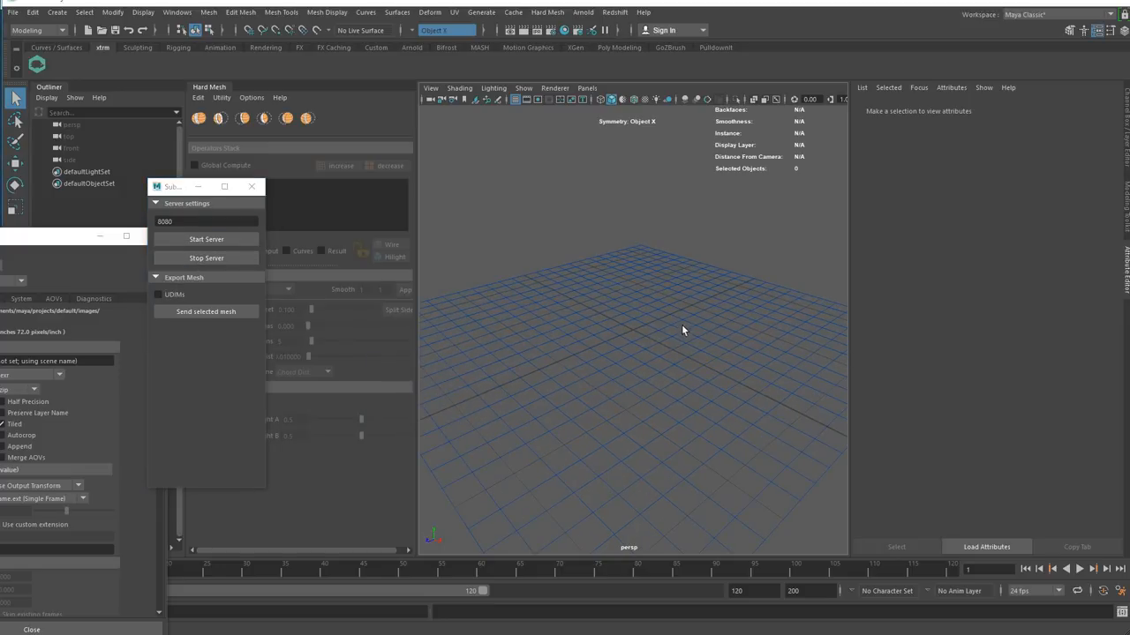
pyautogui.click(204, 240)
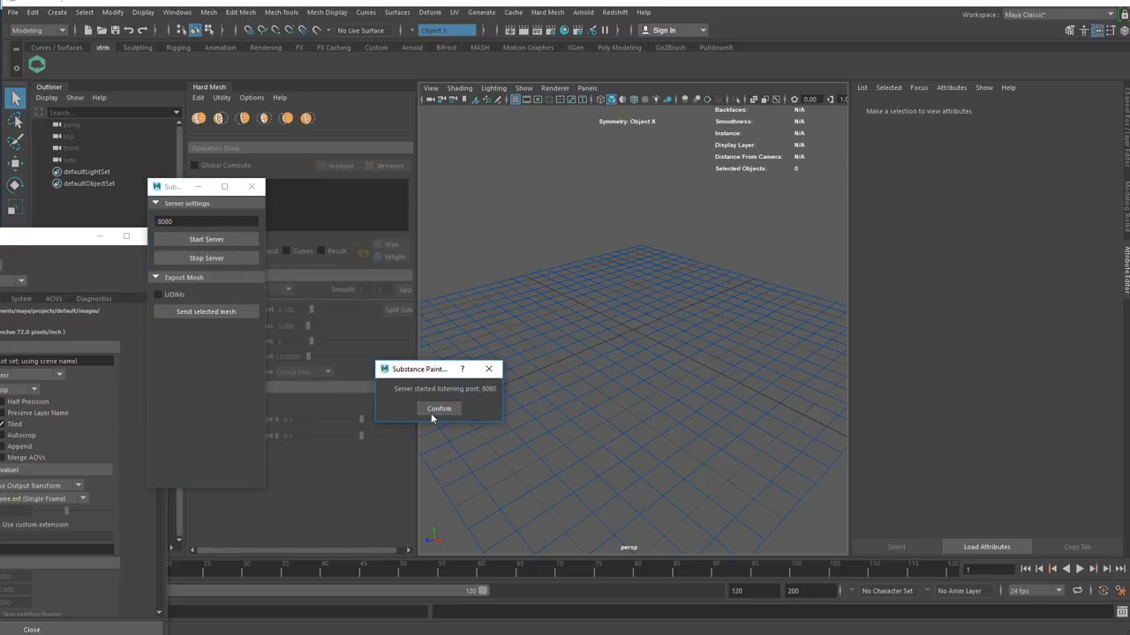
pyautogui.click(438, 408)
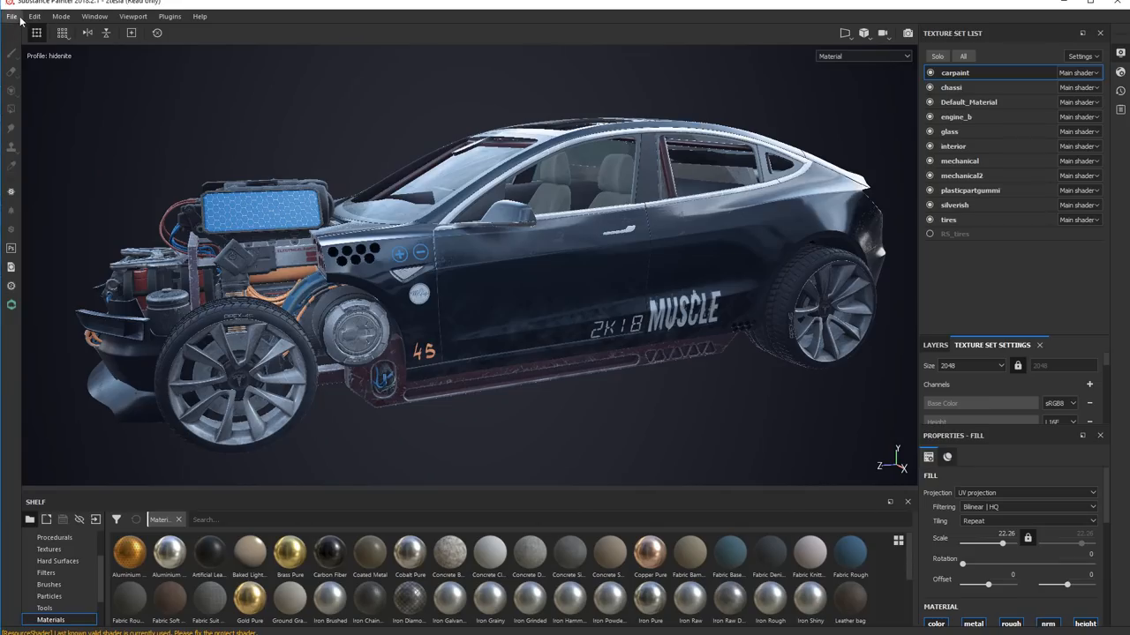
# In the Live Link plugin window, choose ARNOLD as the target renderer
pyautogui.click(11, 16)
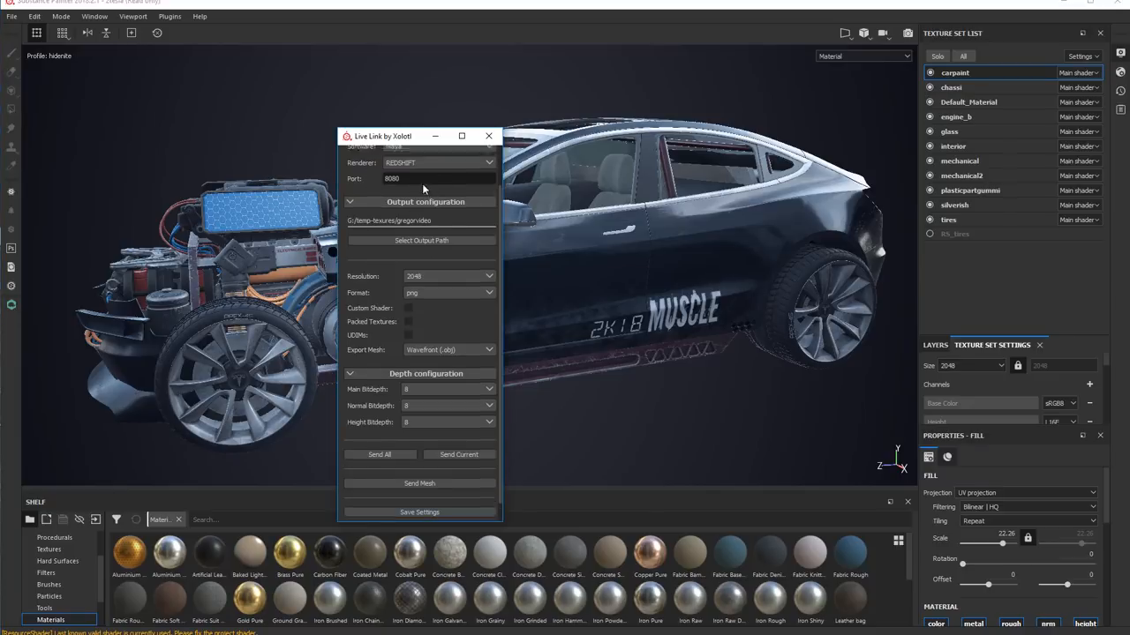
pyautogui.click(438, 209)
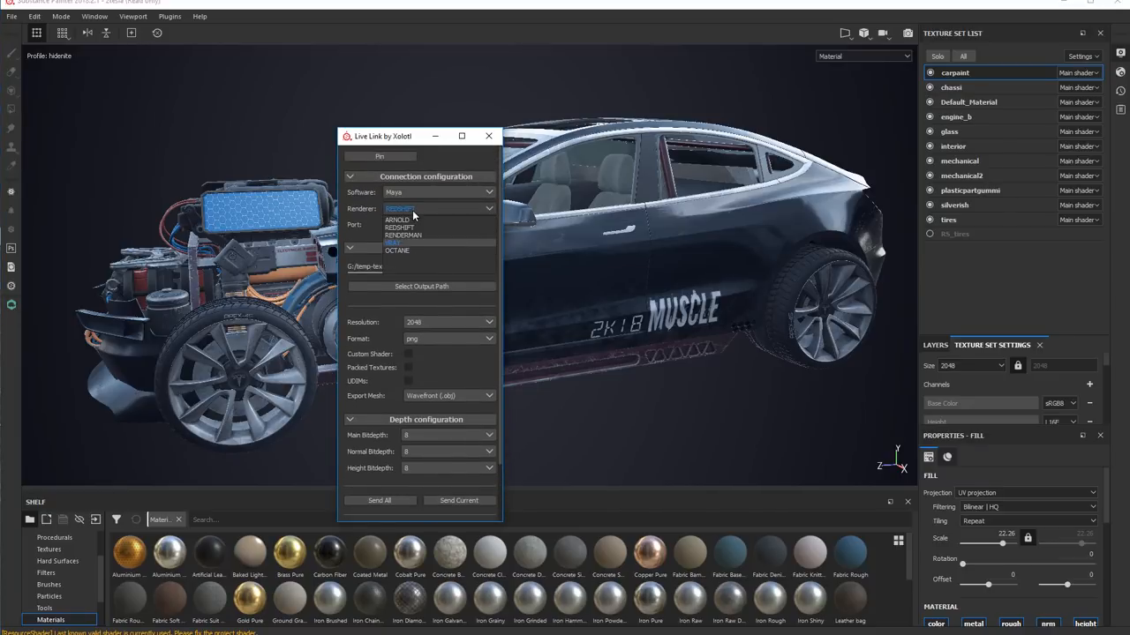
pyautogui.click(397, 219)
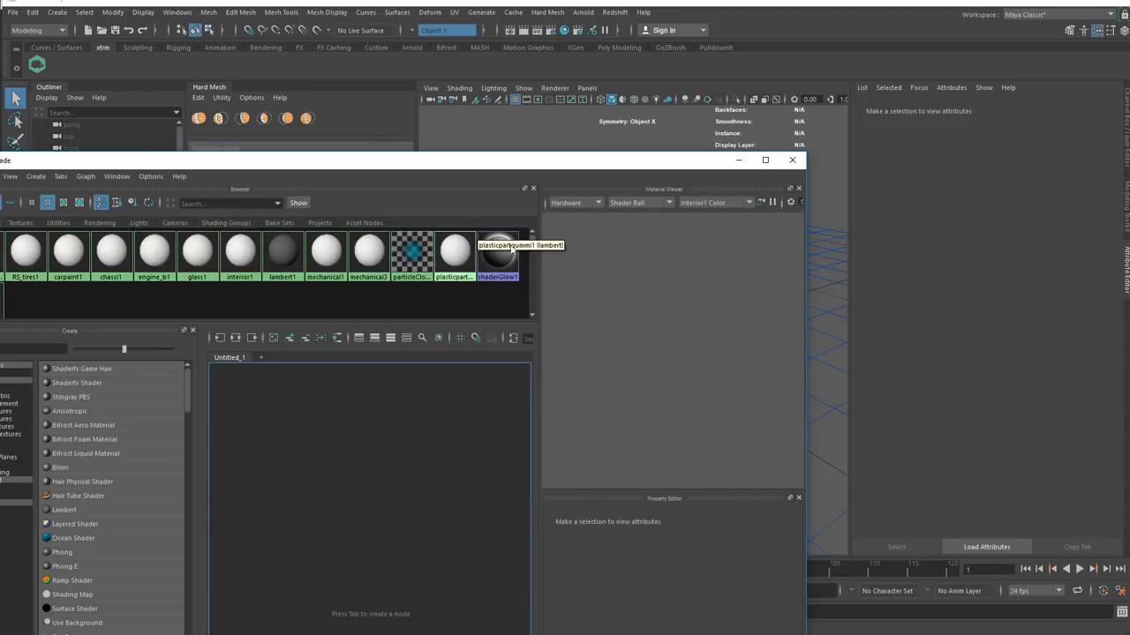
pyautogui.click(456, 250)
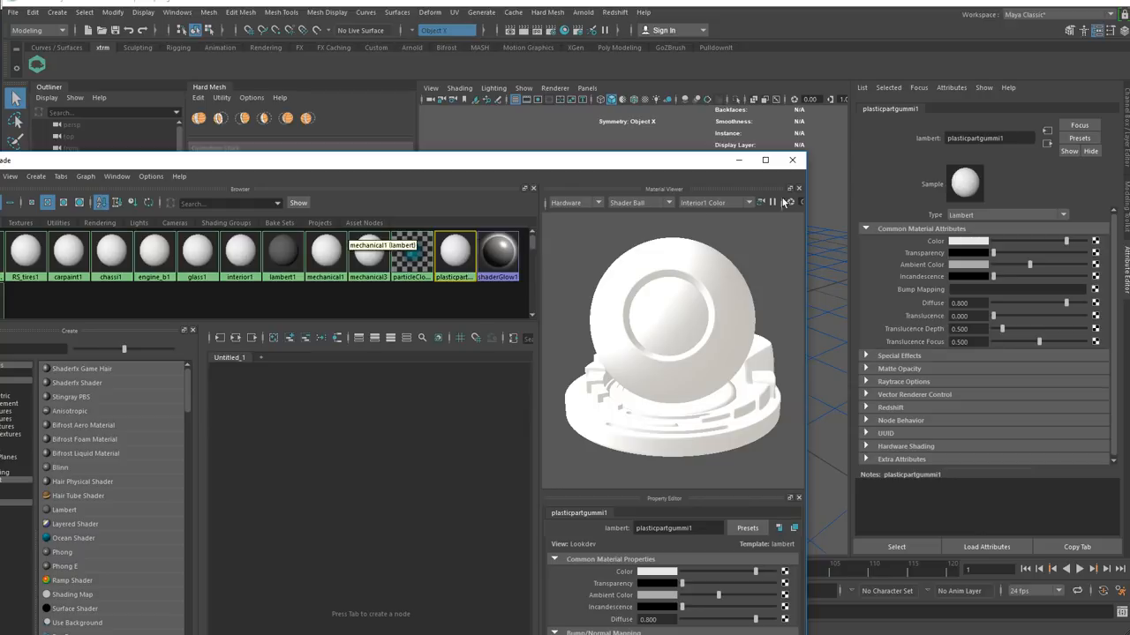
pyautogui.click(325, 255)
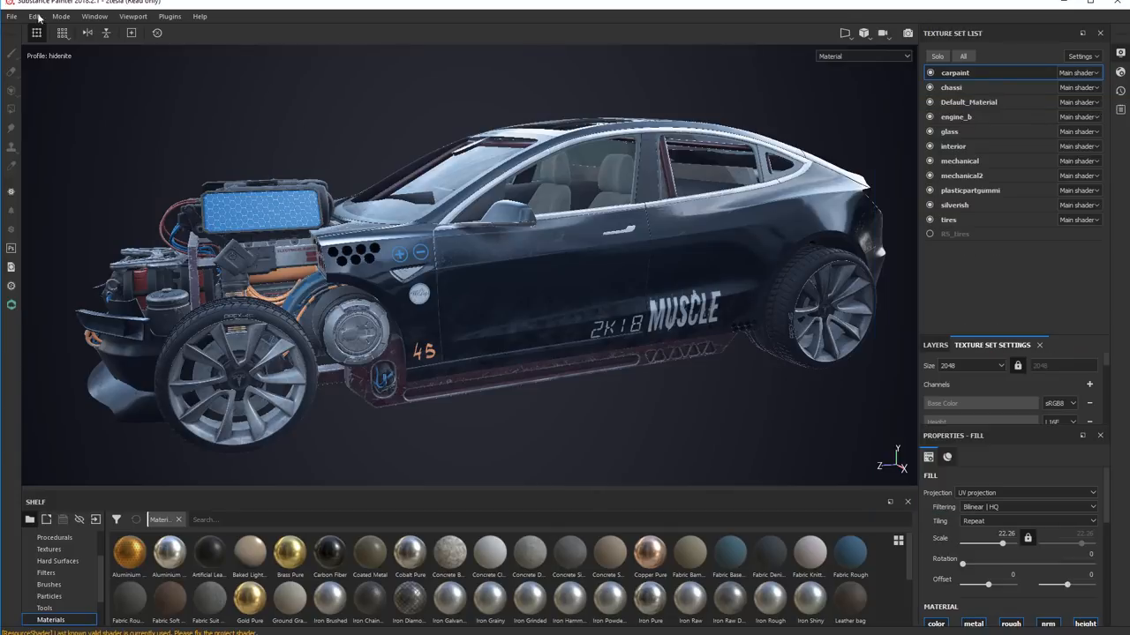
# Bring up the Live Link plugin window to send the car to Maya
pyautogui.click(11, 16)
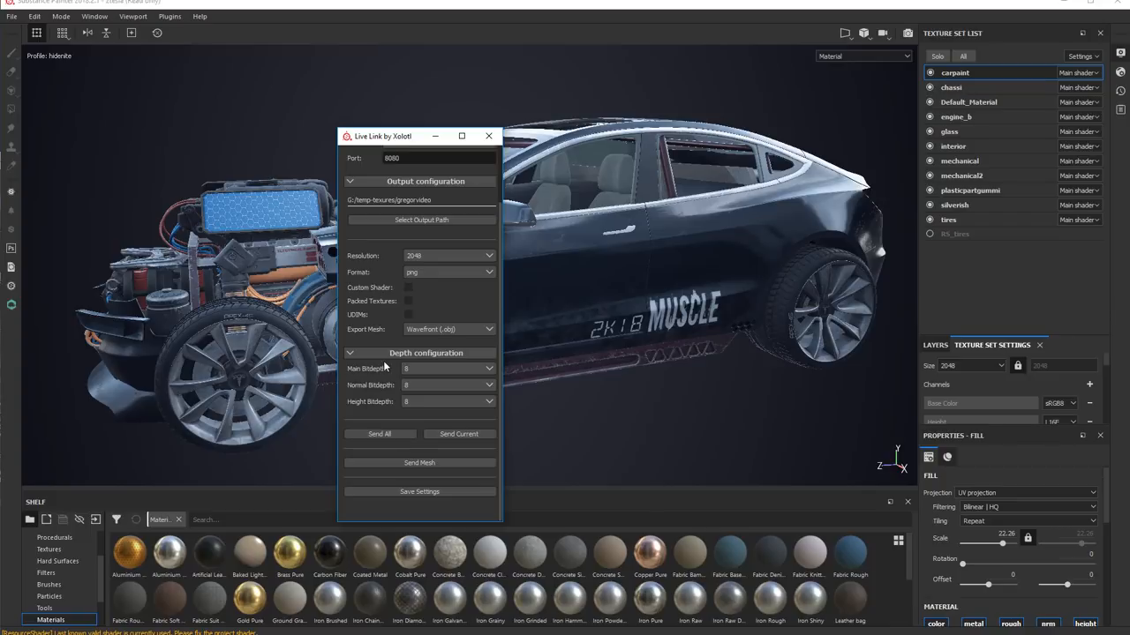
pyautogui.moveTo(459, 300)
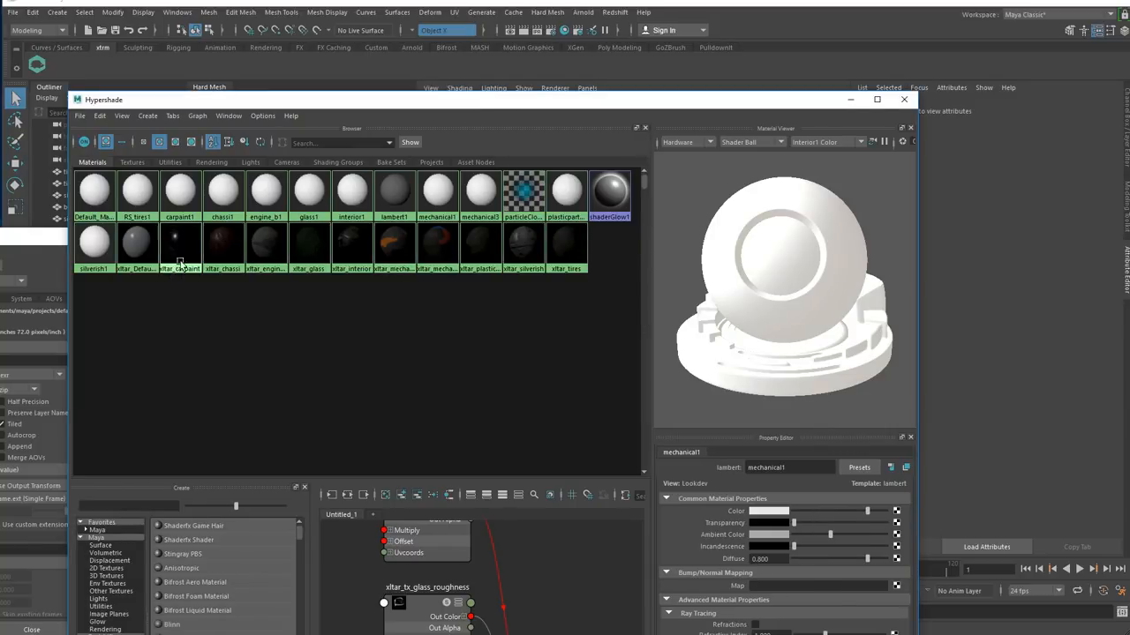
# Check the incoming aiStandardSurface materials and select, then deselect, the car-paint shader's objects
pyautogui.click(180, 244)
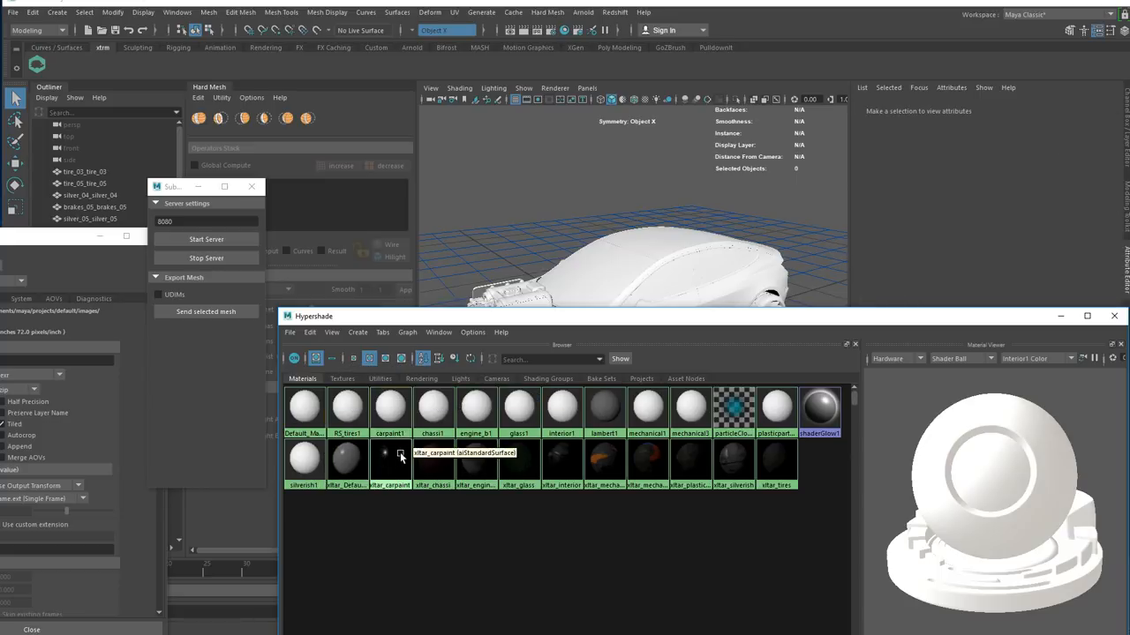
pyautogui.moveTo(434, 448)
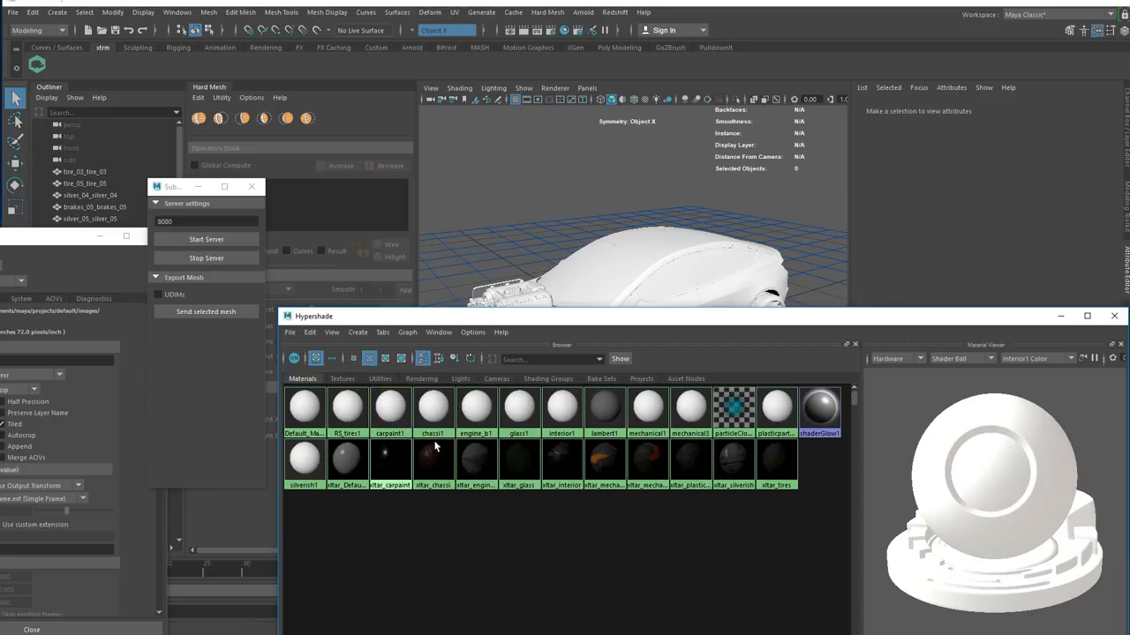
pyautogui.click(346, 459)
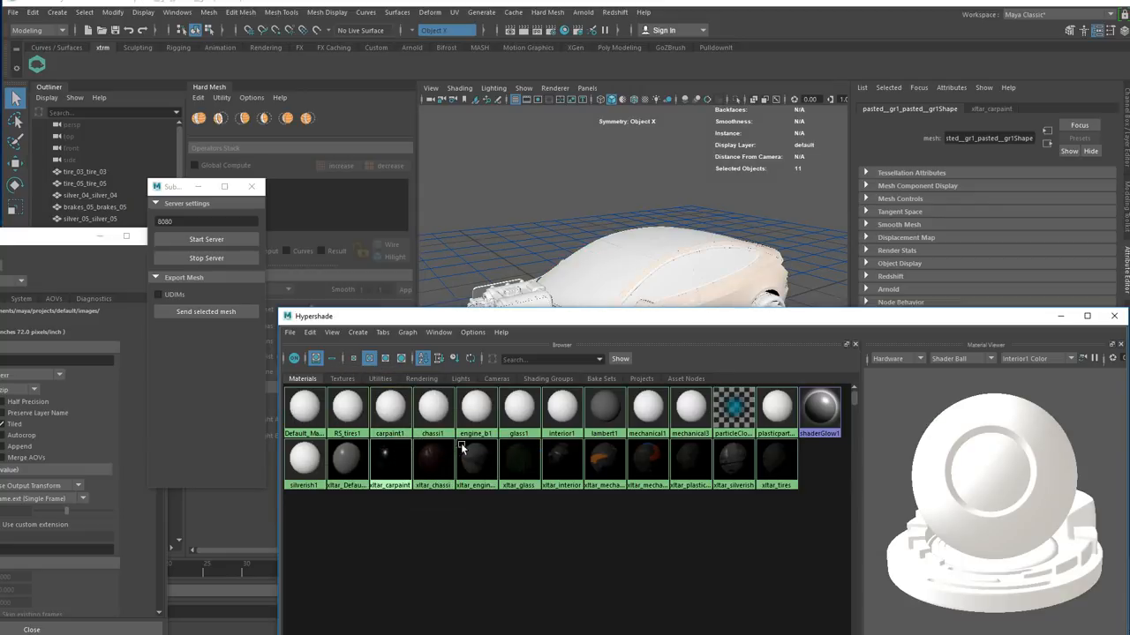
pyautogui.click(433, 406)
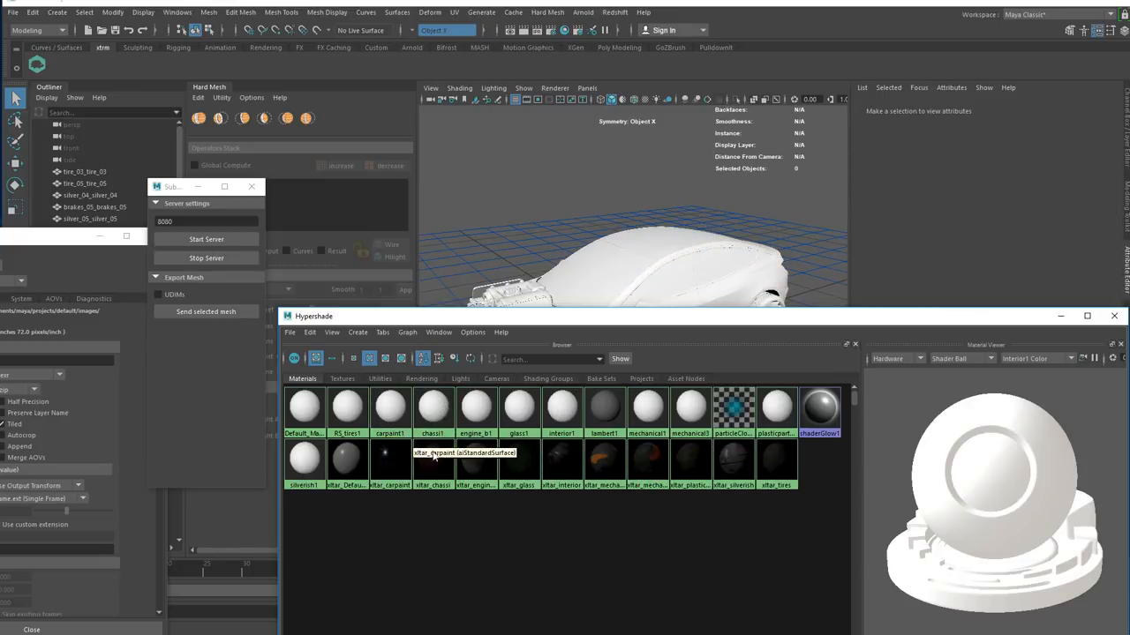
pyautogui.moveTo(475, 406)
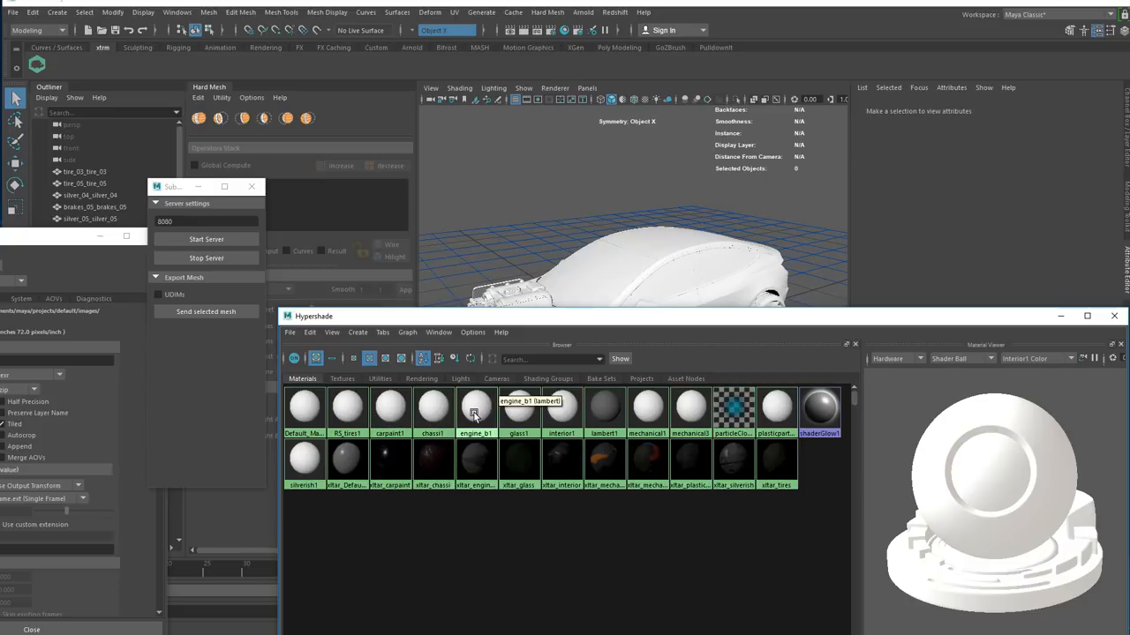
pyautogui.moveTo(346, 459)
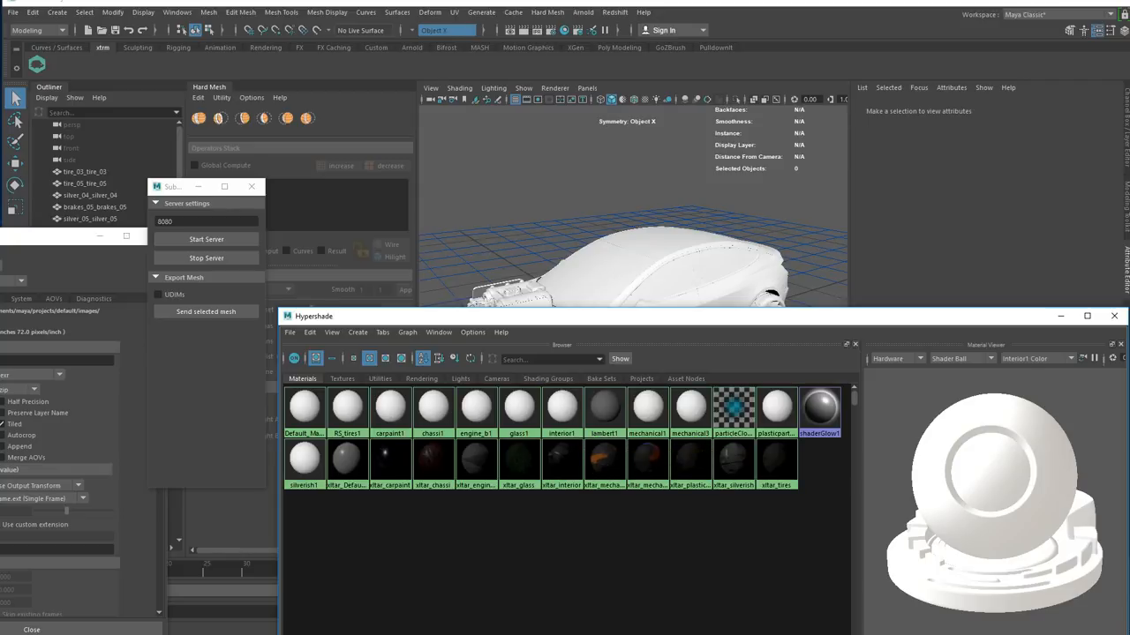
pyautogui.moveTo(776, 406)
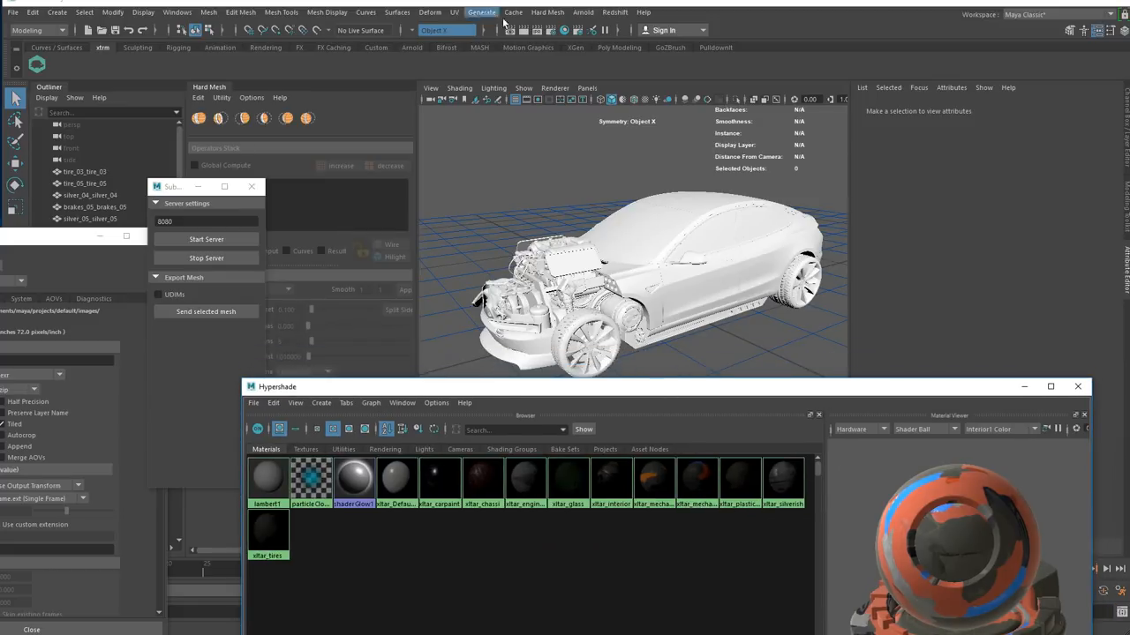
# Add an Arnold SkyDome light and load the ruins HDR as its image
pyautogui.click(583, 11)
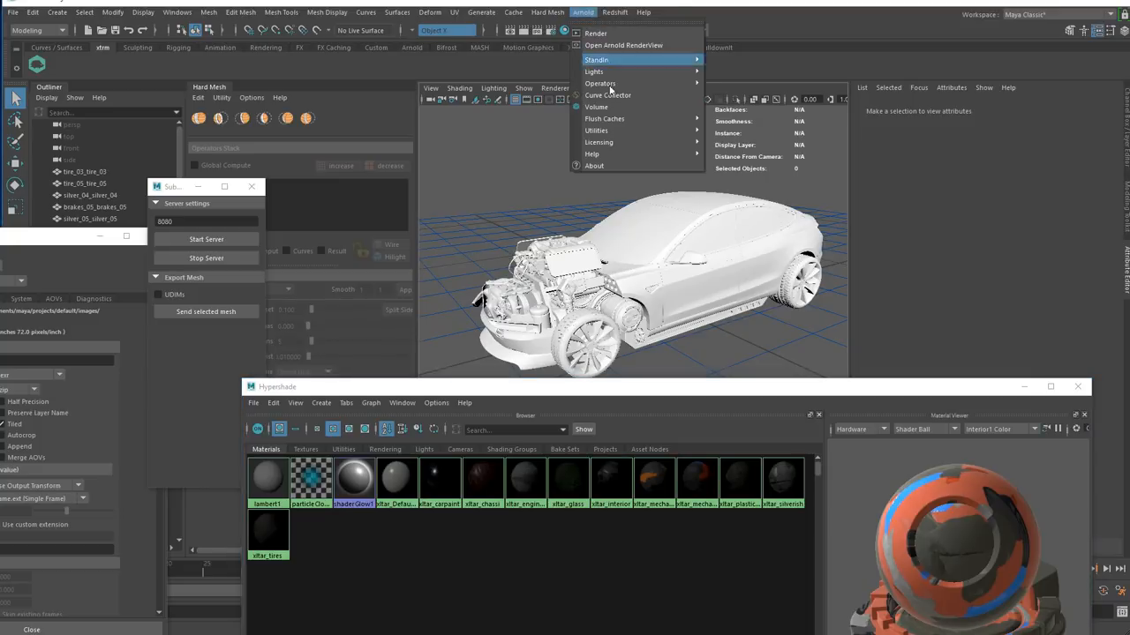
pyautogui.moveTo(593, 70)
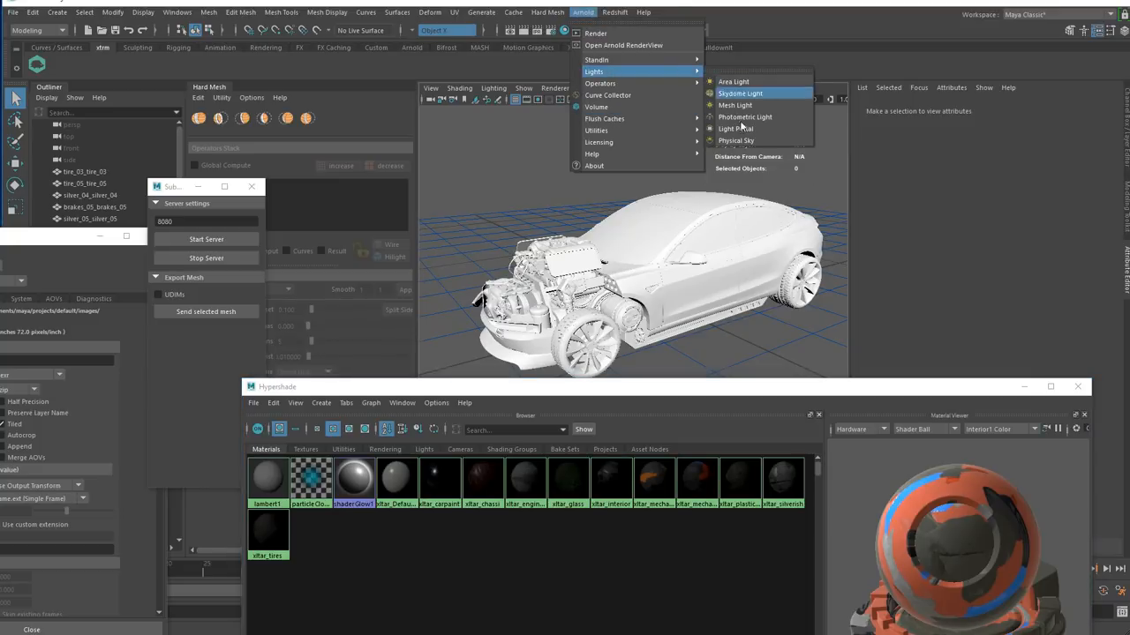
pyautogui.moveTo(741, 106)
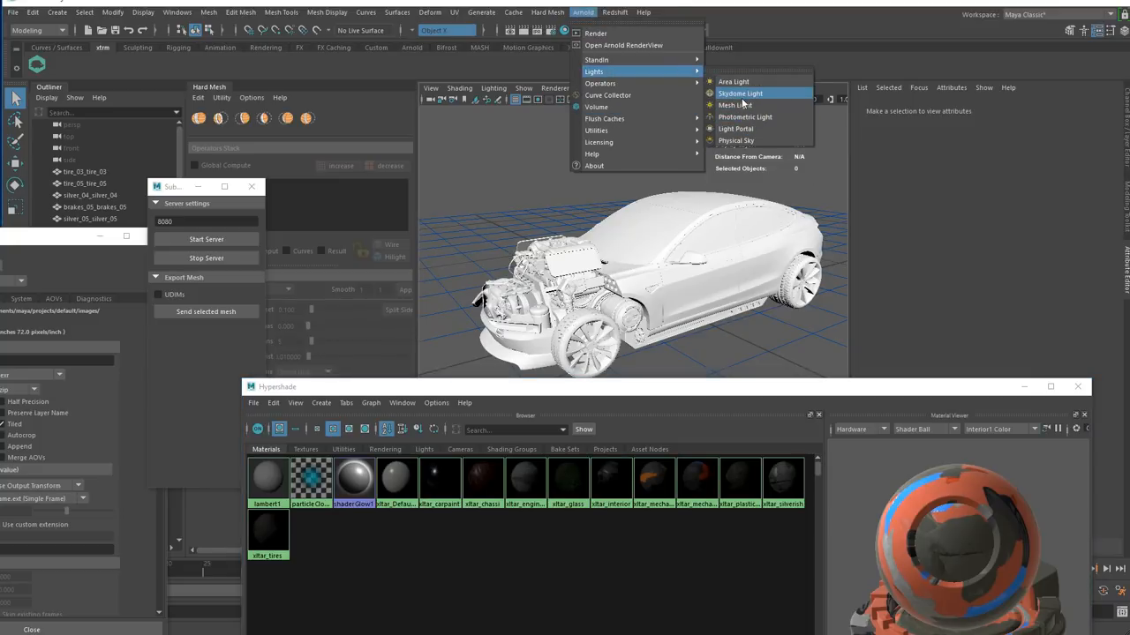
pyautogui.click(740, 92)
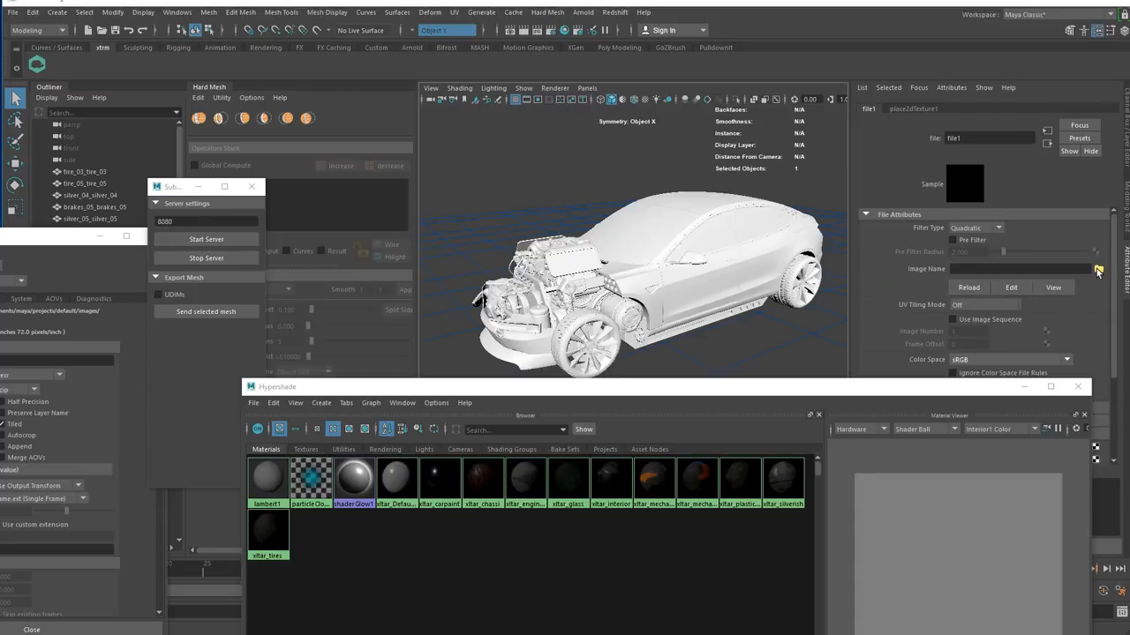
pyautogui.click(1097, 268)
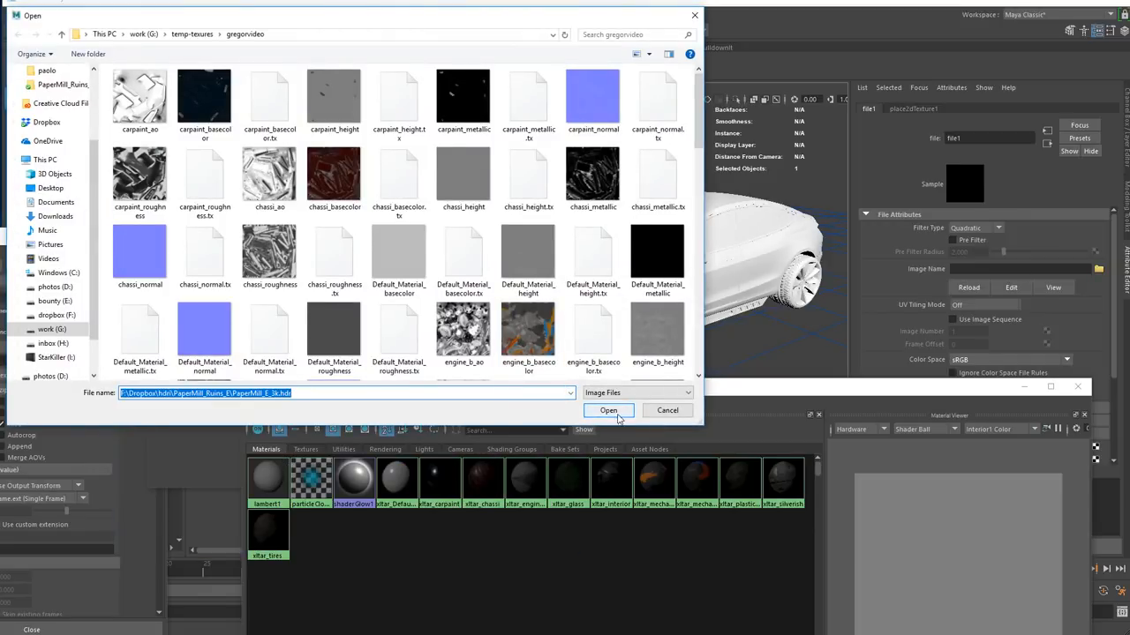
pyautogui.click(607, 410)
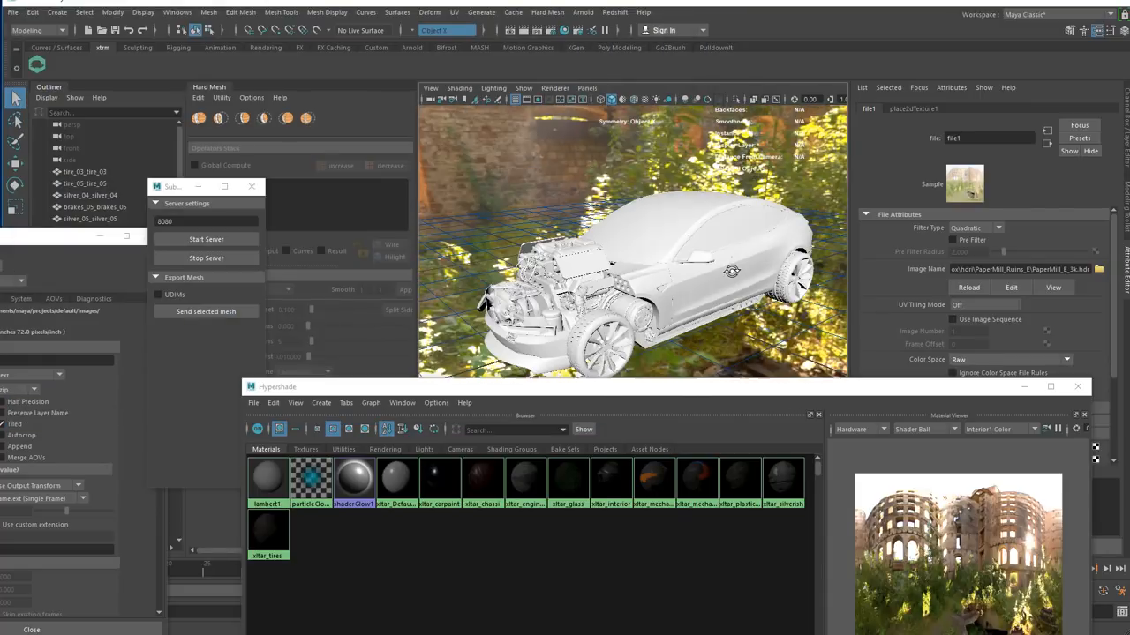
# Launch Arnold RenderView to render the car against the ruins environment
pyautogui.click(615, 12)
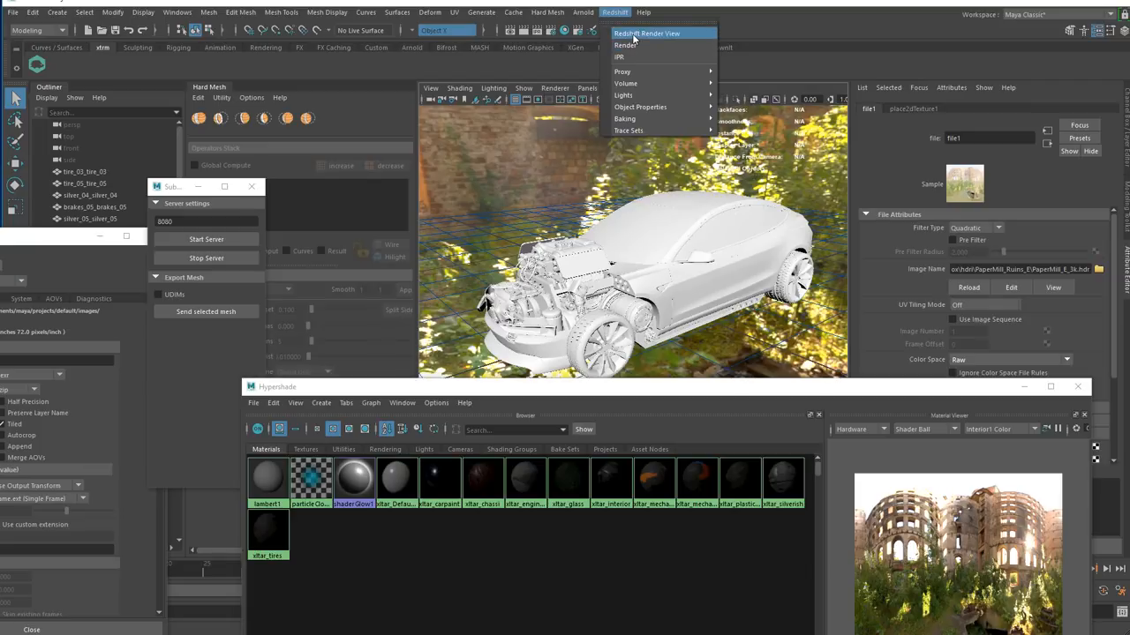
pyautogui.click(582, 11)
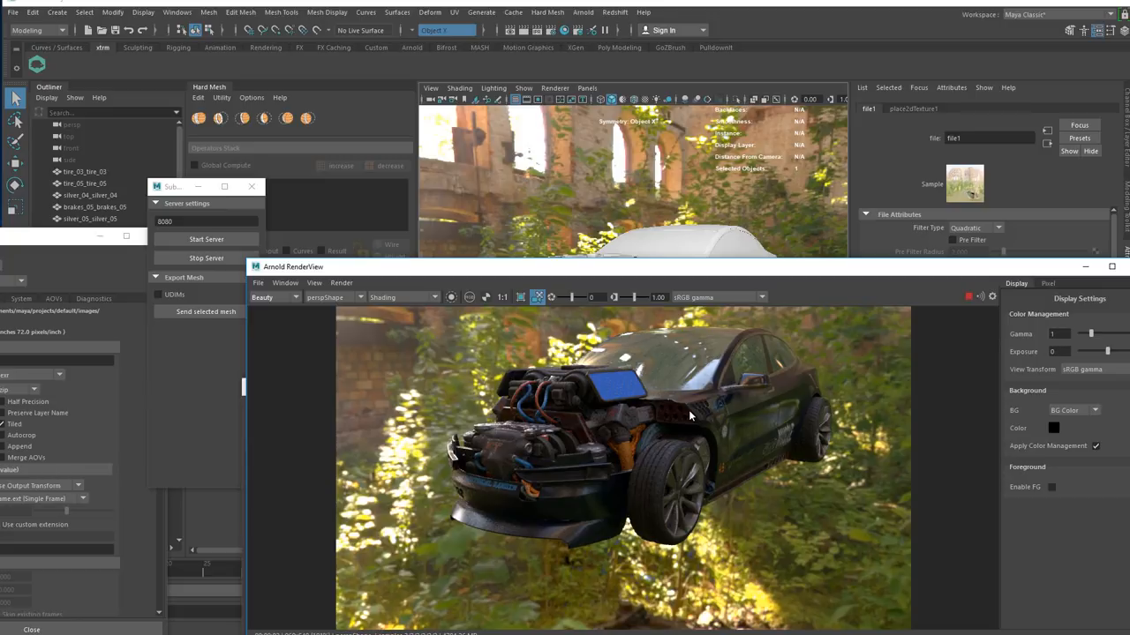
pyautogui.moveTo(971, 495)
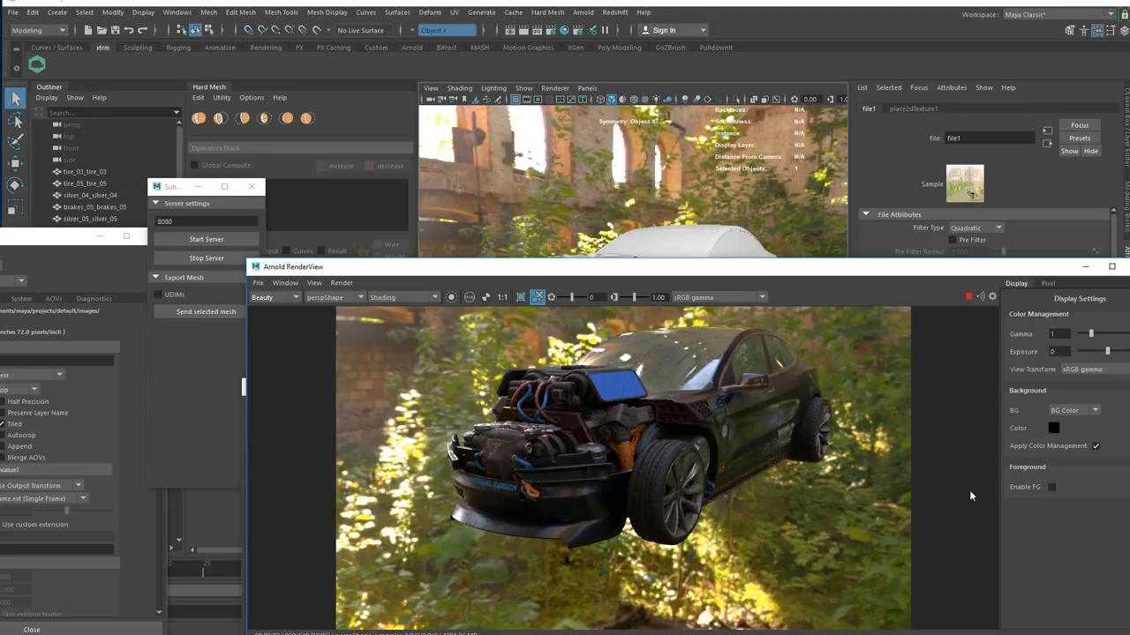
pyautogui.moveTo(752, 484)
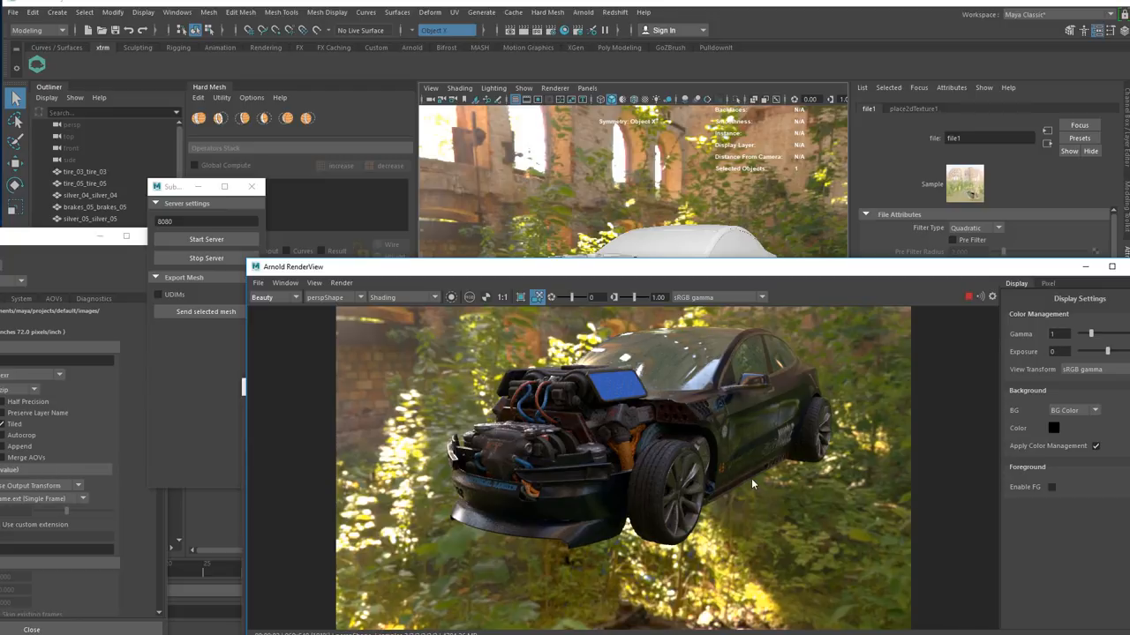